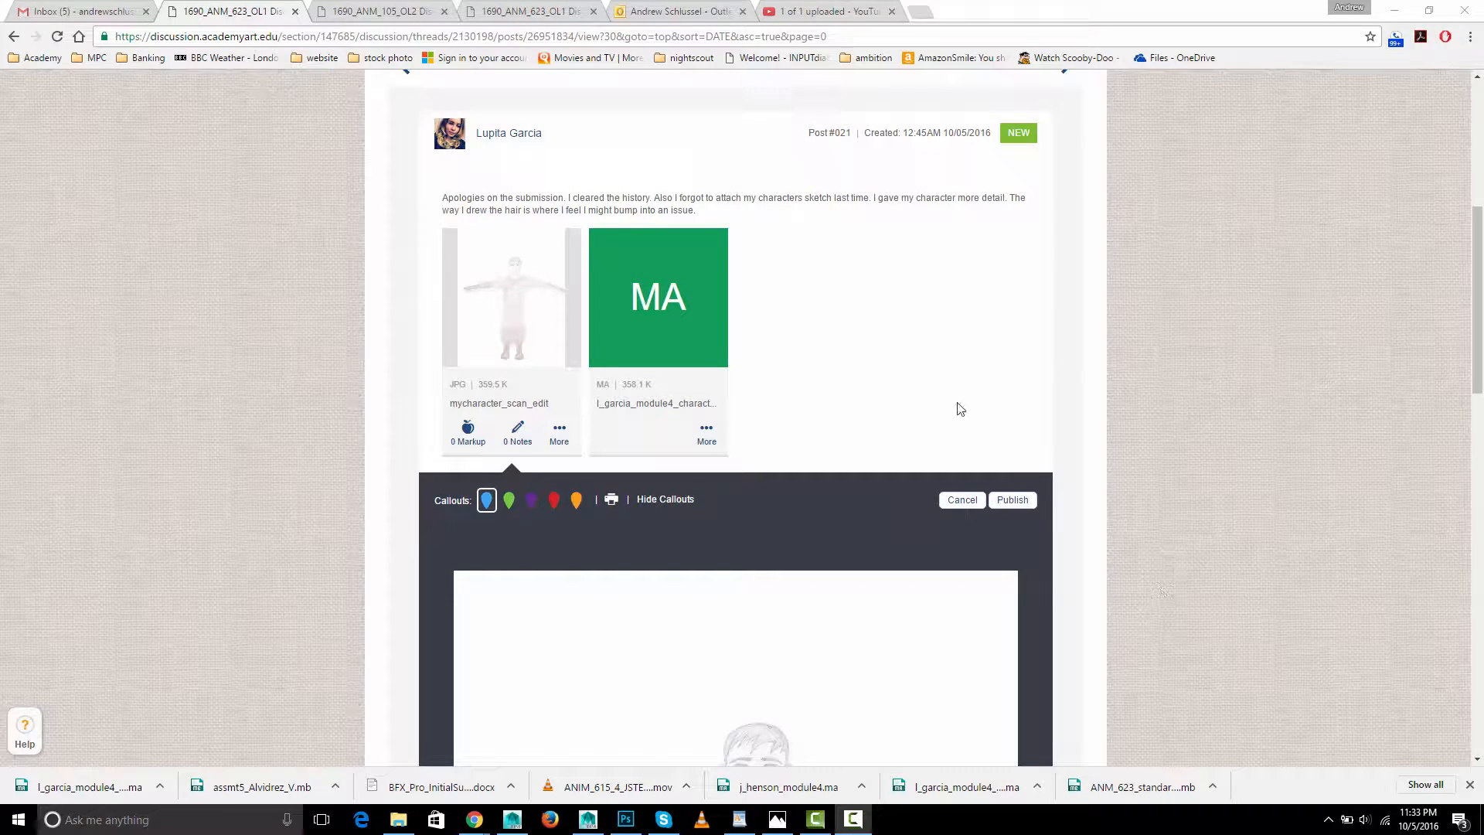
Scroll down the discussion post until the attached character sketch is in view
scroll(down, 3)
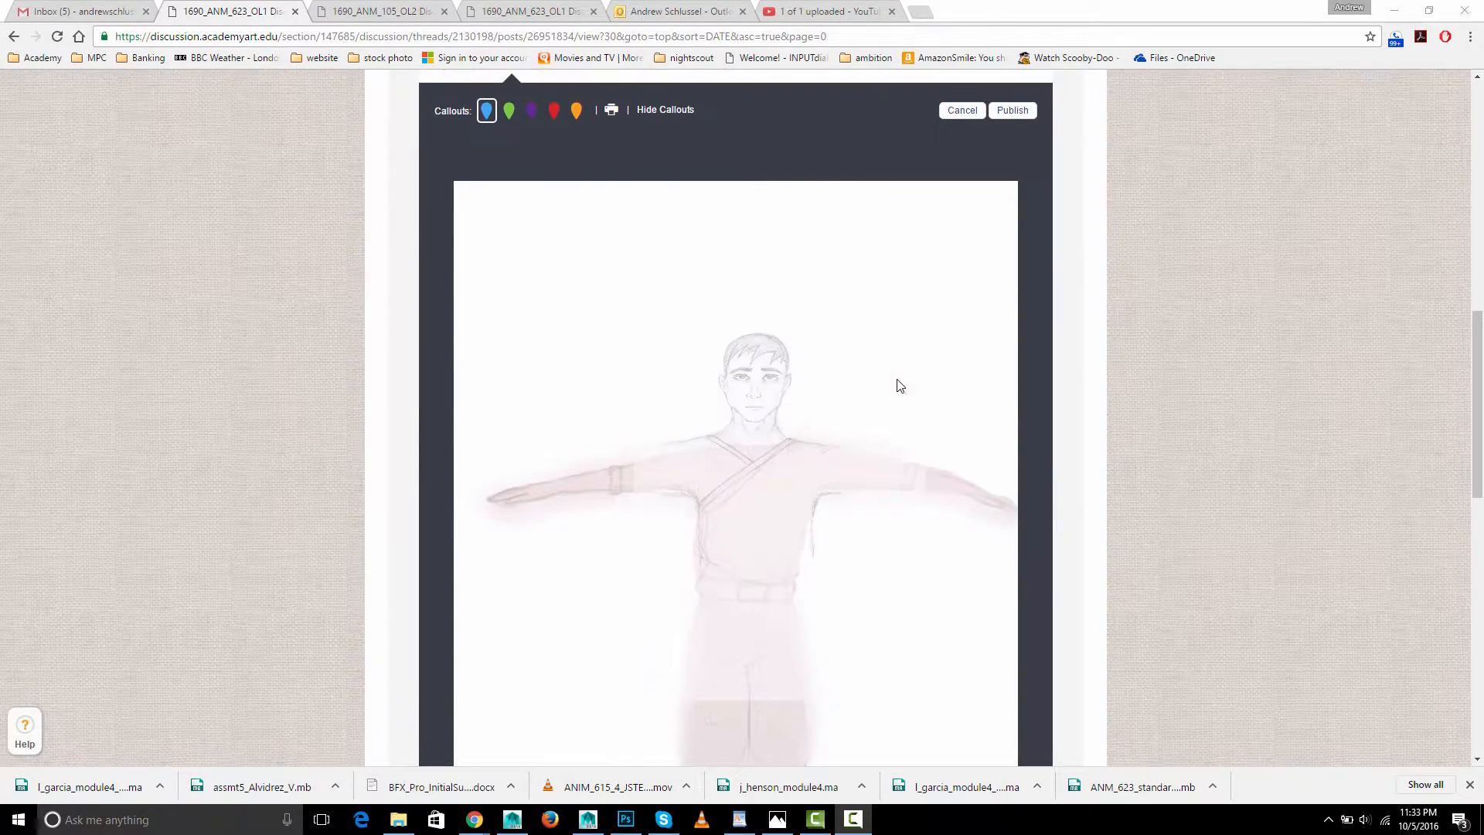
scroll(down, 3)
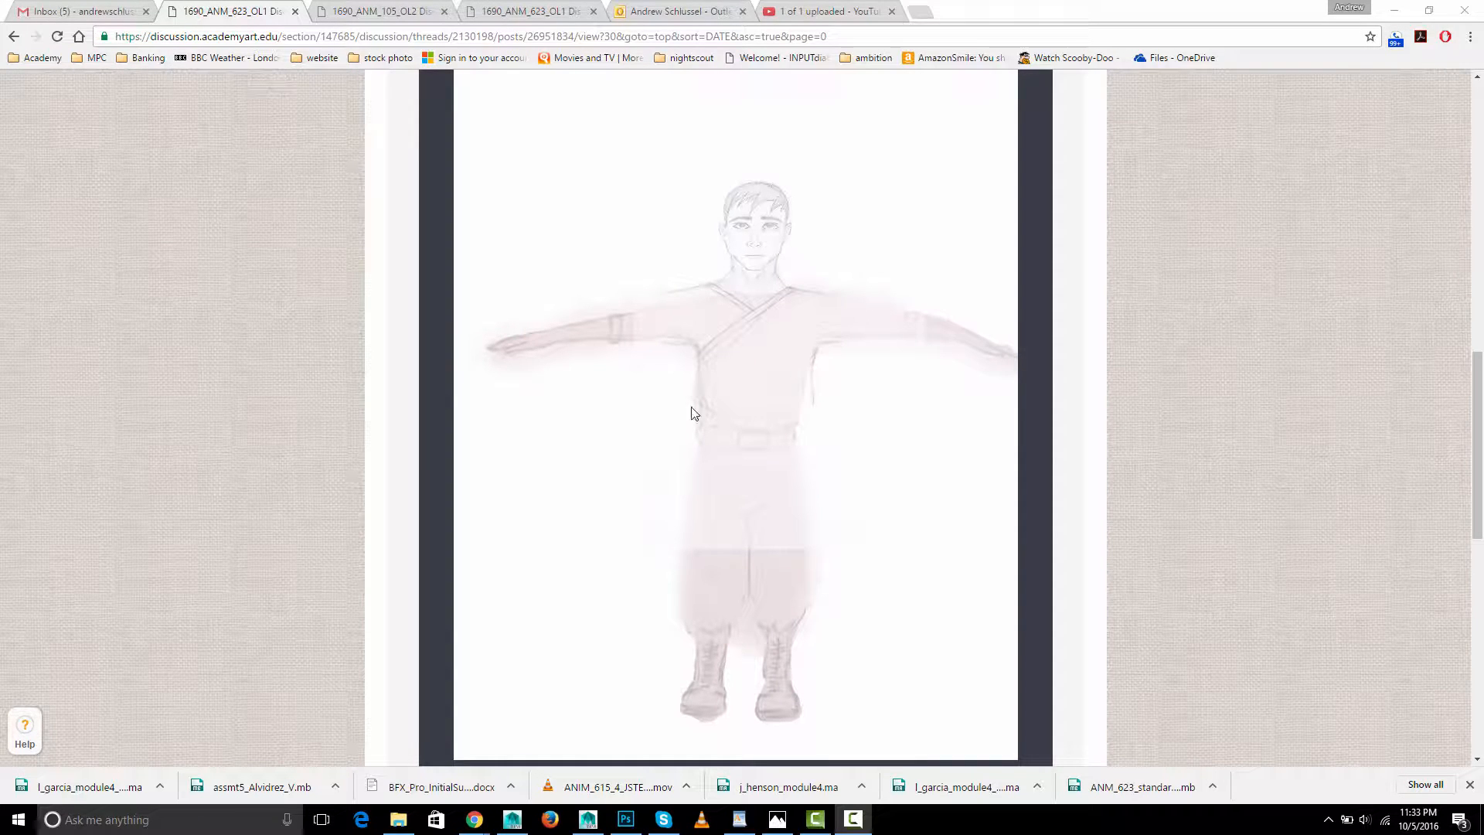
mouse_move(844, 587)
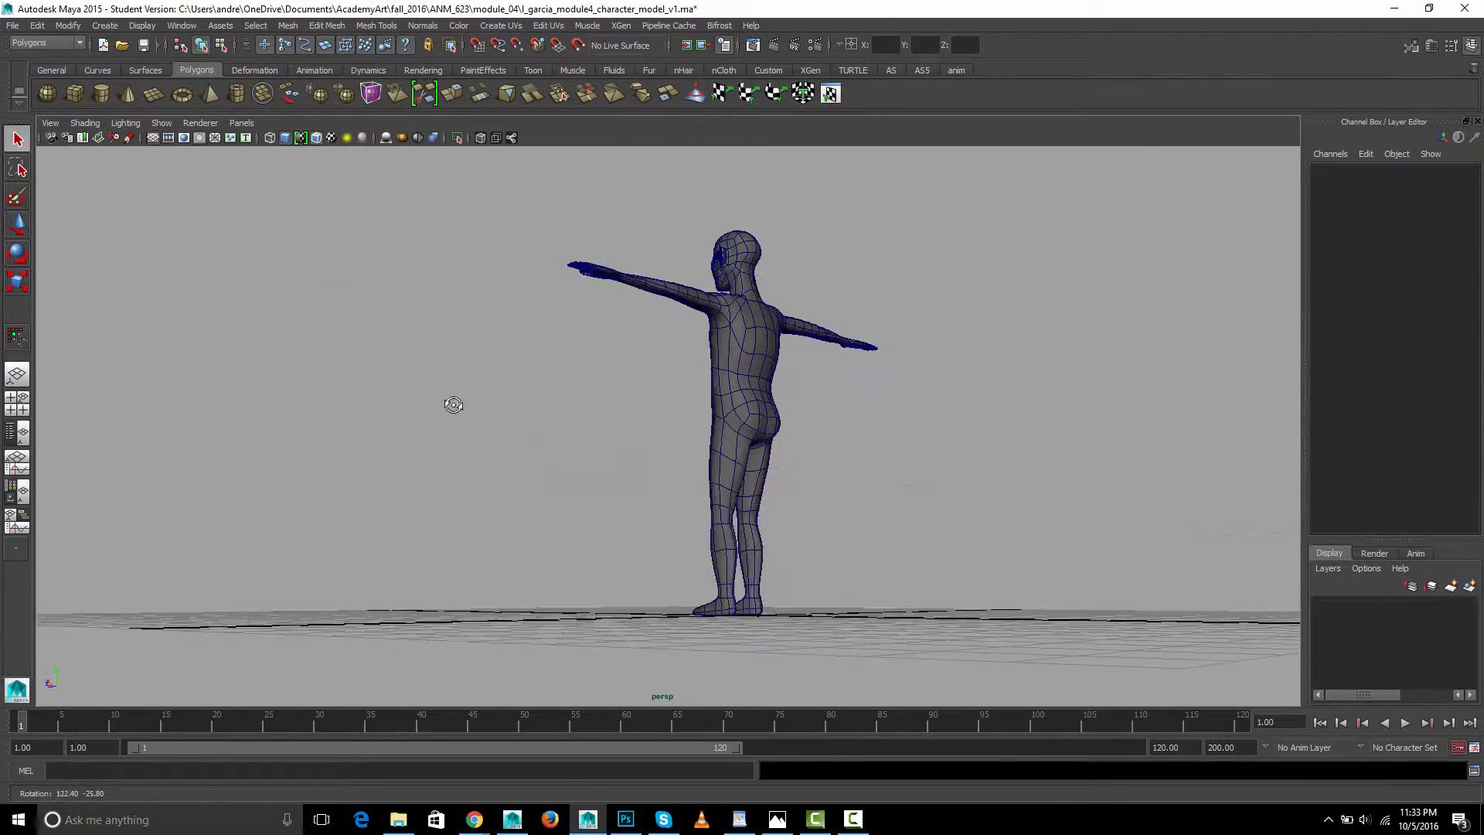
drag(453, 403, 693, 426)
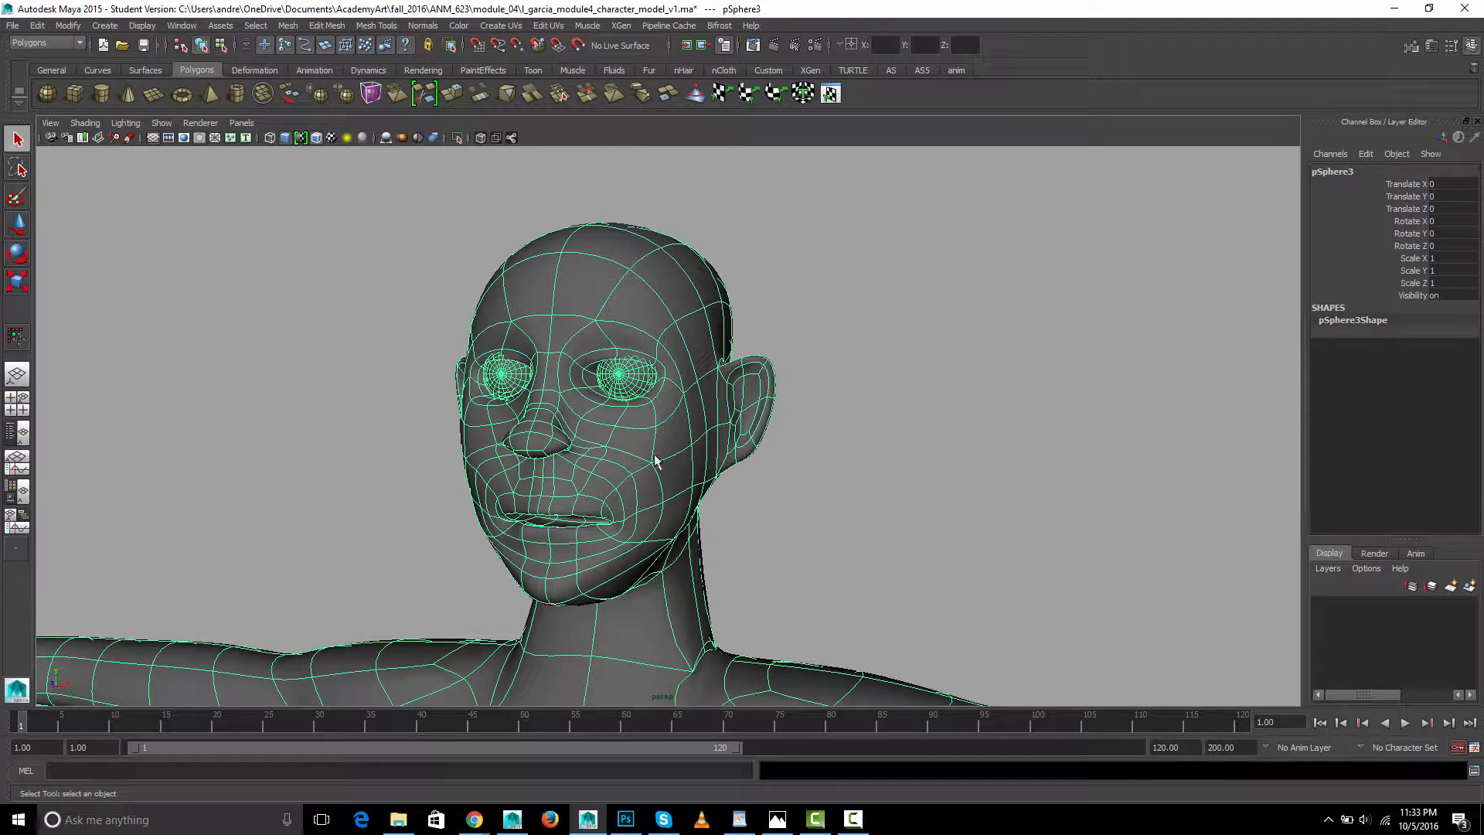
click(287, 26)
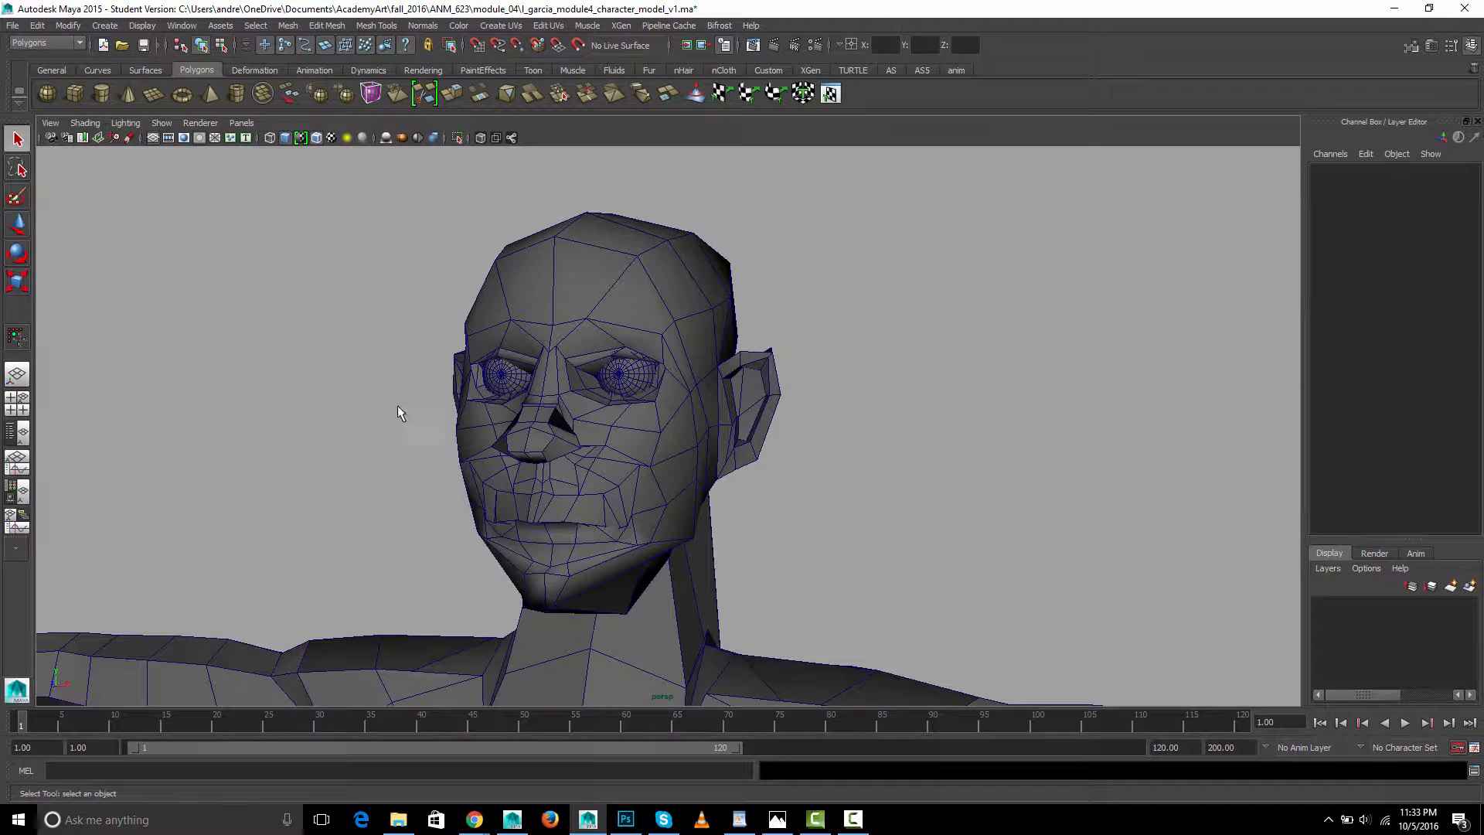
click(501, 383)
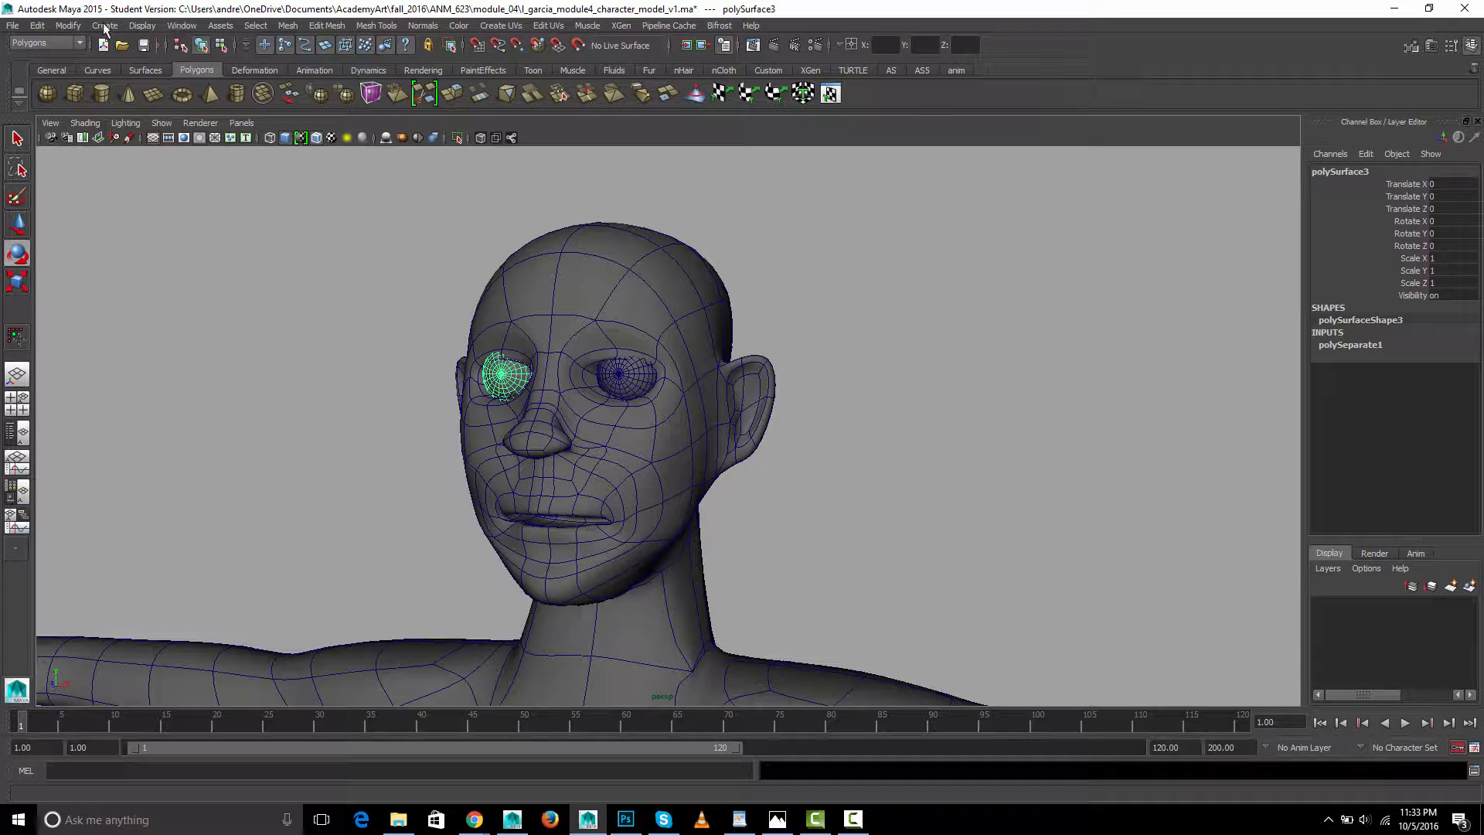
click(67, 25)
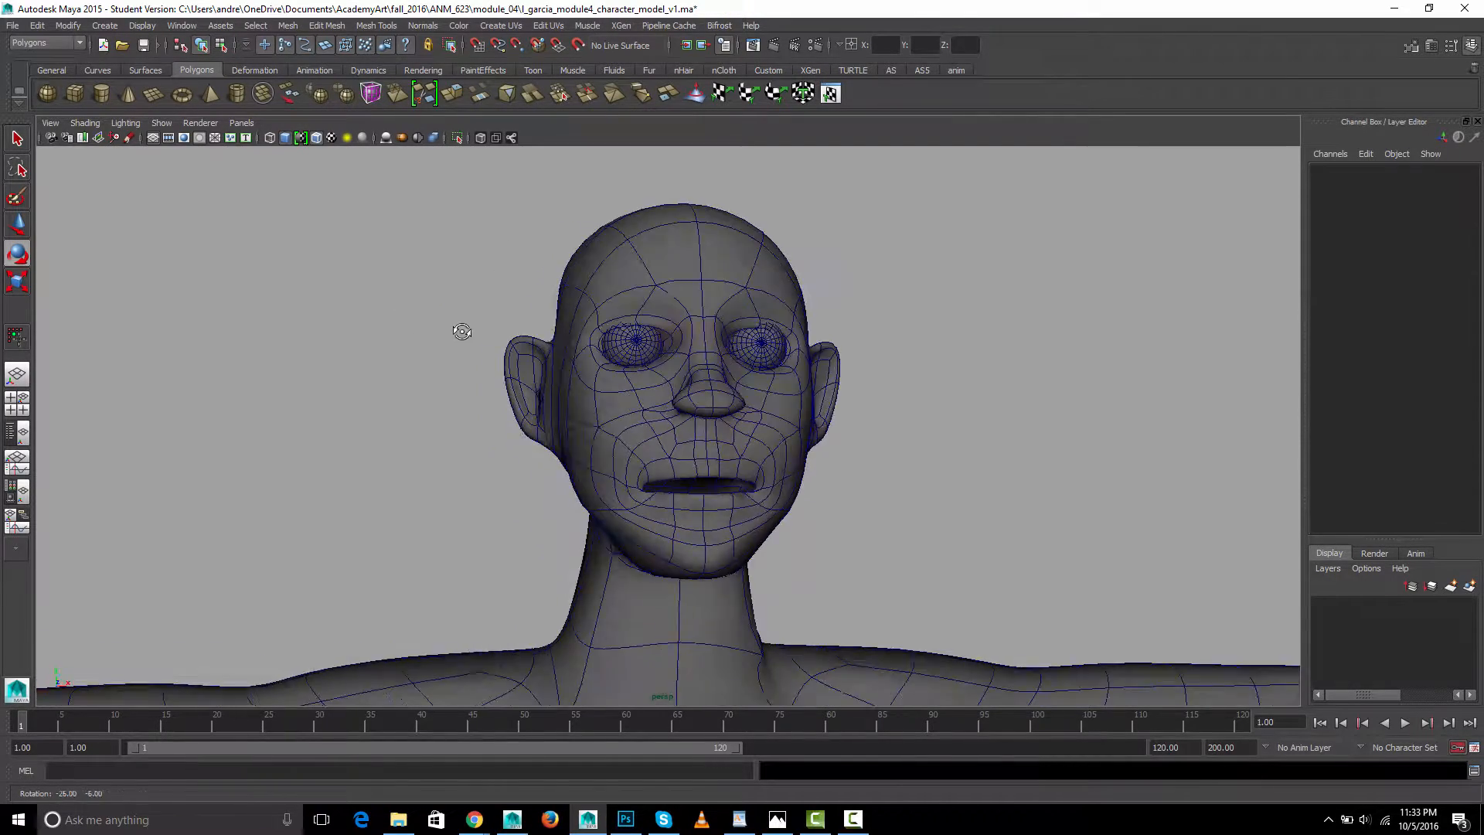
drag(462, 331, 646, 348)
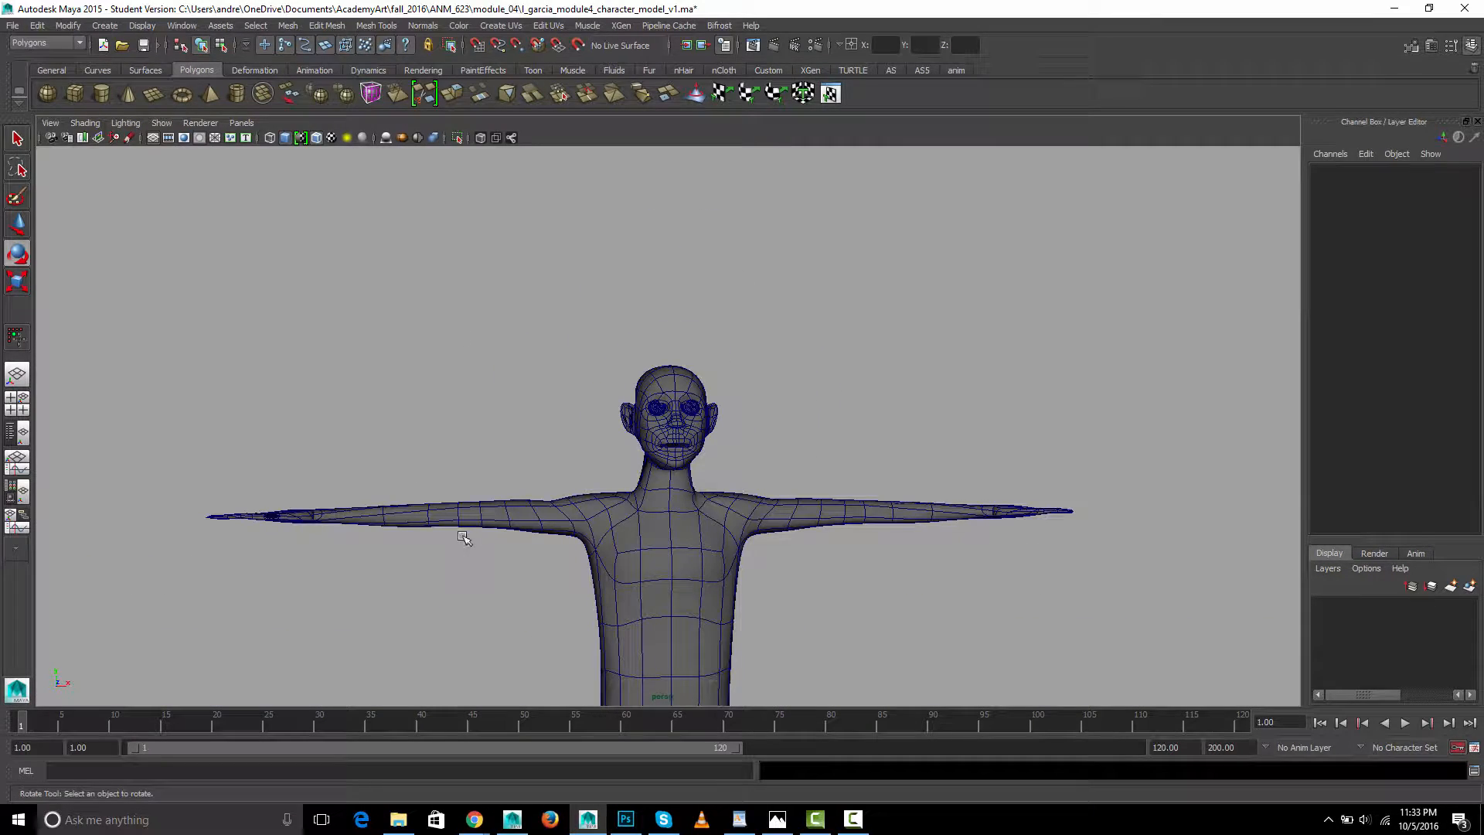
drag(464, 536, 241, 539)
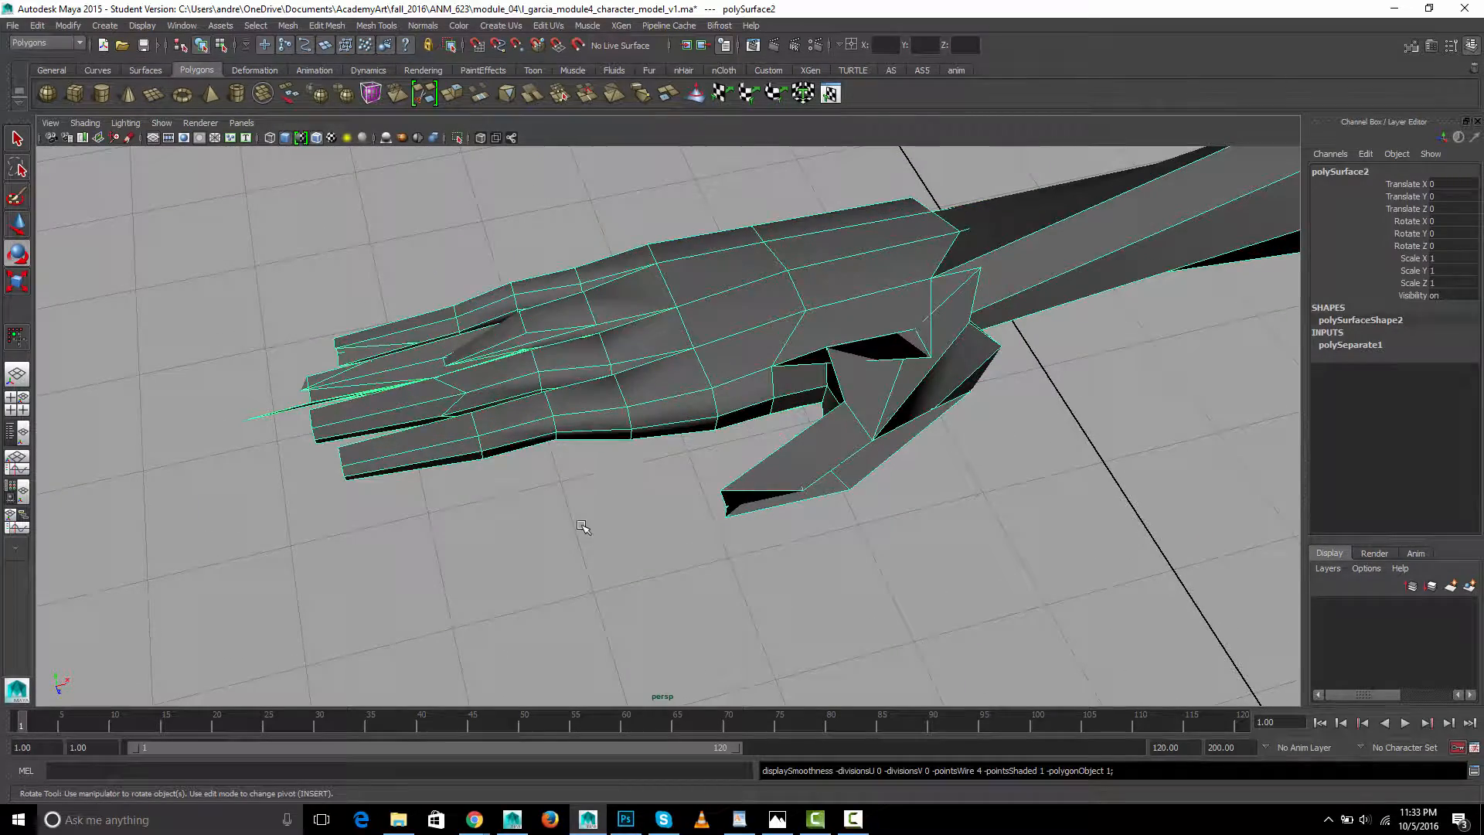
drag(583, 525, 675, 459)
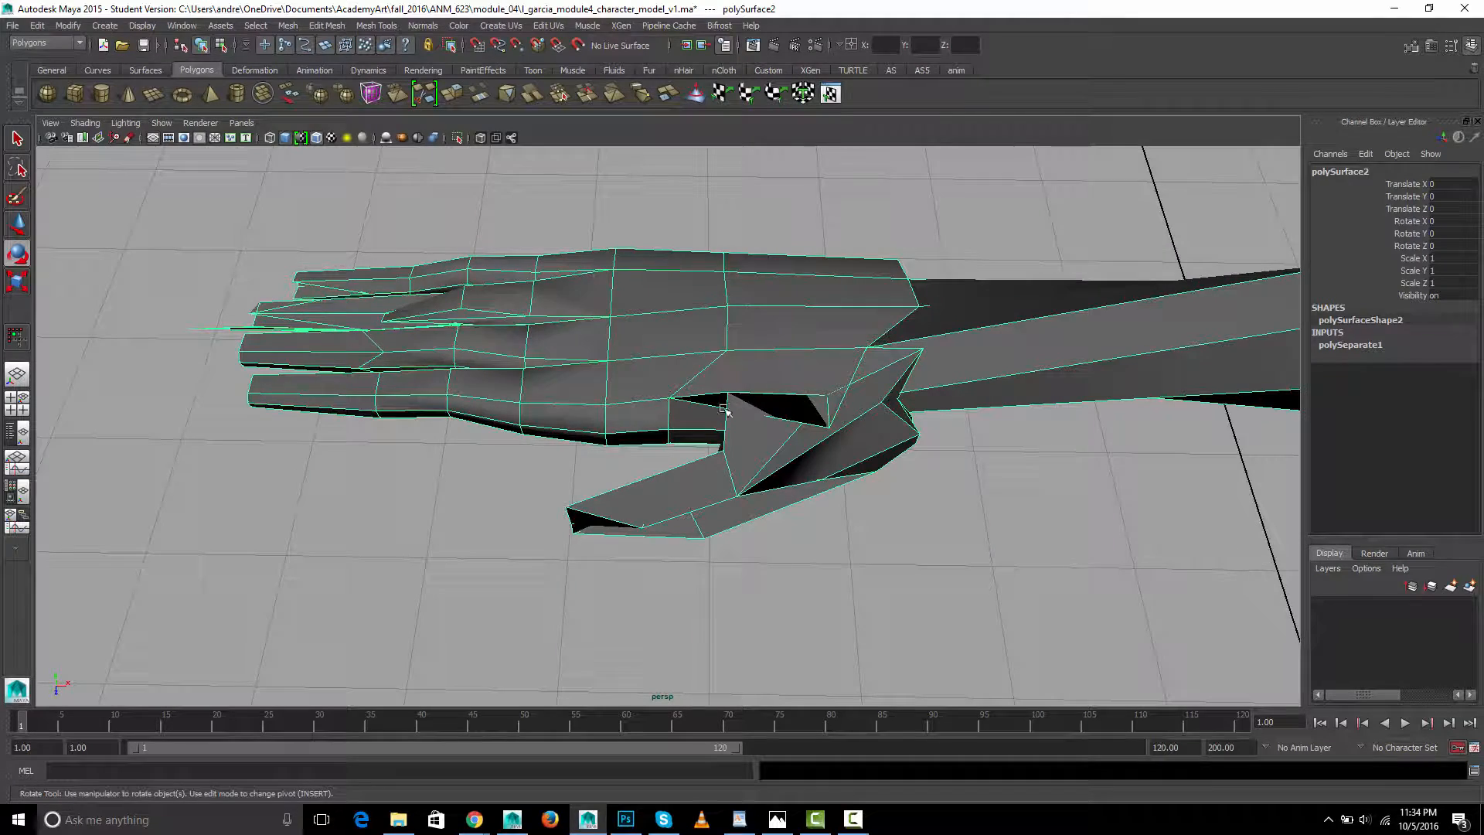
drag(723, 410, 686, 454)
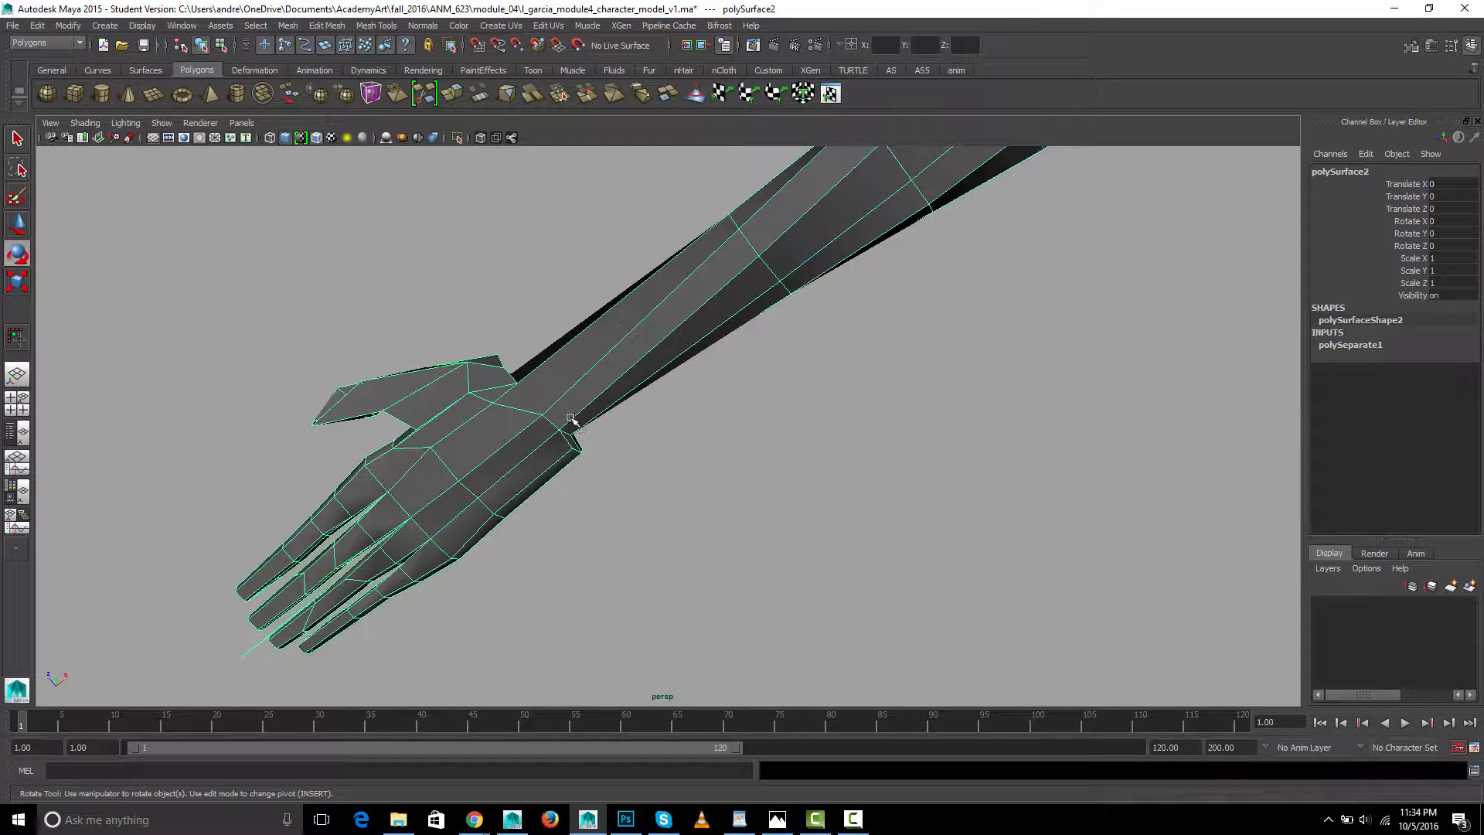
drag(572, 420, 554, 426)
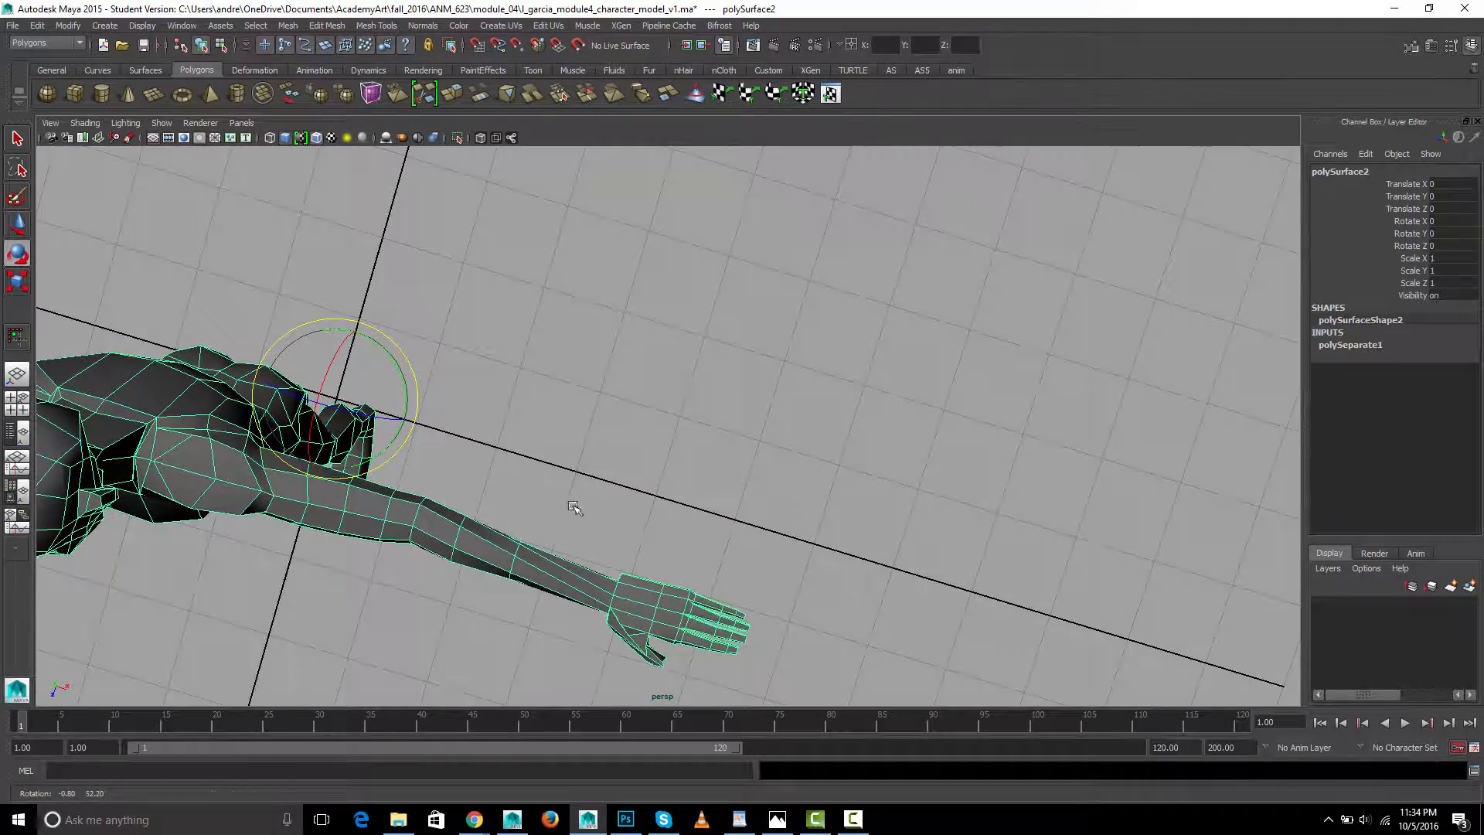
drag(567, 507, 107, 380)
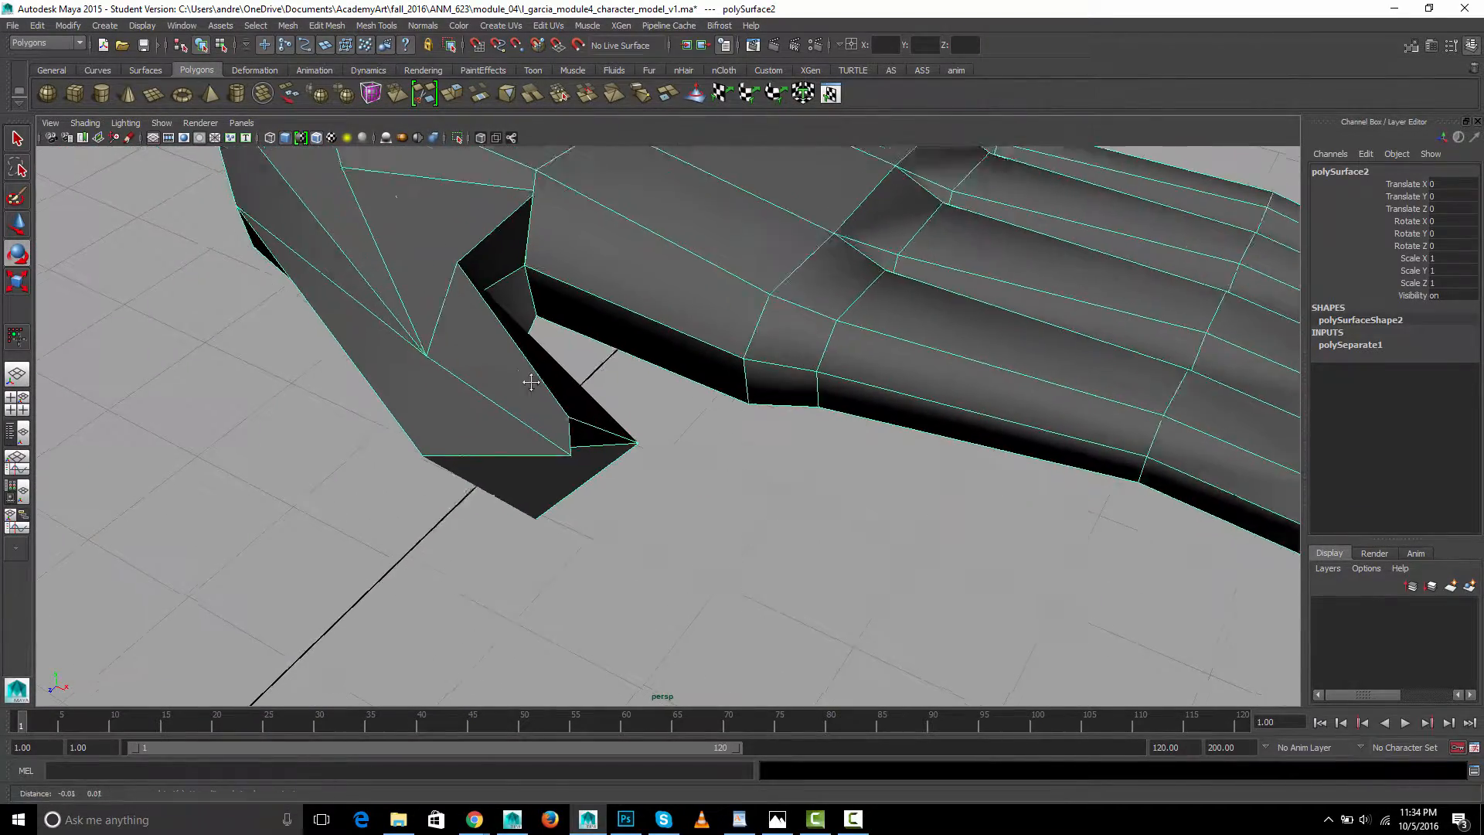
Switch the hand mesh to vertex mode and reposition the vertices at the thumb base
right_click(530, 382)
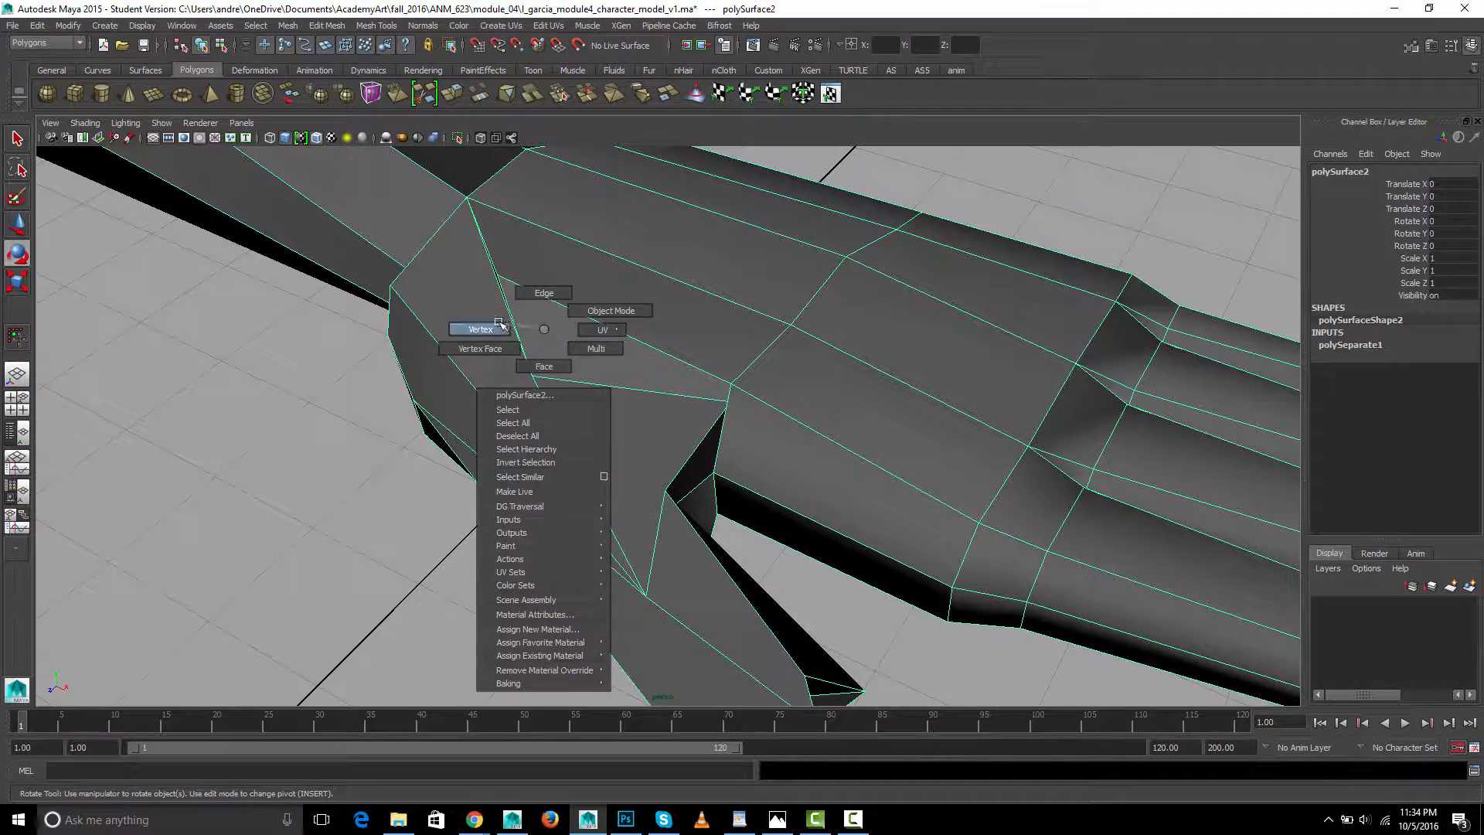
click(479, 327)
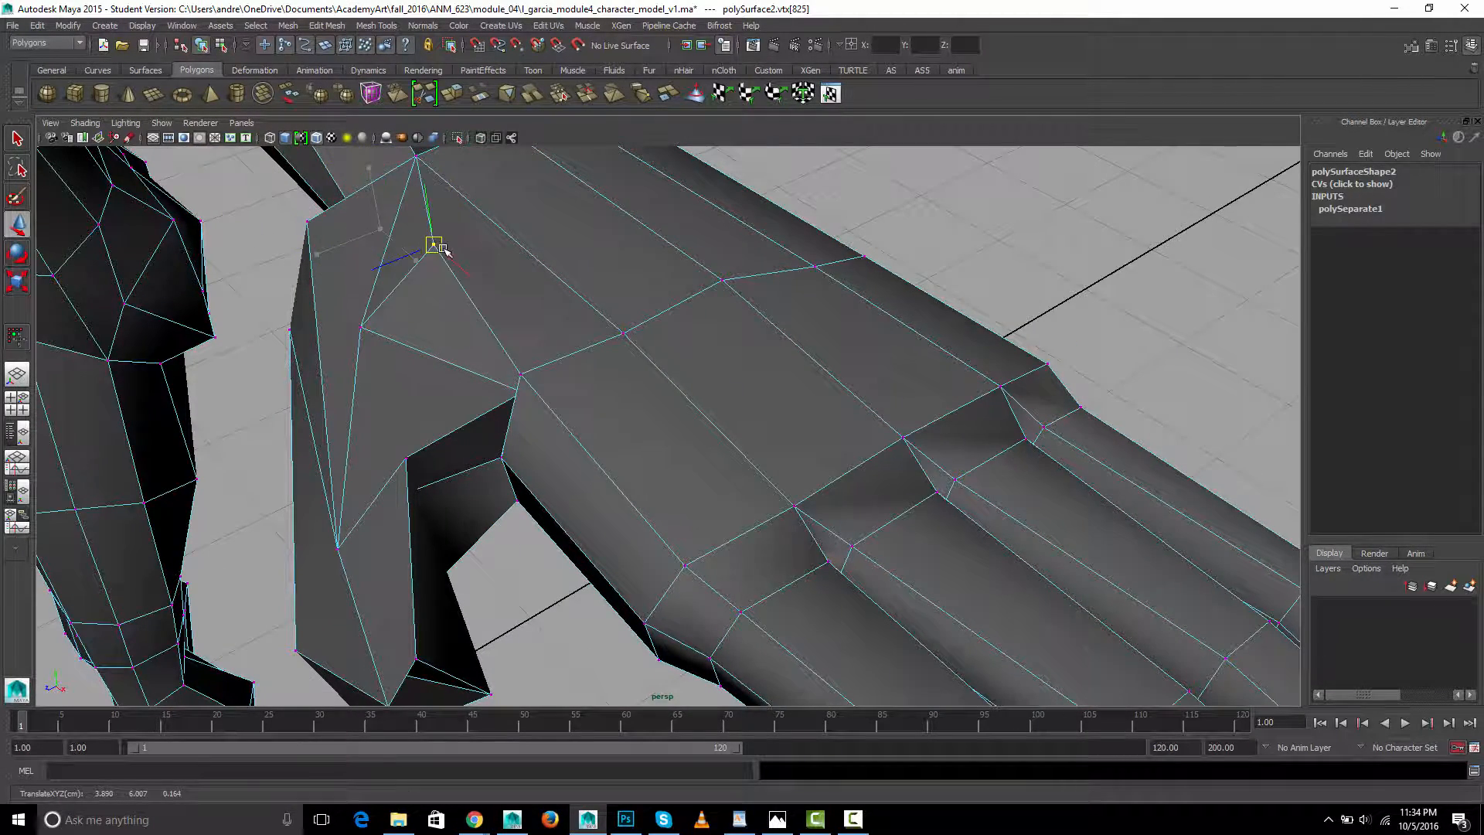
drag(433, 245, 442, 227)
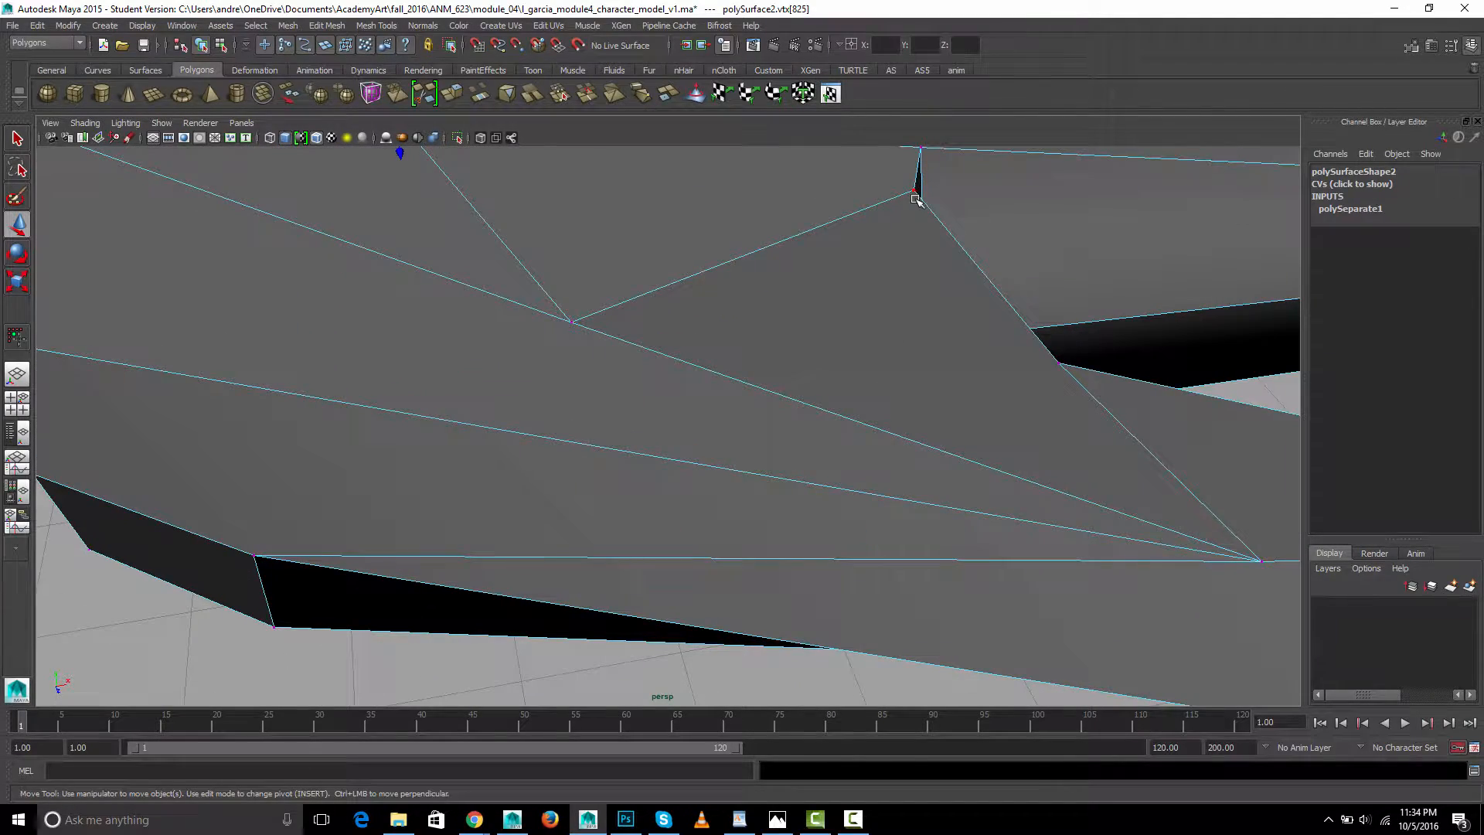
drag(917, 196, 705, 216)
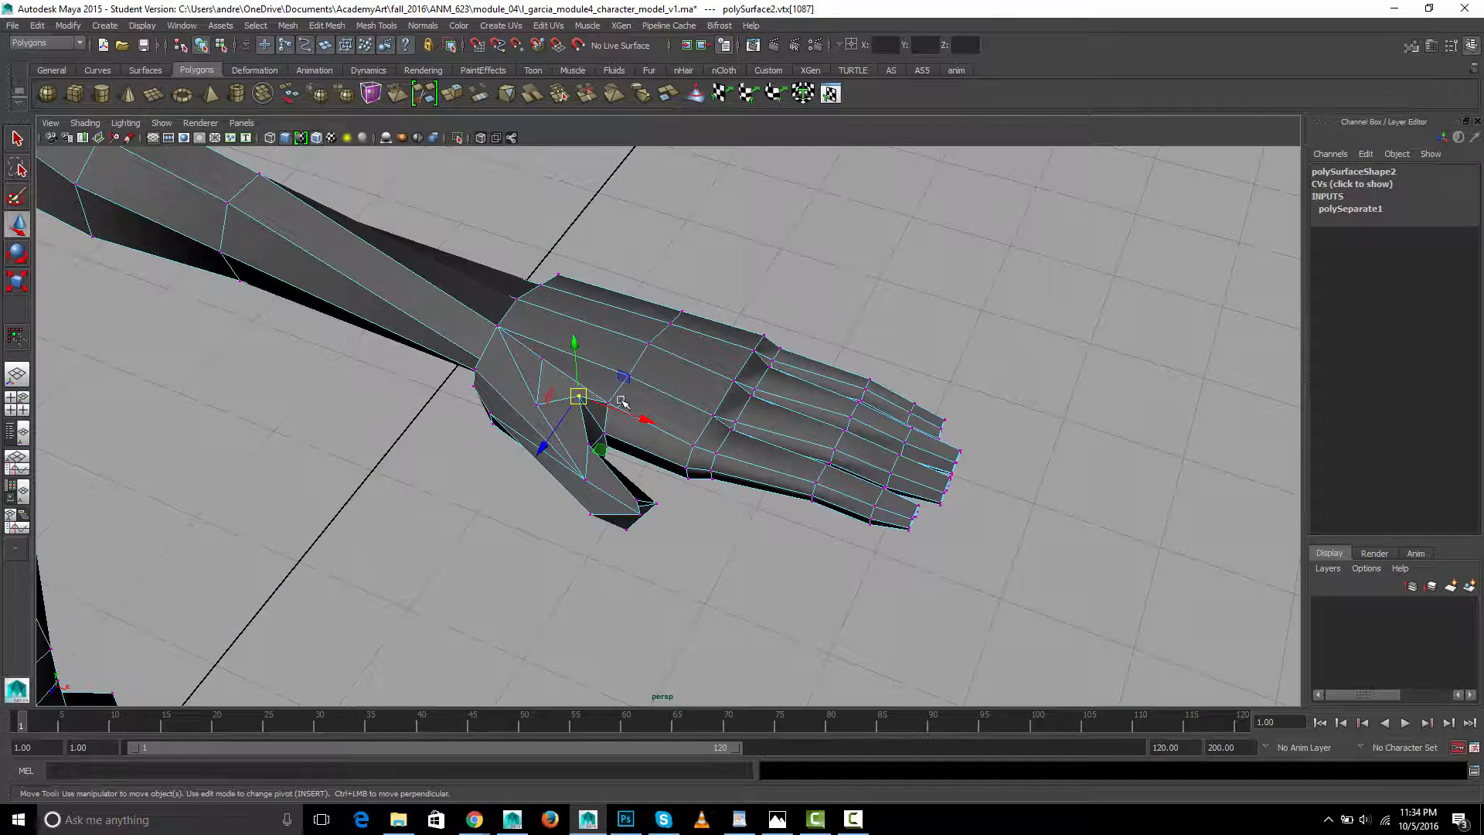
drag(577, 395, 566, 405)
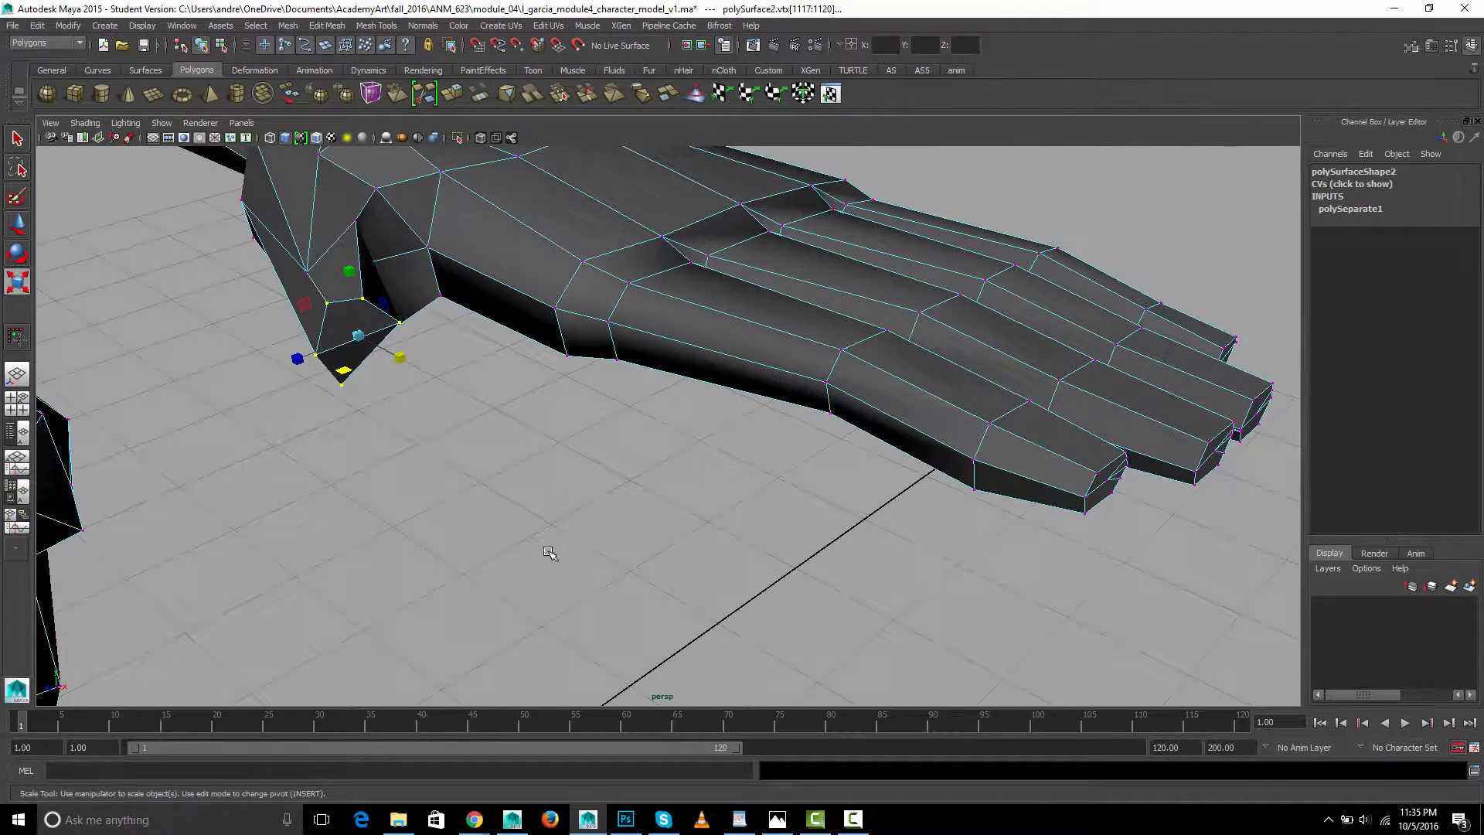
Shrink the vertices at the thumb tip to taper the thumb
drag(549, 553, 648, 516)
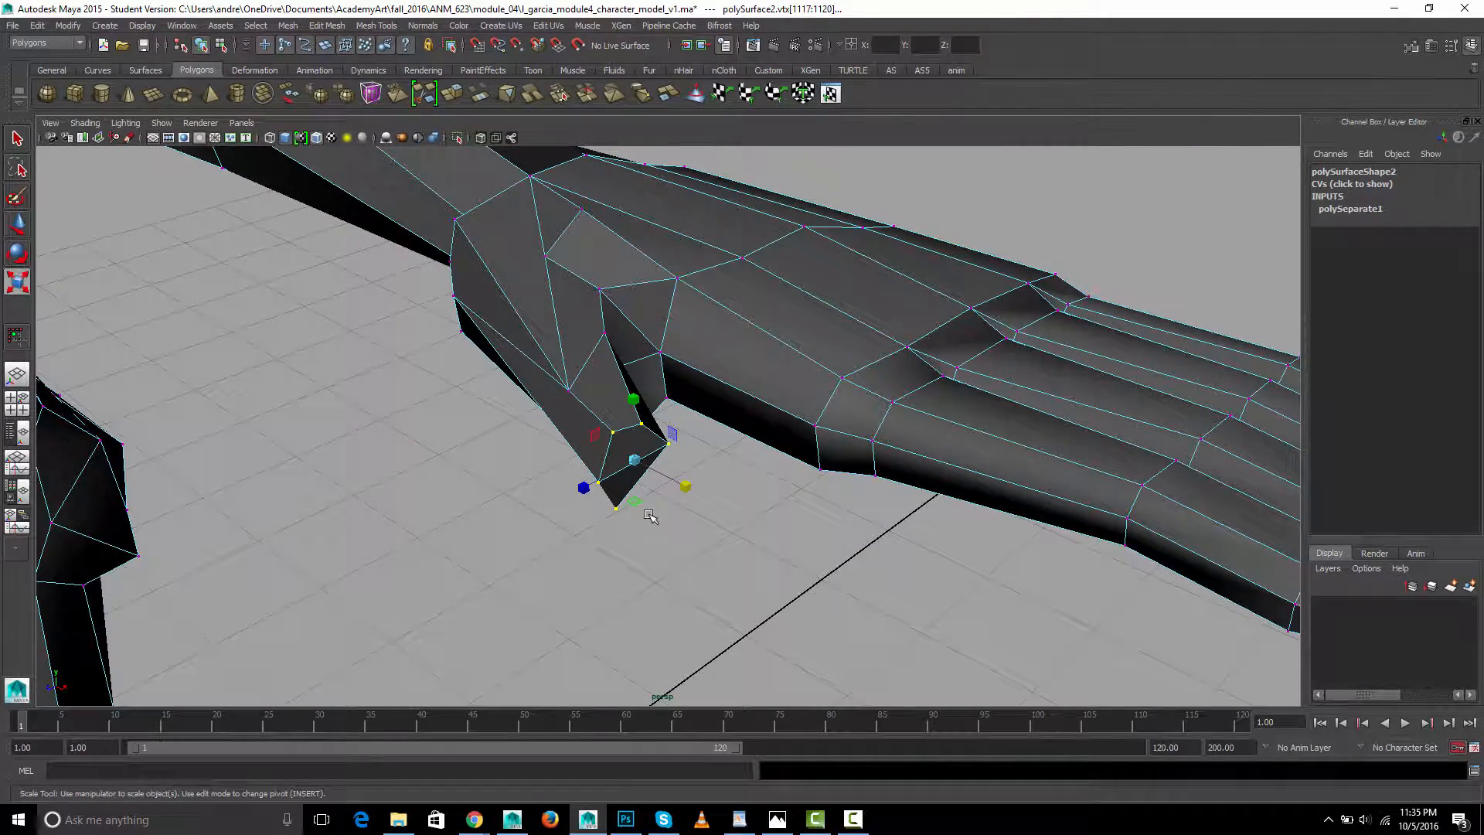
drag(651, 455, 764, 436)
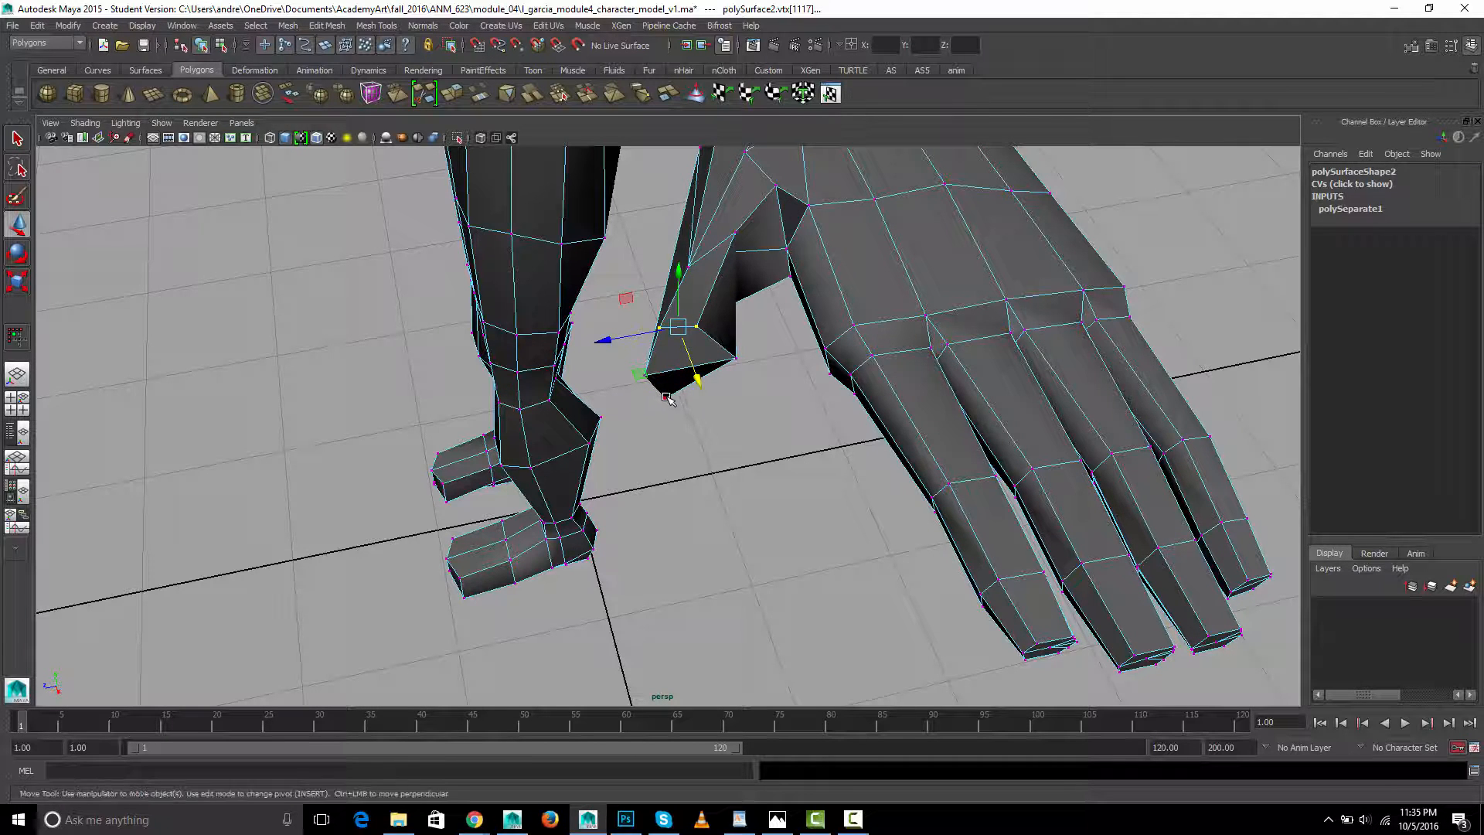
click(762, 405)
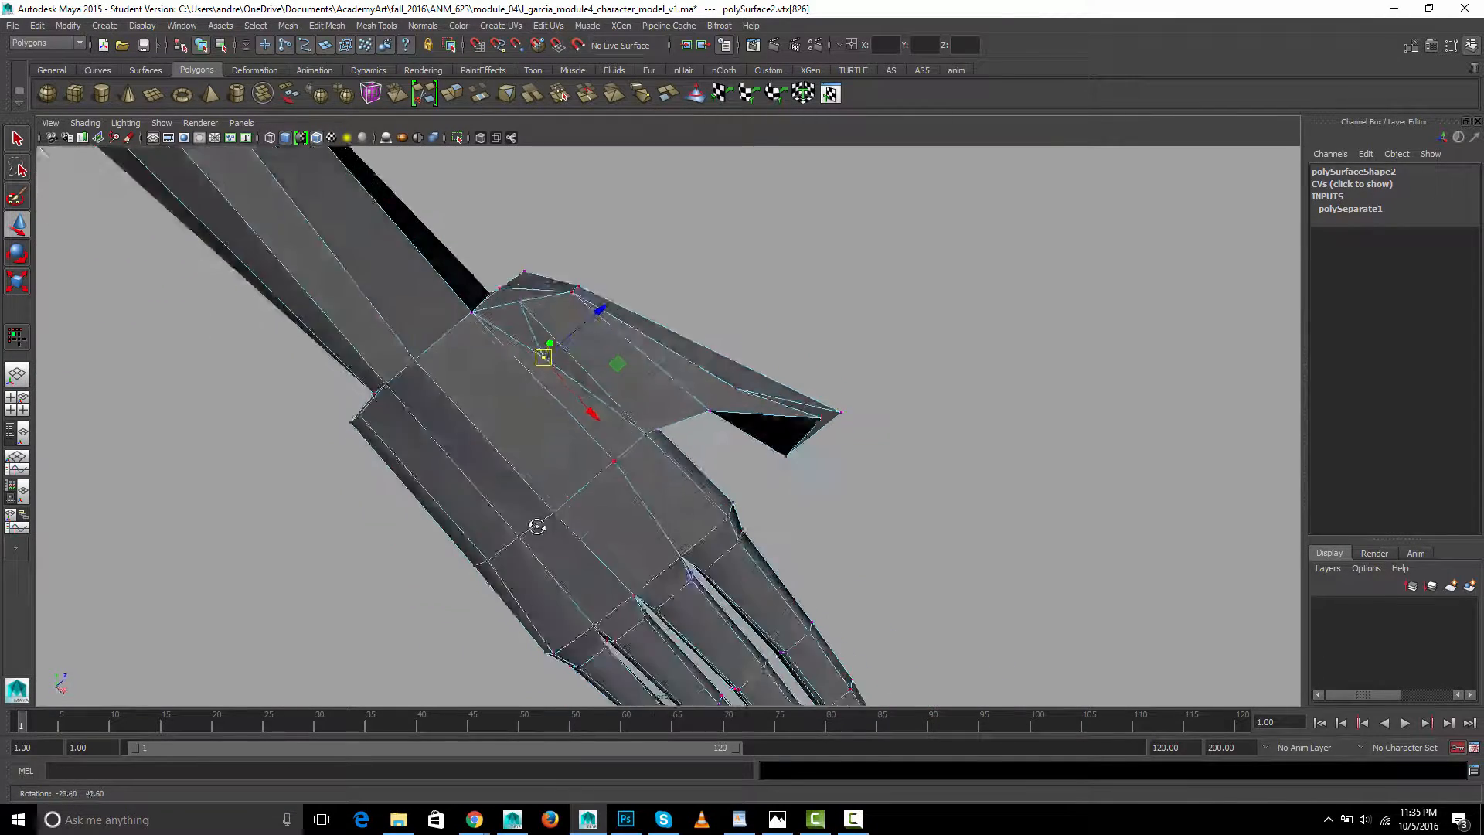
Delete the stray edge on the back of the hand and tidy the vertex under the thumb
drag(535, 527, 491, 429)
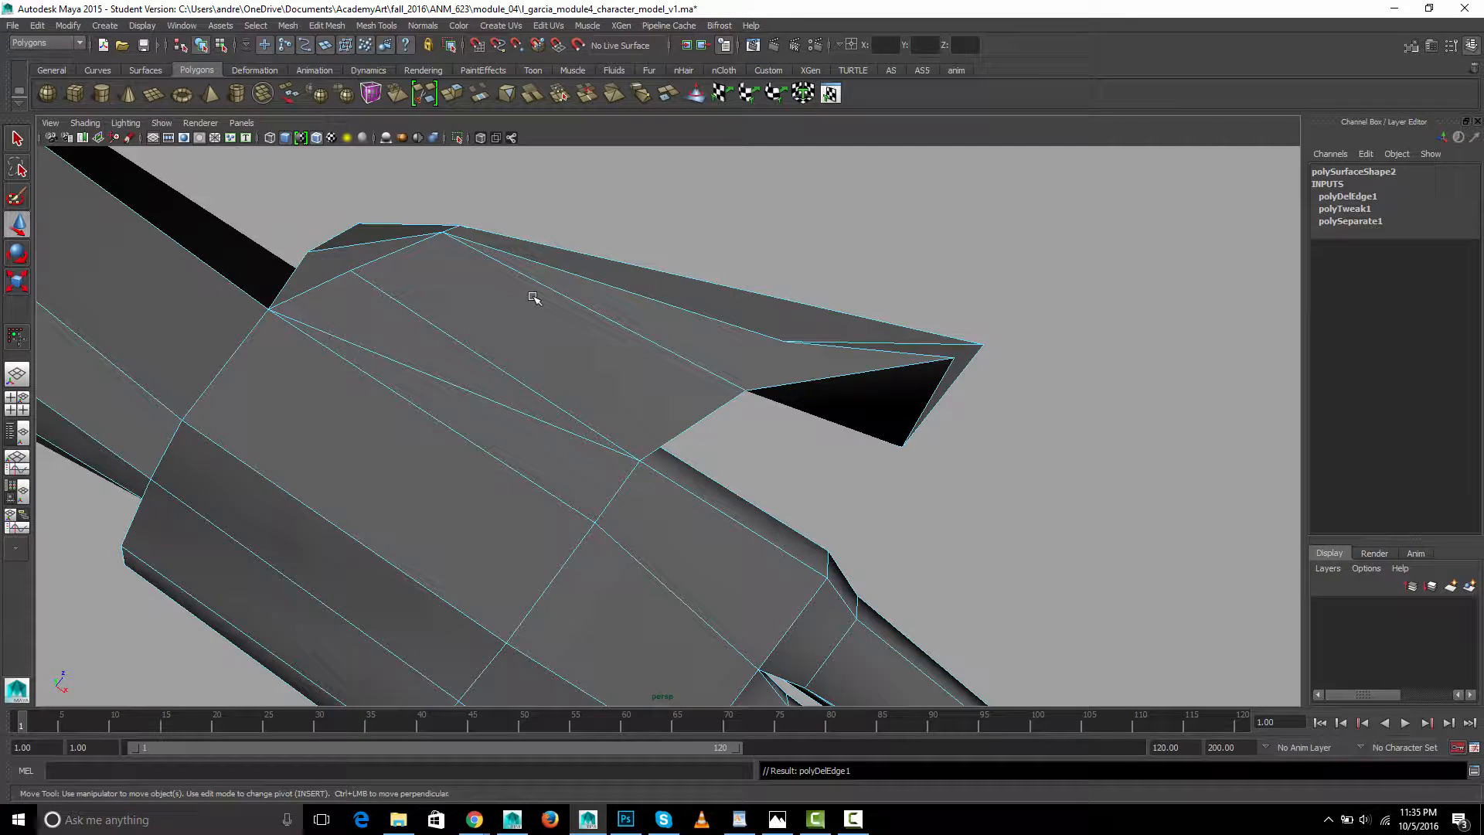
click(530, 303)
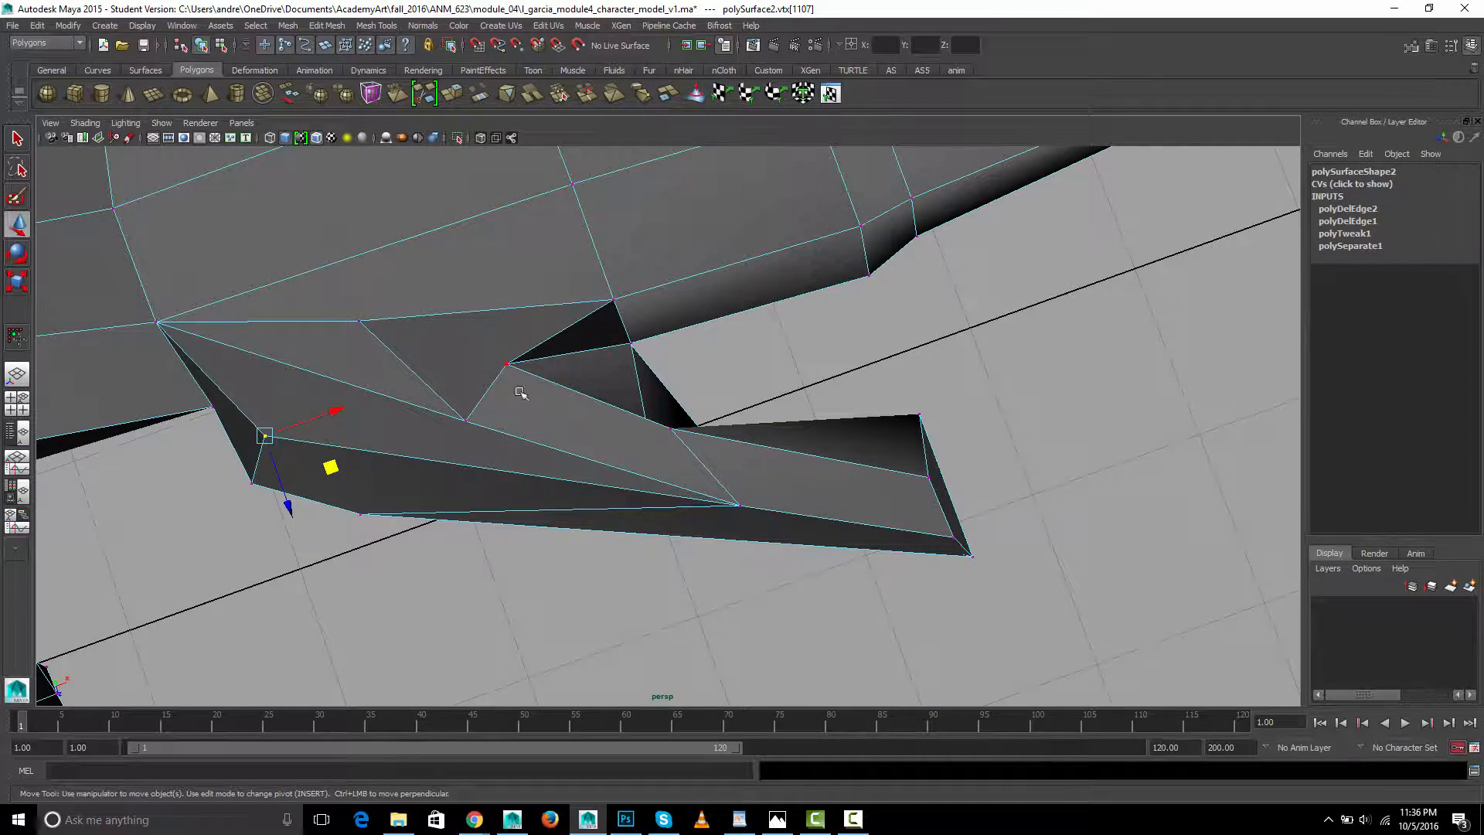
click(419, 369)
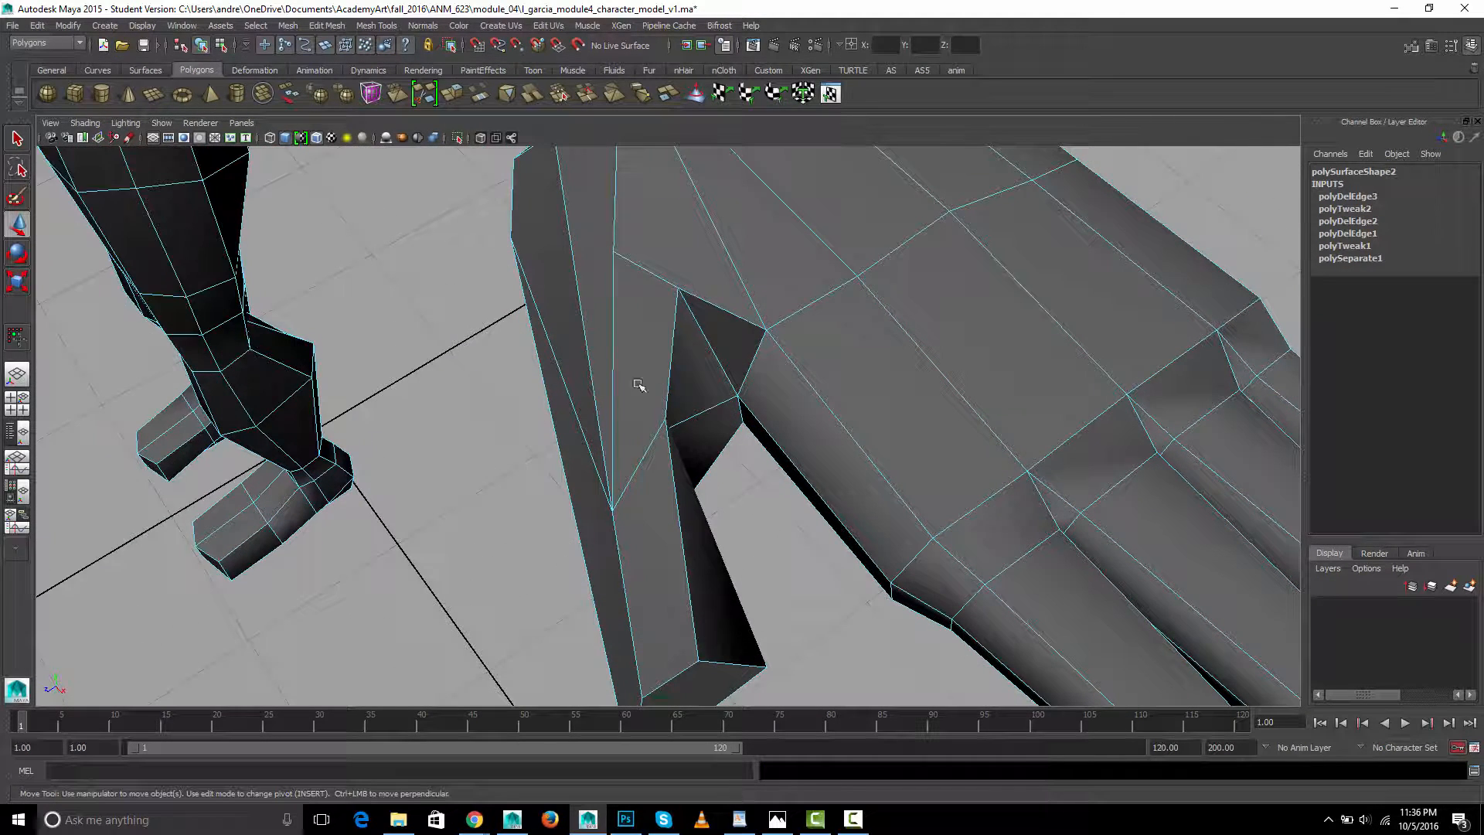
Move the thumb vertices, including the underside, so the thumb juts out from the hand
click(668, 340)
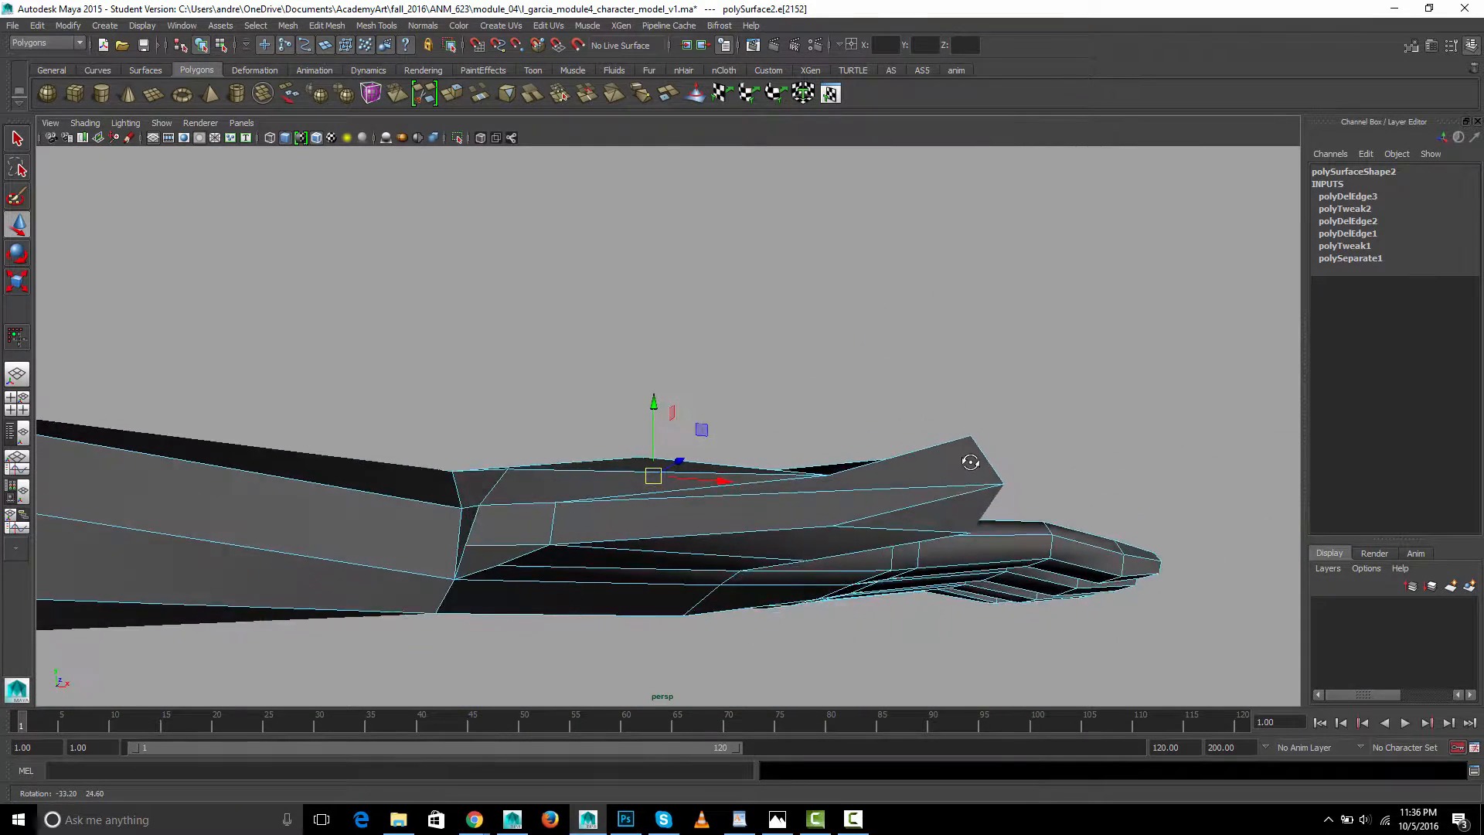
right_click(839, 504)
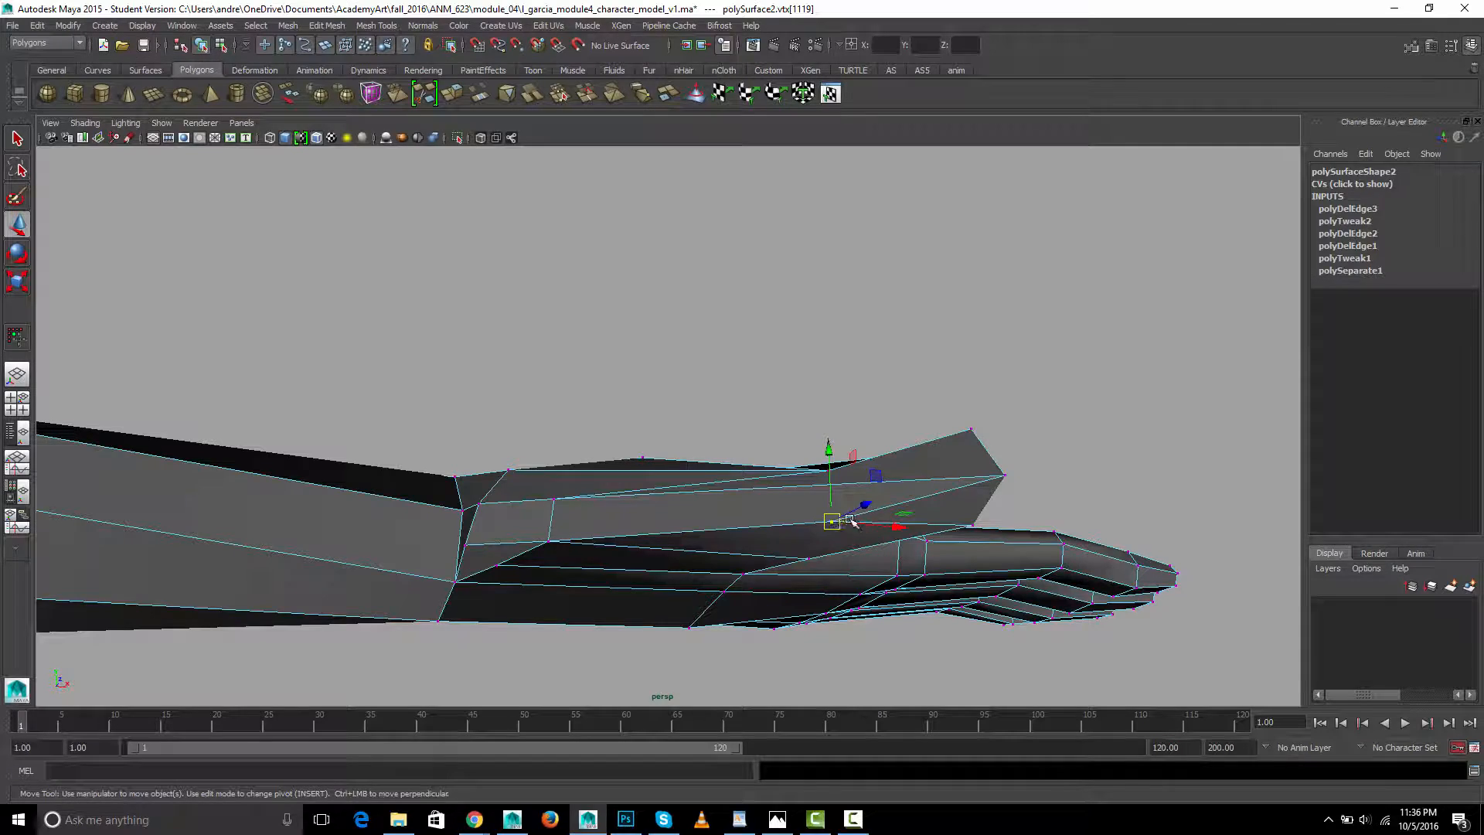
drag(833, 521, 960, 530)
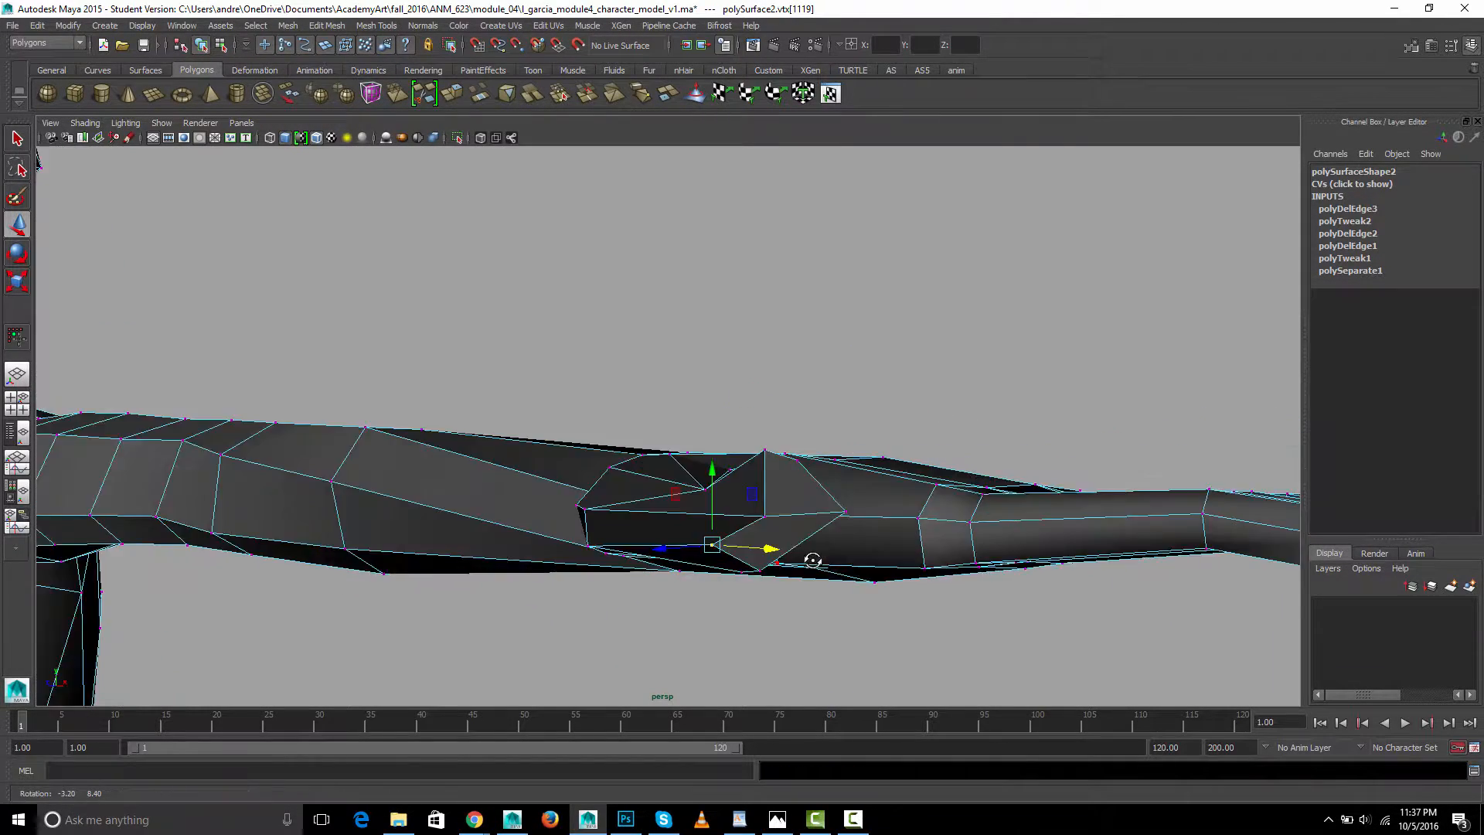
drag(762, 547, 895, 597)
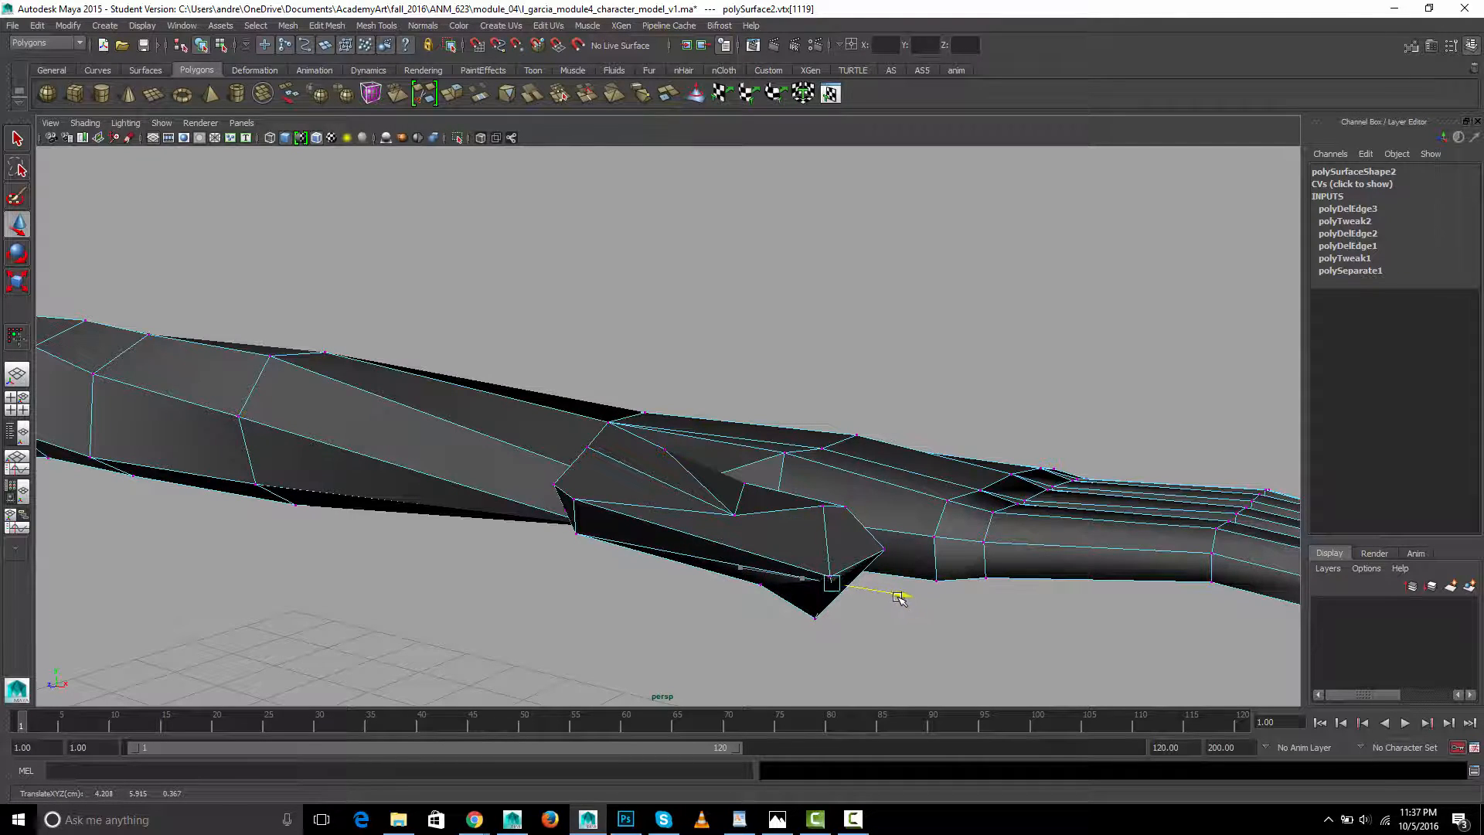
drag(897, 597, 833, 535)
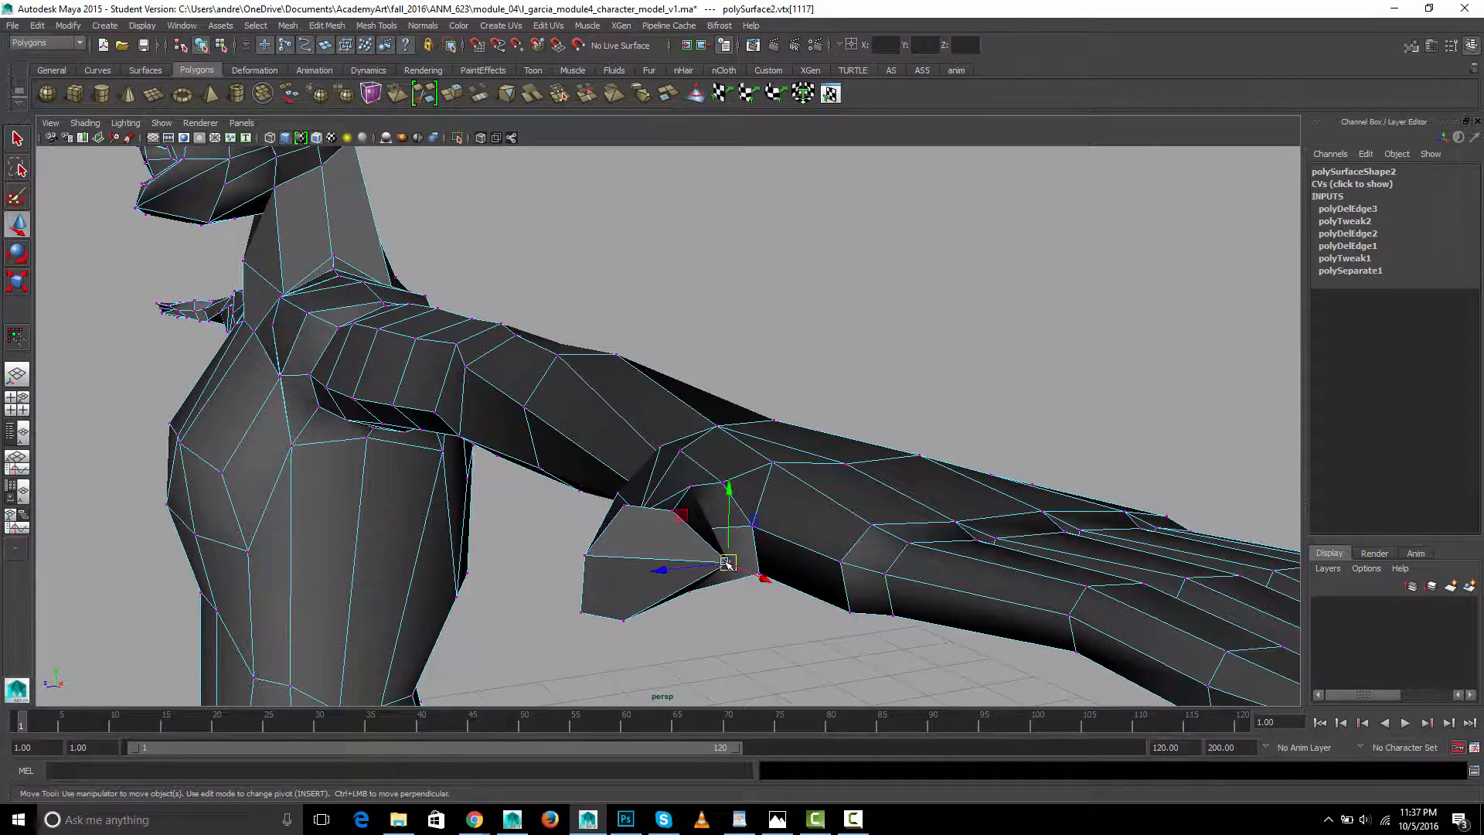
Refine the thumb base and the vertices along its length into a cleaner shape
drag(729, 558, 774, 592)
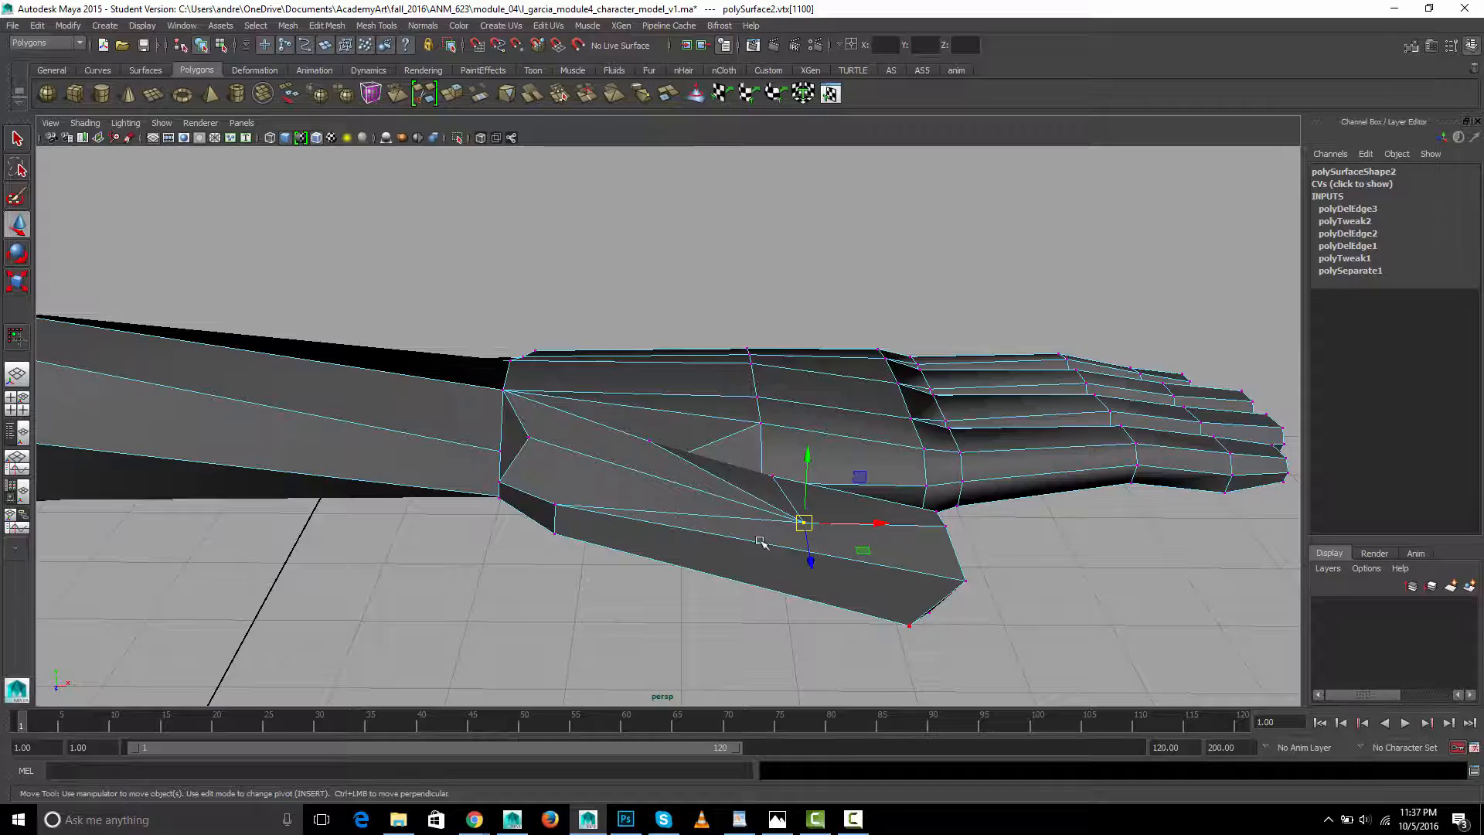
drag(804, 524, 679, 495)
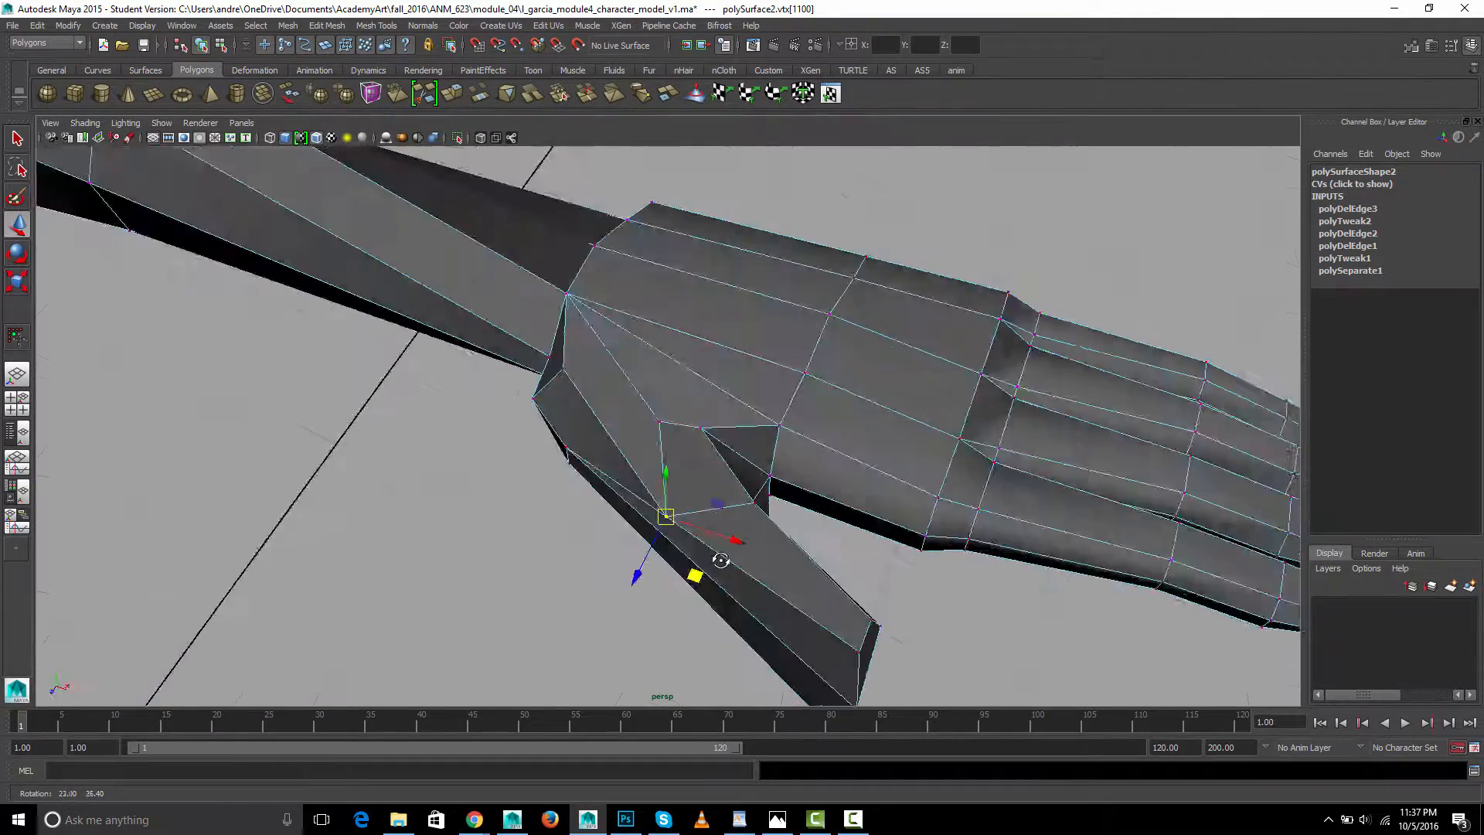
drag(719, 558, 558, 474)
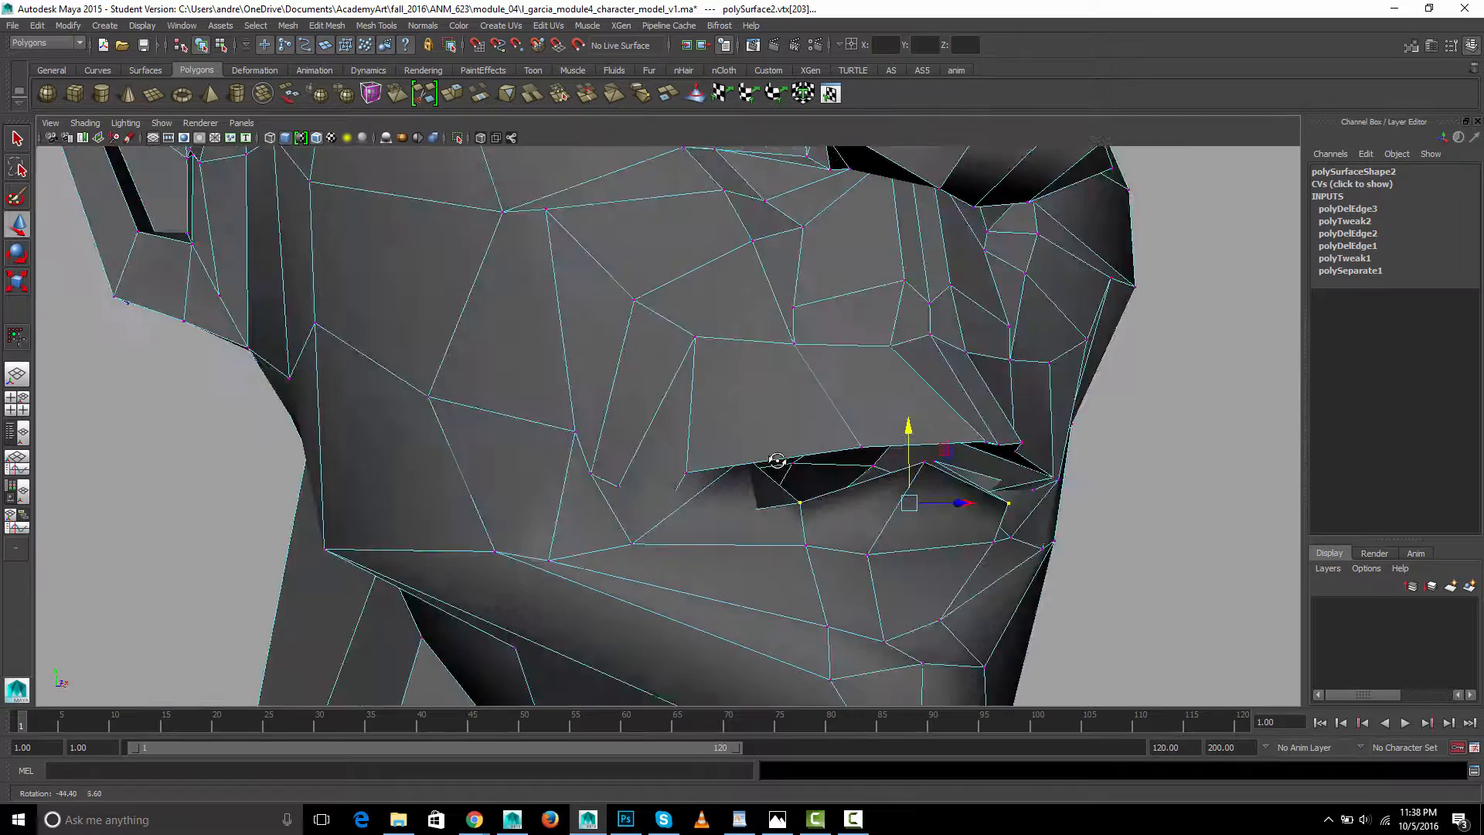
Close the lip gap and move upper-lip, chin and mouth-corner vertices, checking in smooth preview
drag(777, 461, 663, 492)
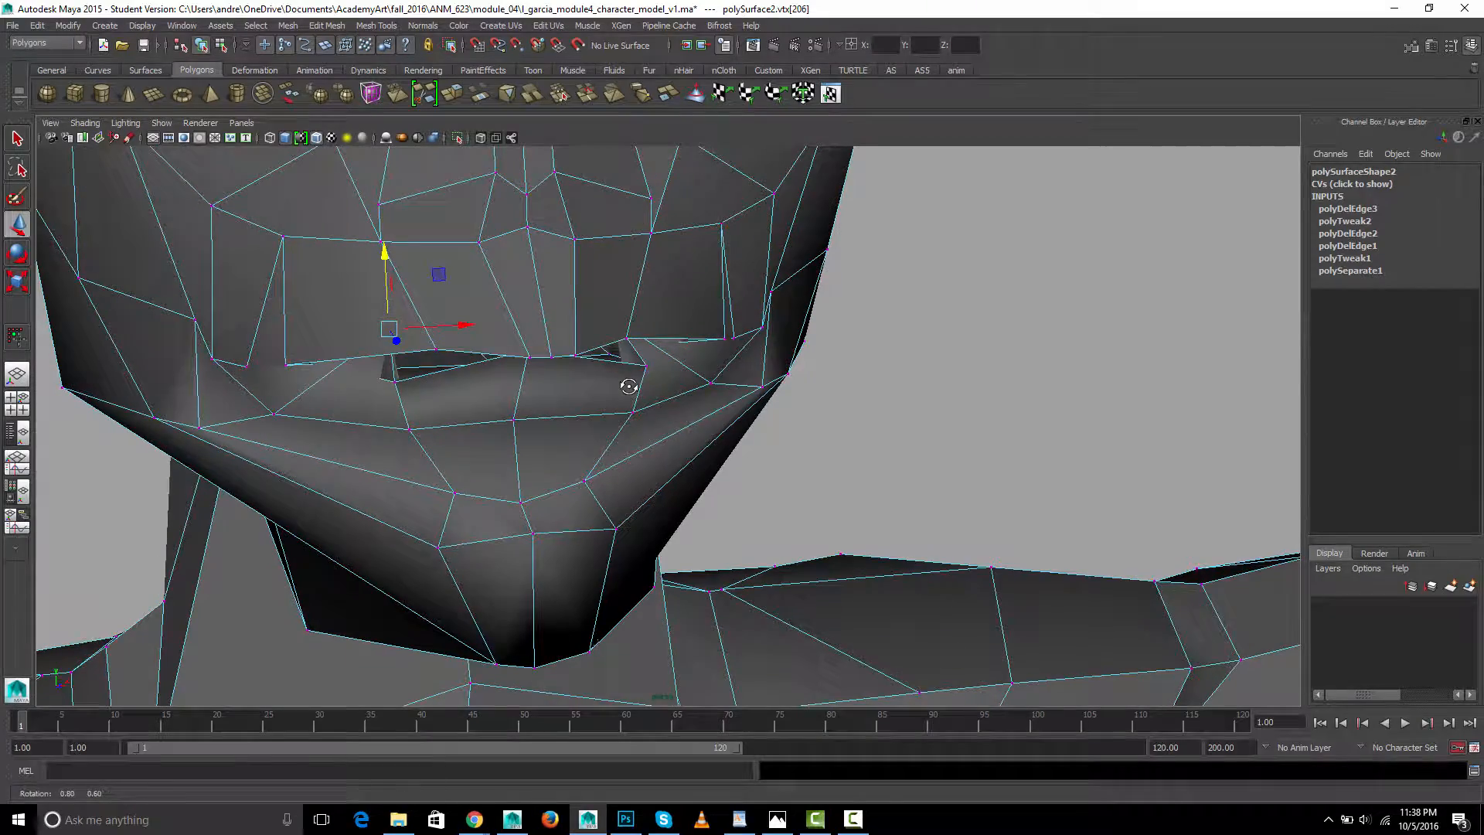
drag(630, 385, 608, 377)
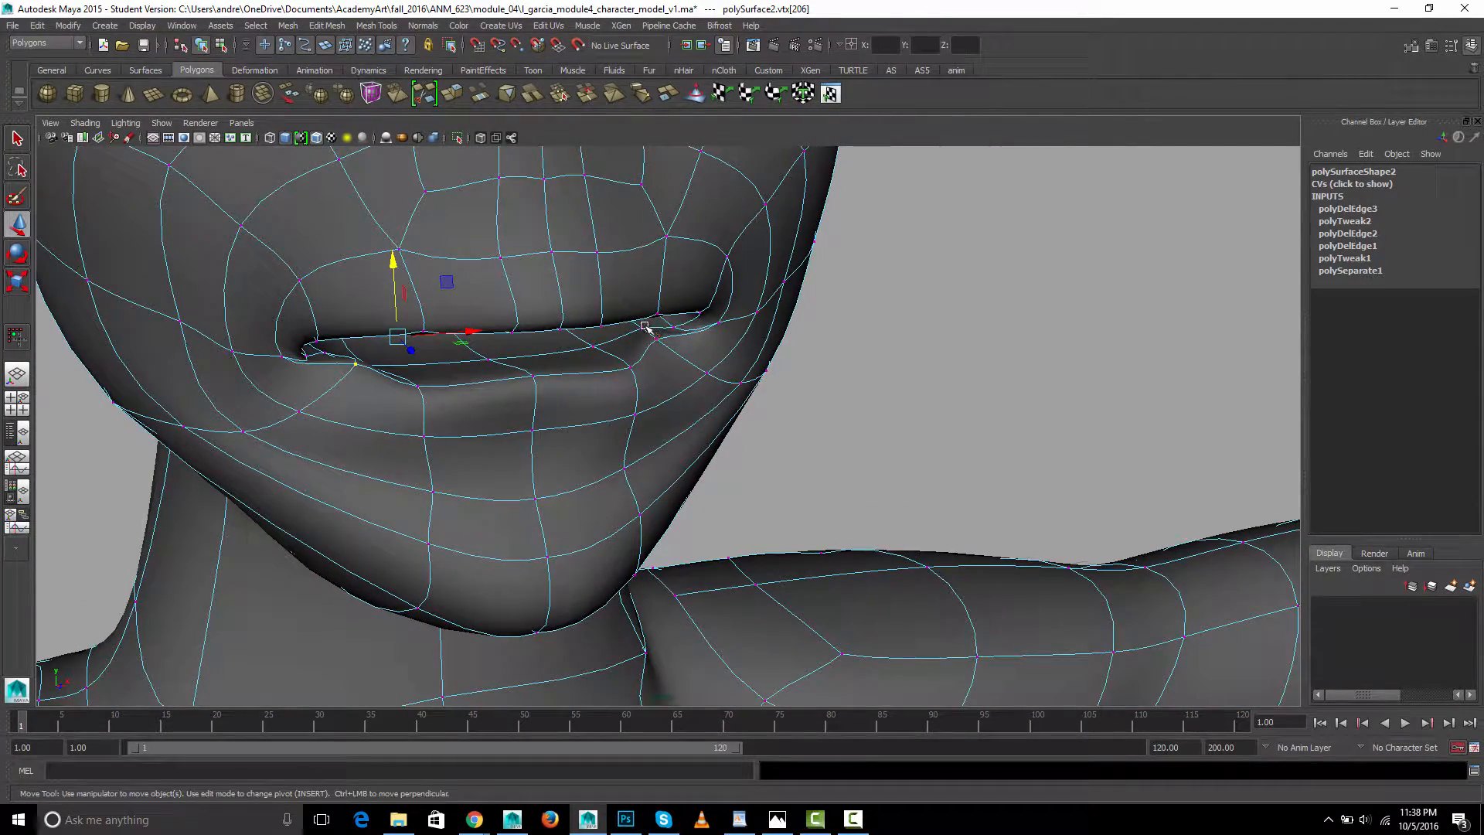
drag(643, 326, 634, 370)
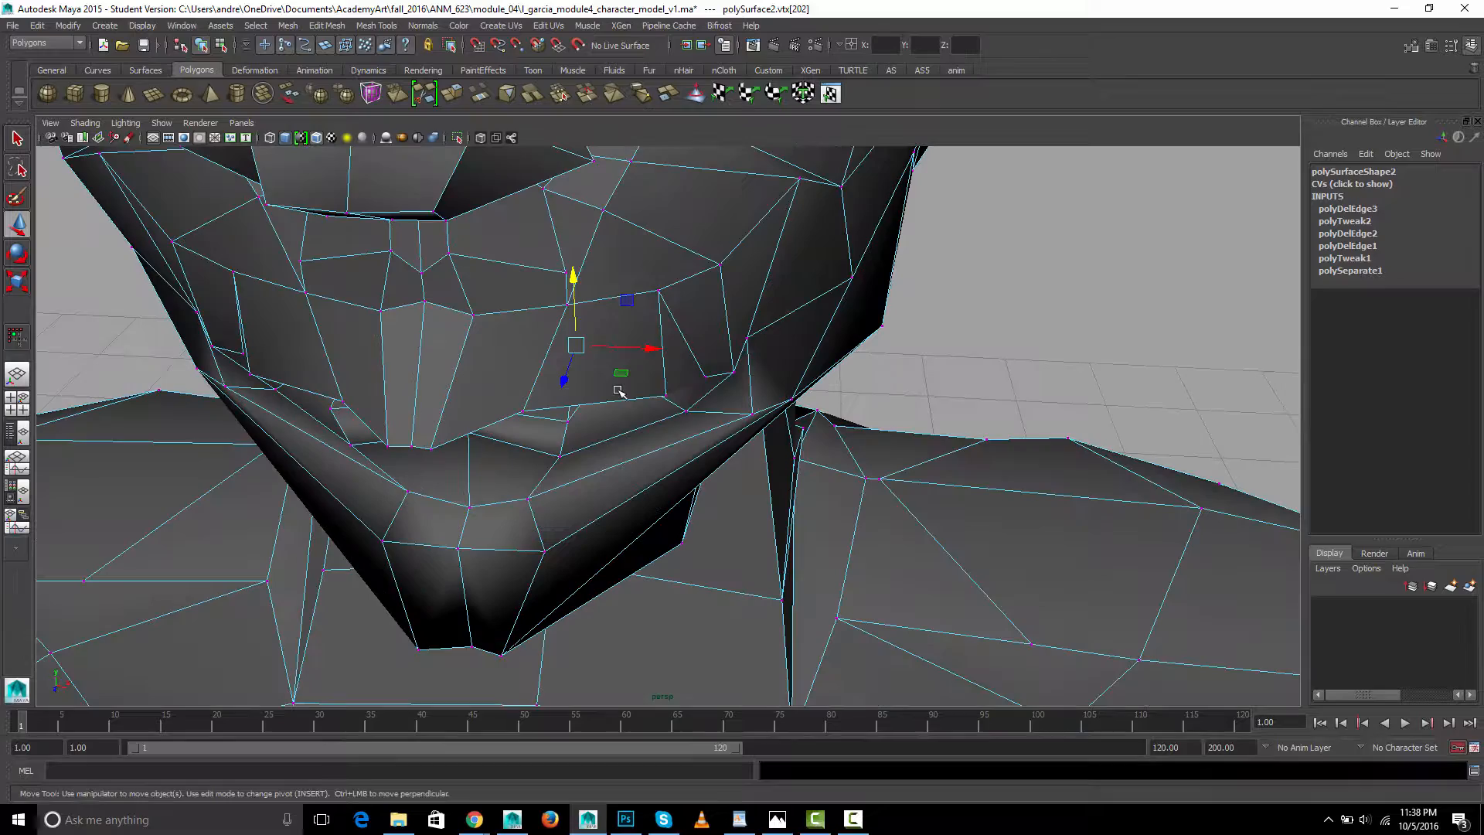
drag(575, 345, 600, 388)
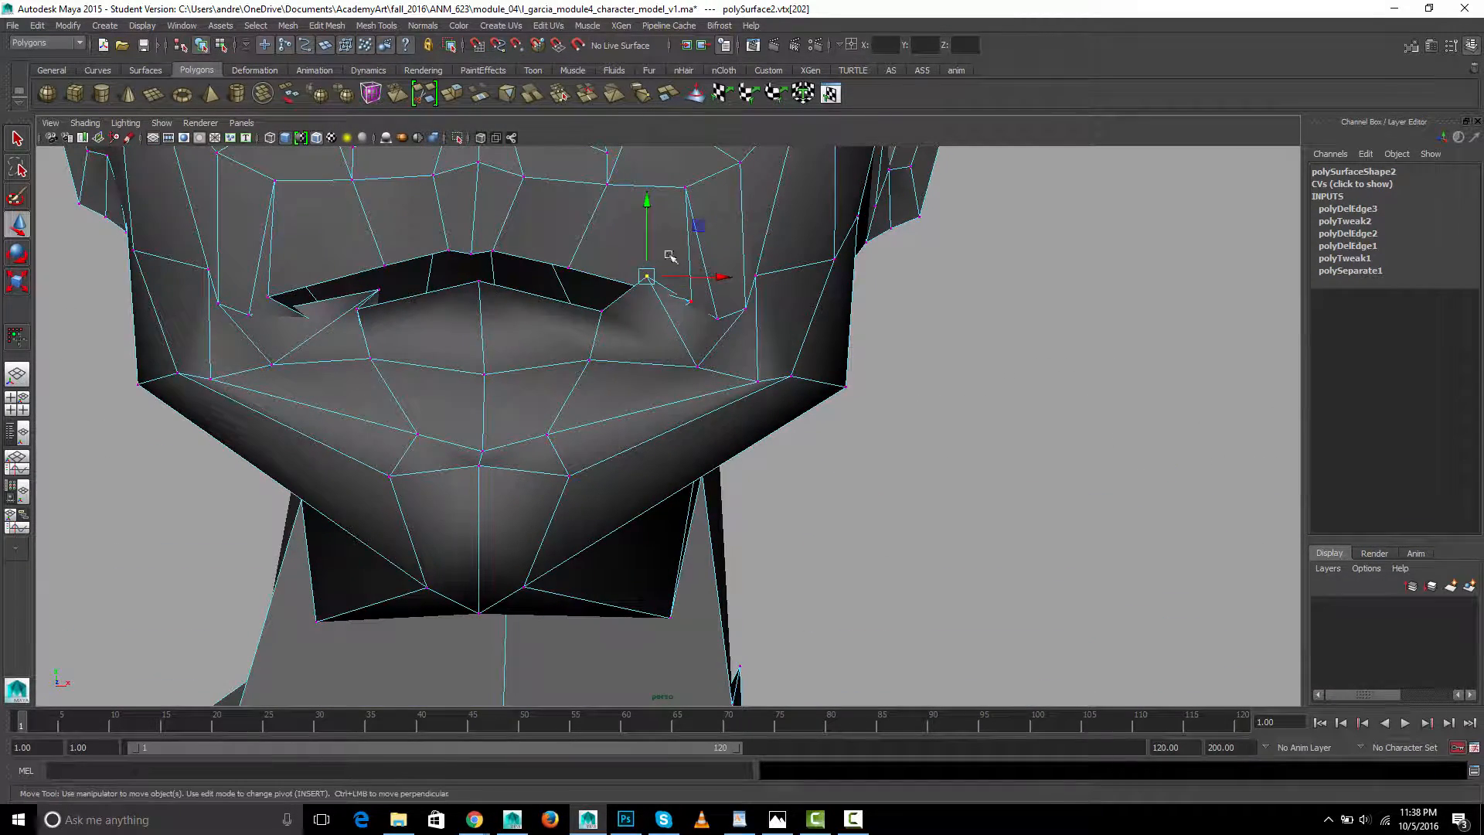
drag(646, 275, 646, 314)
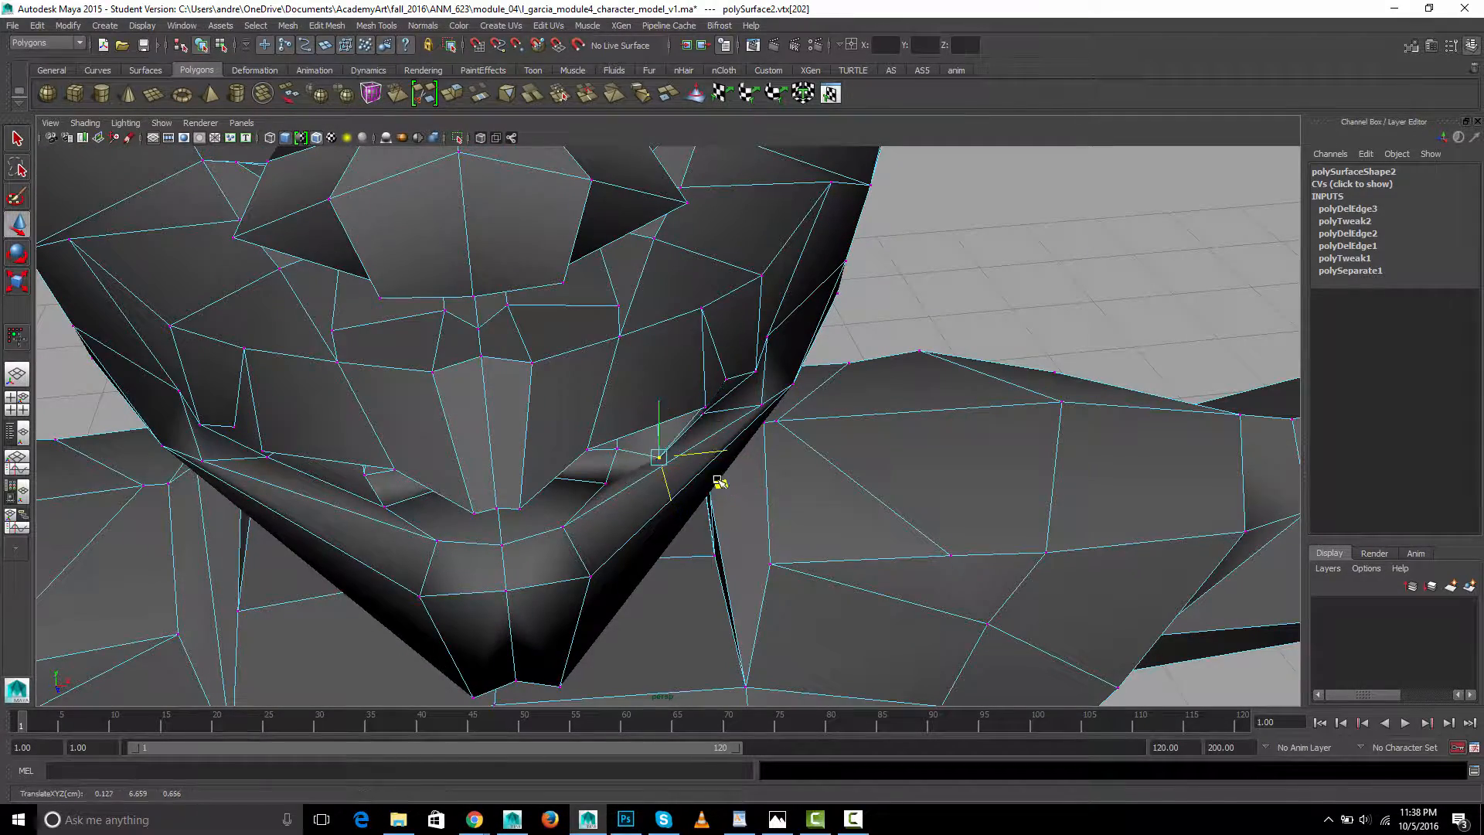
key(3)
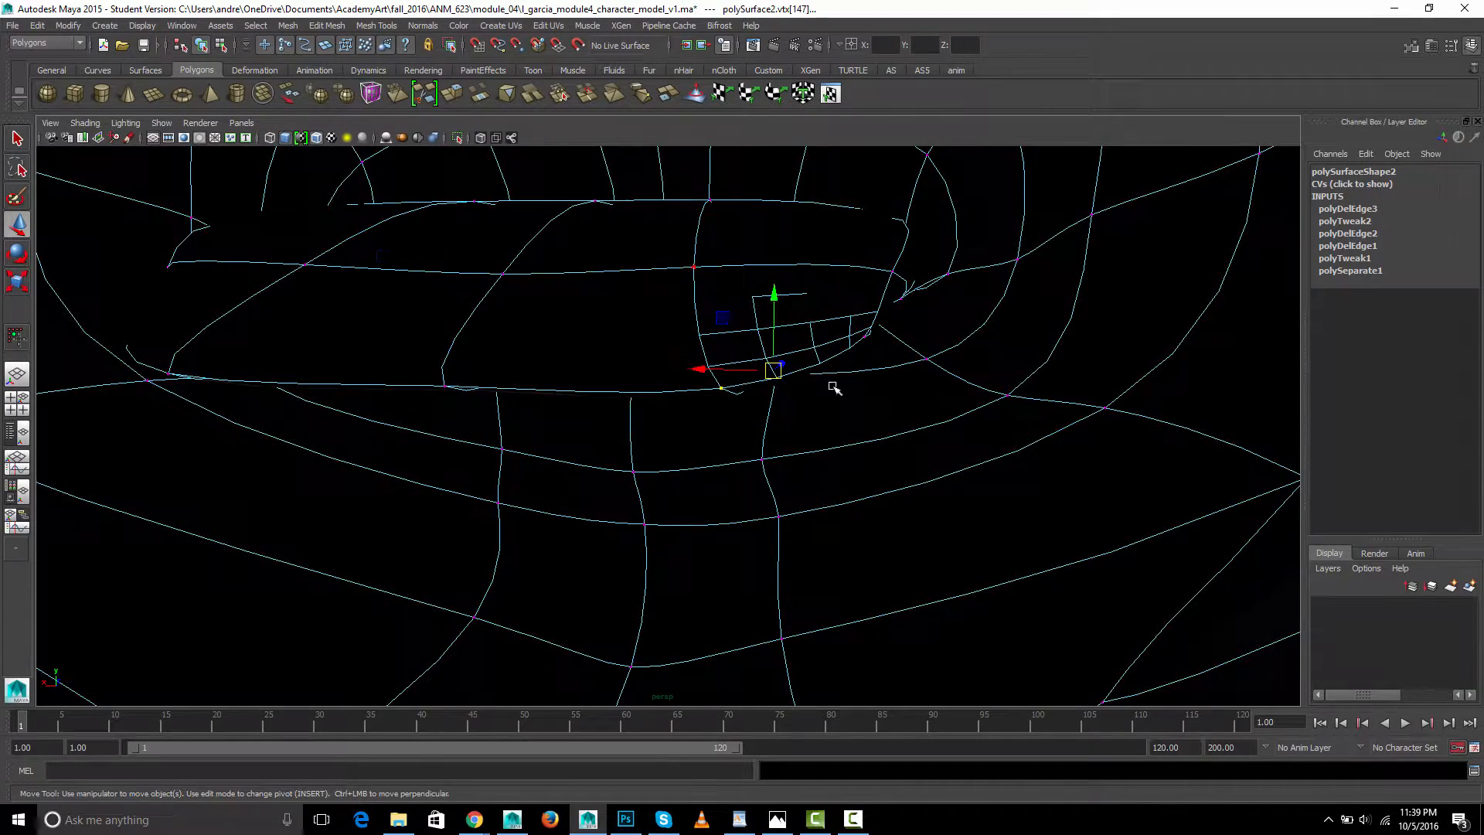
Back in low-poly display, reposition the mouth-corner vertex and nudge the nose-tip vertex into place
key(1)
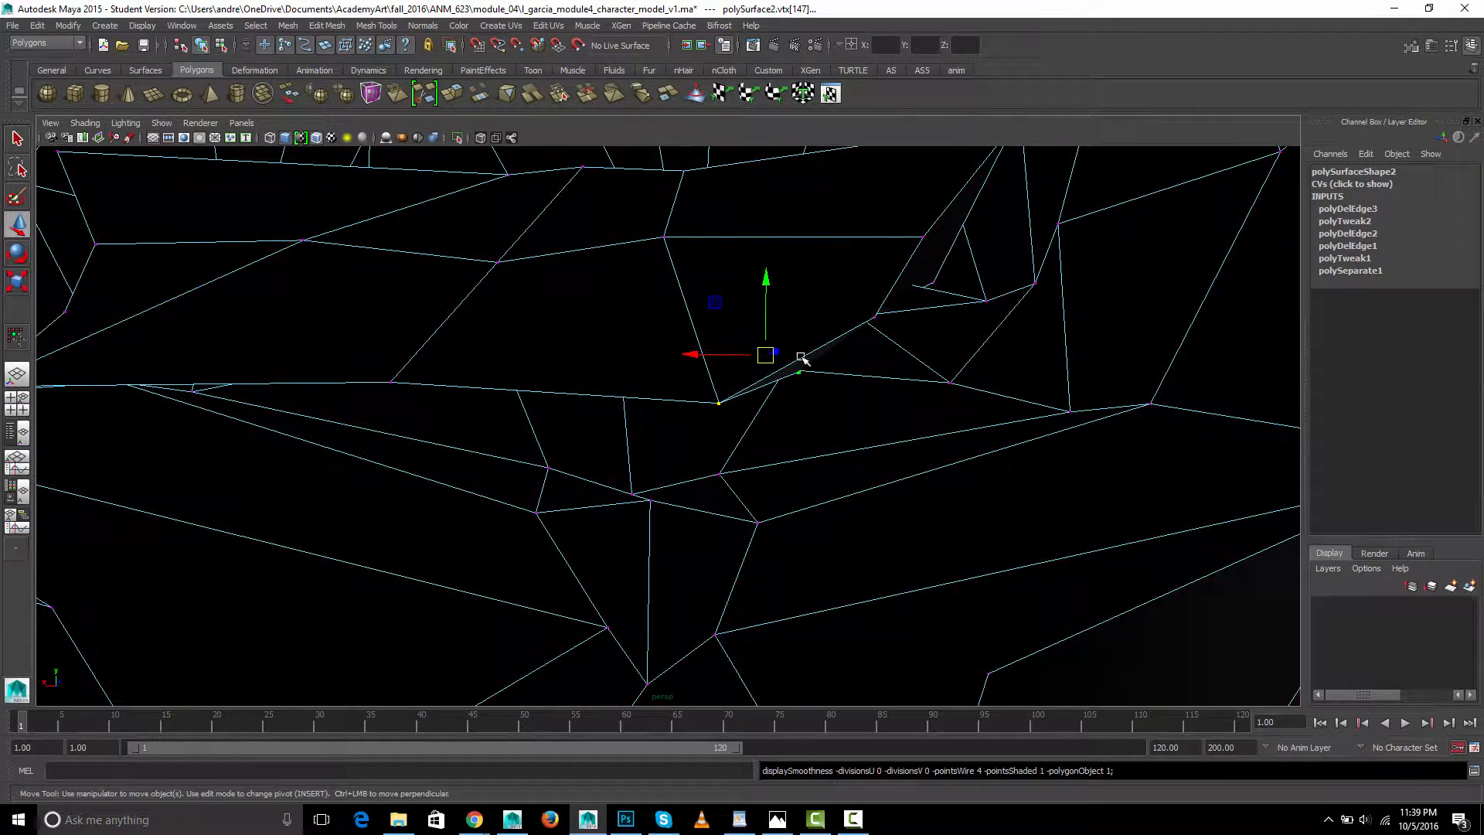
drag(758, 378, 606, 374)
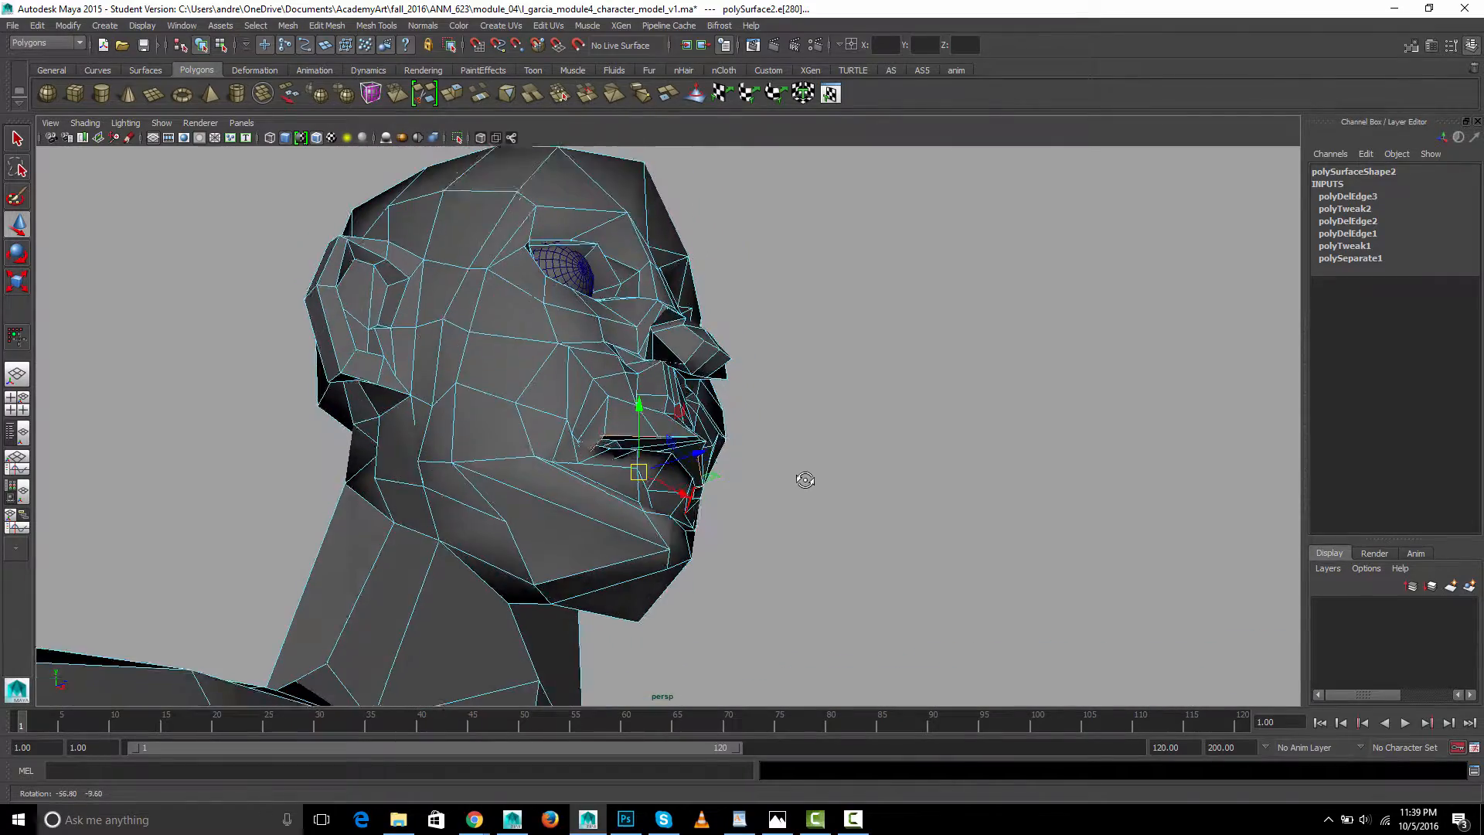
drag(804, 480, 606, 499)
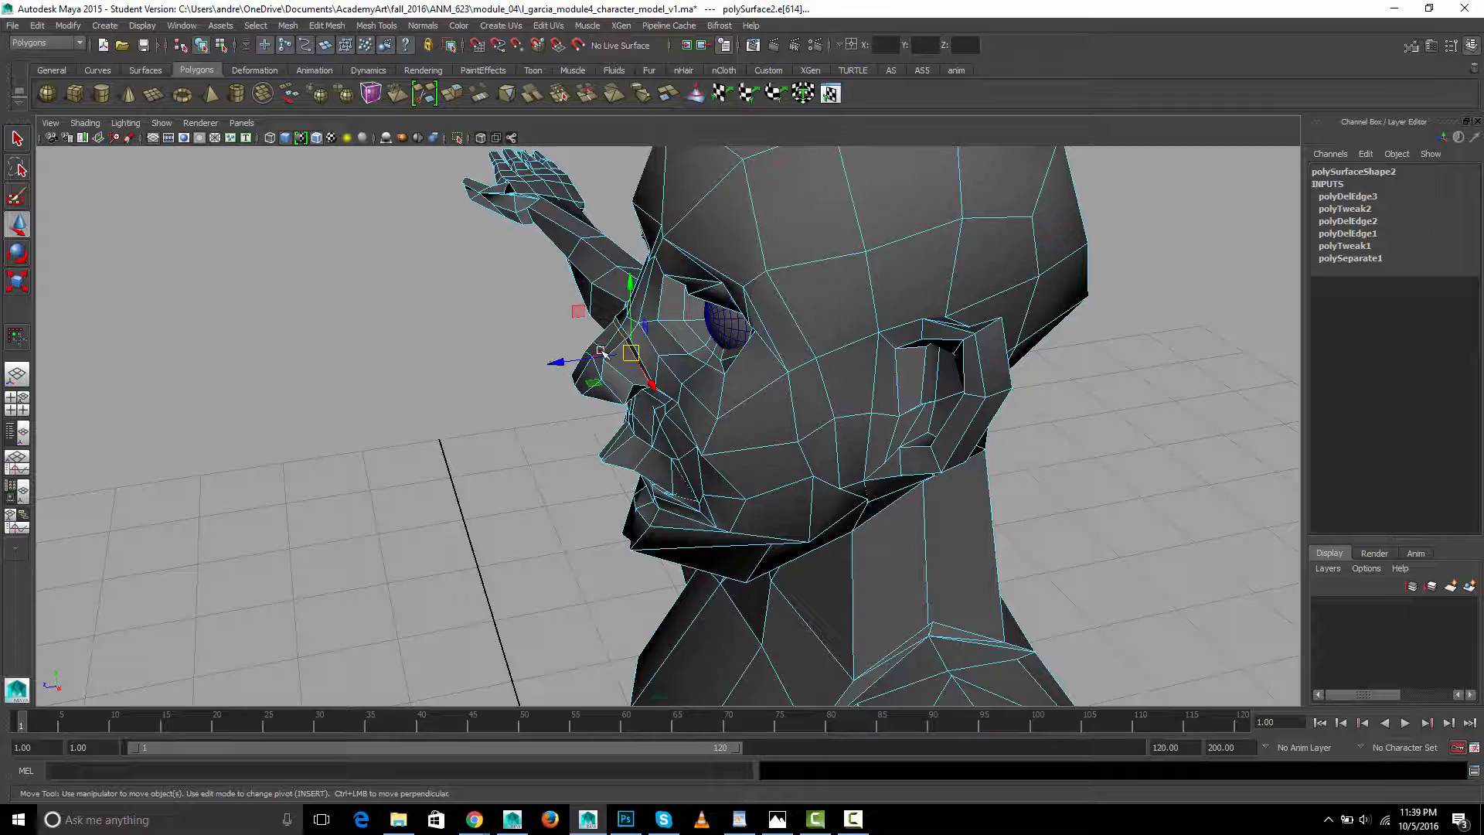
drag(629, 356, 616, 361)
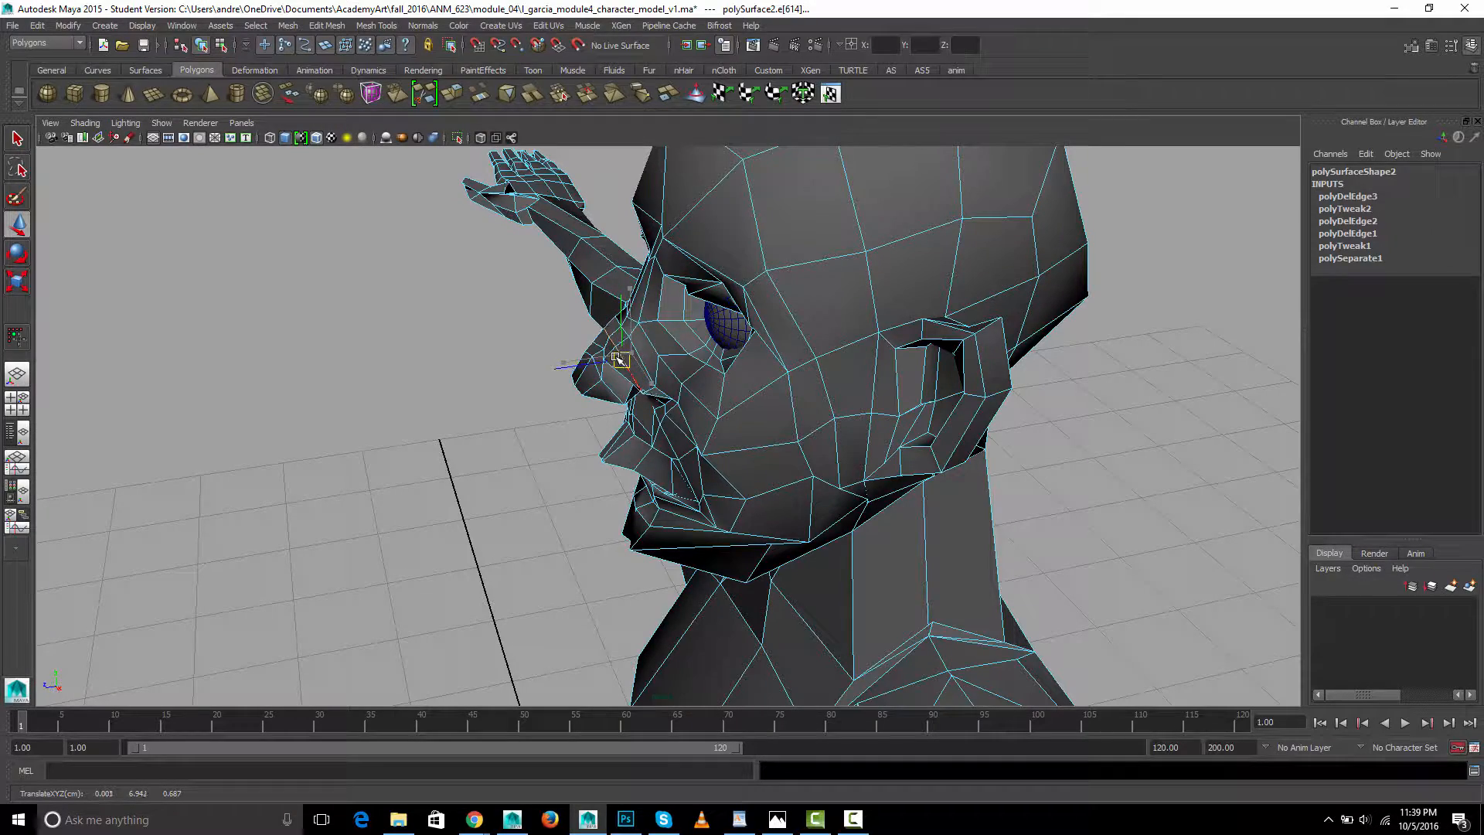
drag(616, 361, 673, 416)
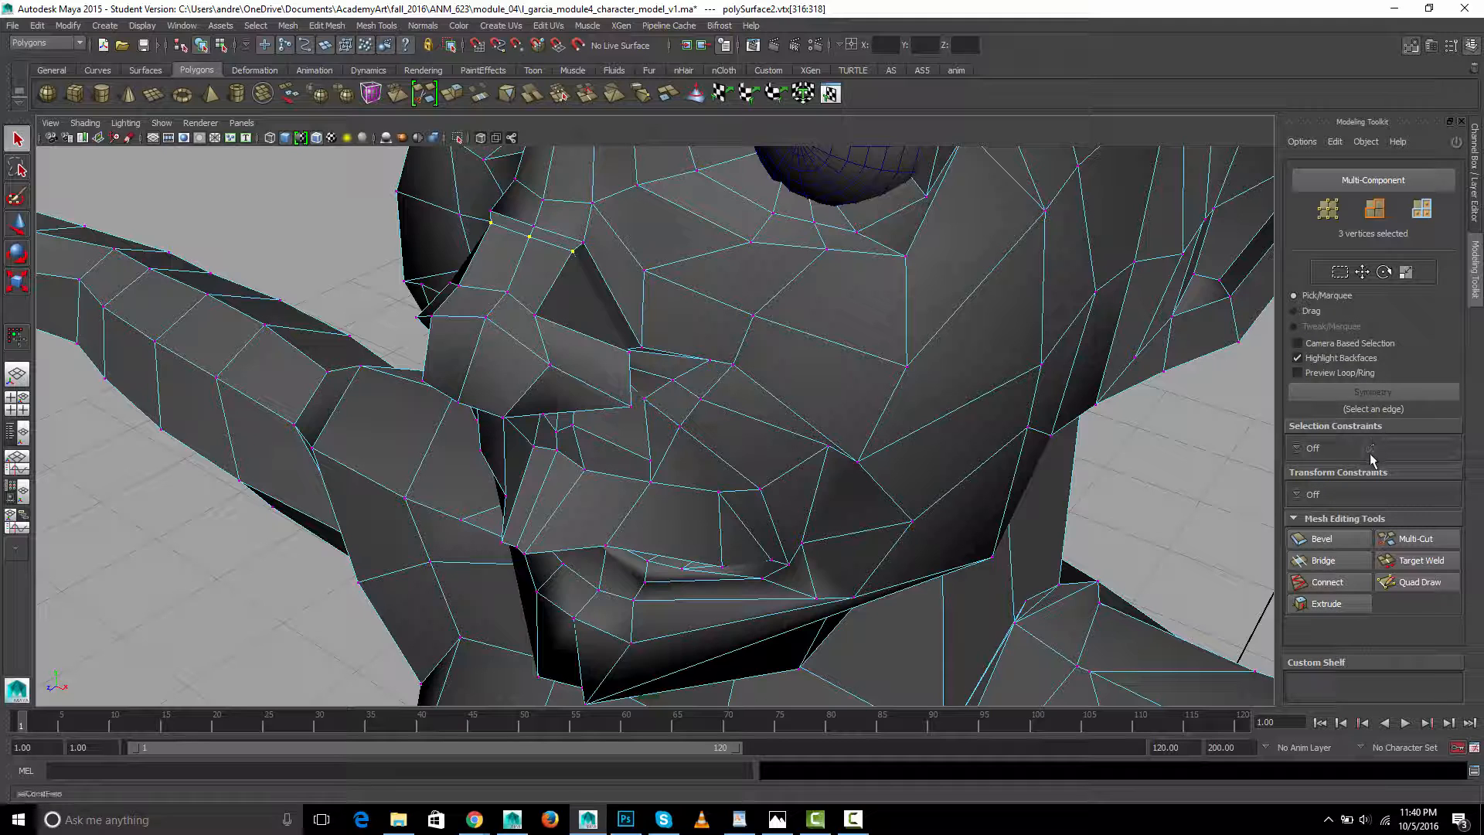
With Surface transform constraint, slide the nose-bridge vertices along the mesh with the Move tool
click(1313, 493)
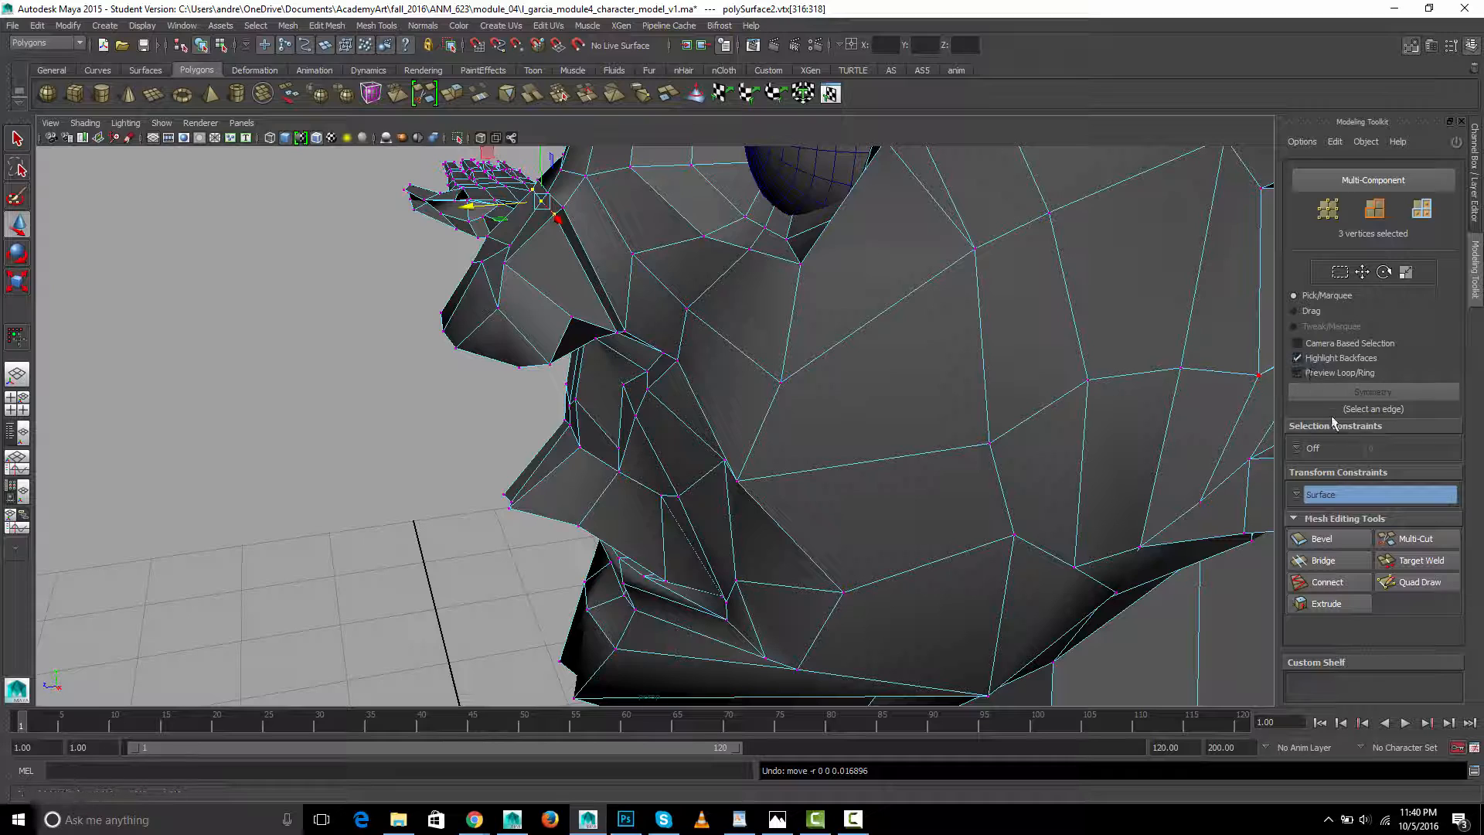
mouse_move(1374, 495)
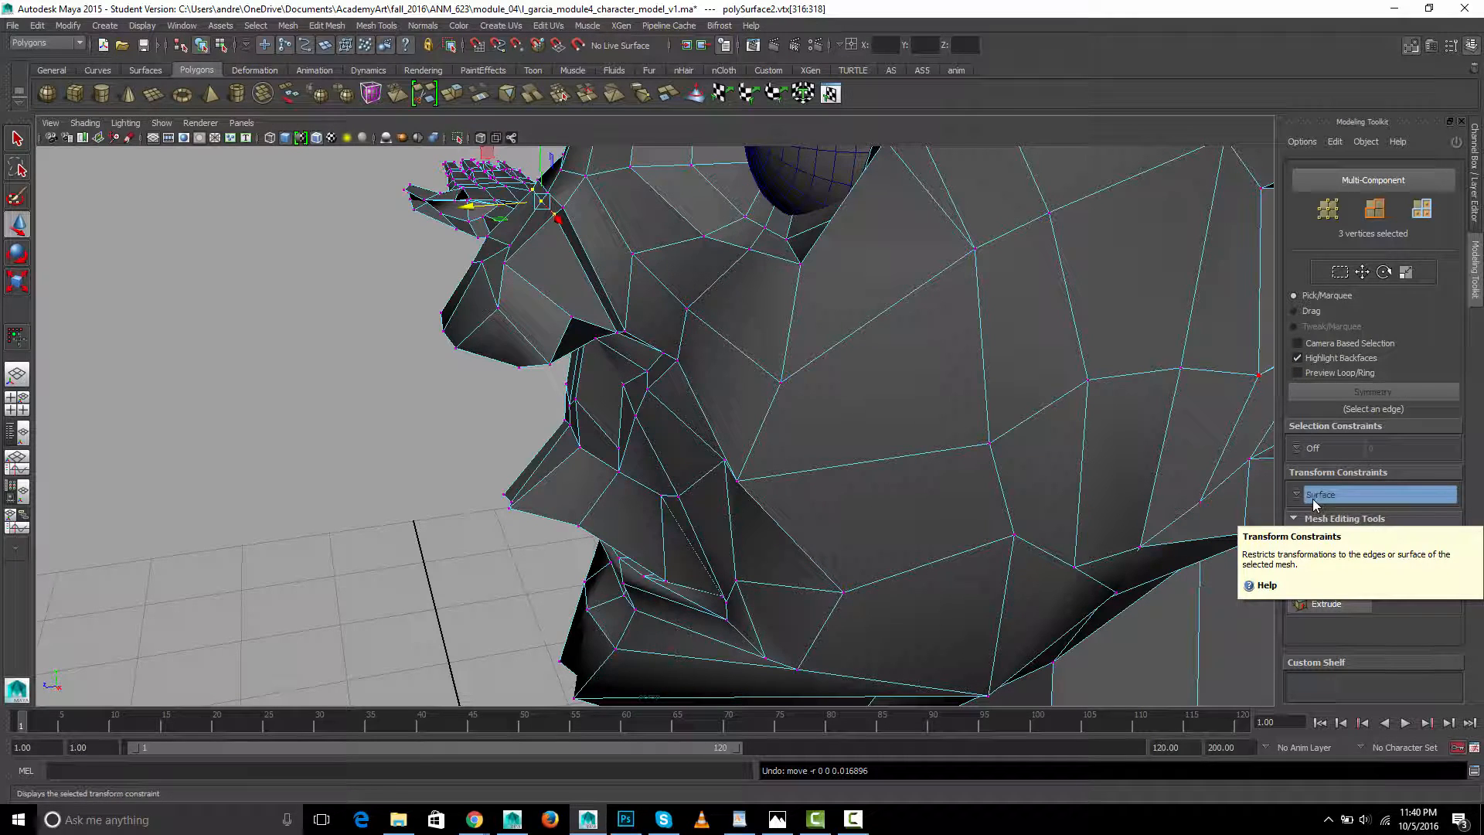
mouse_move(1364, 272)
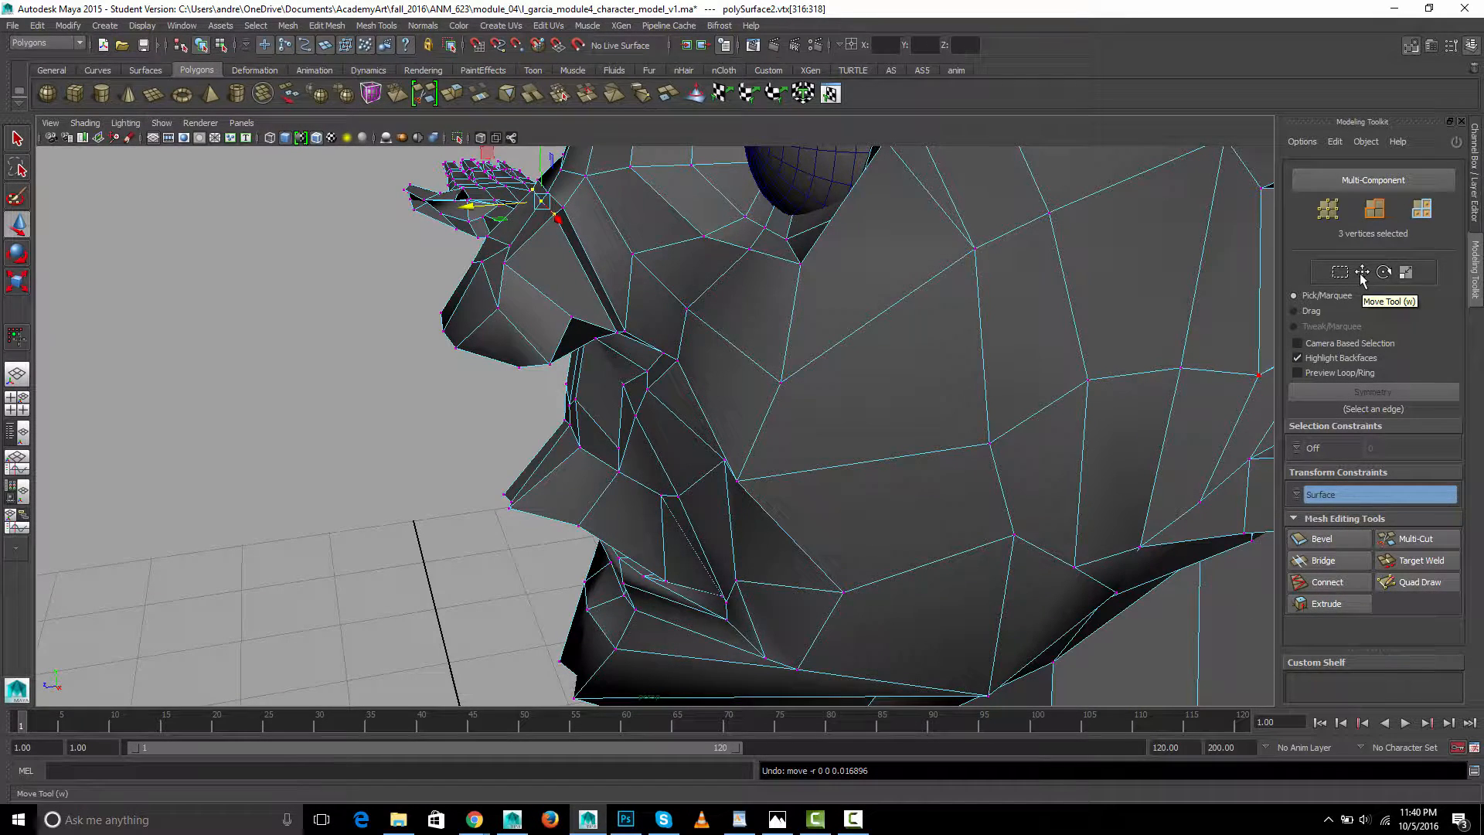
click(1356, 273)
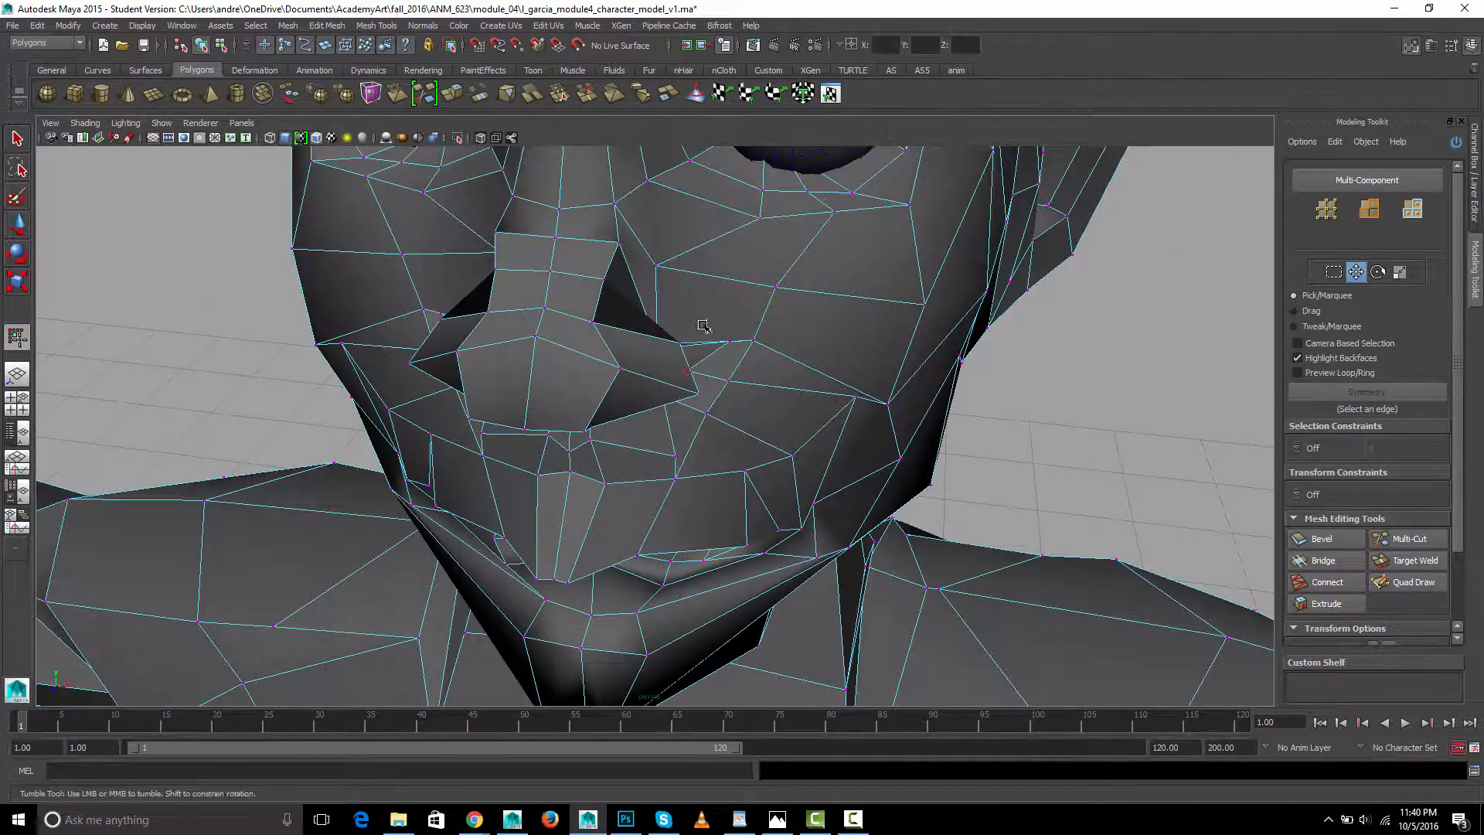
click(602, 280)
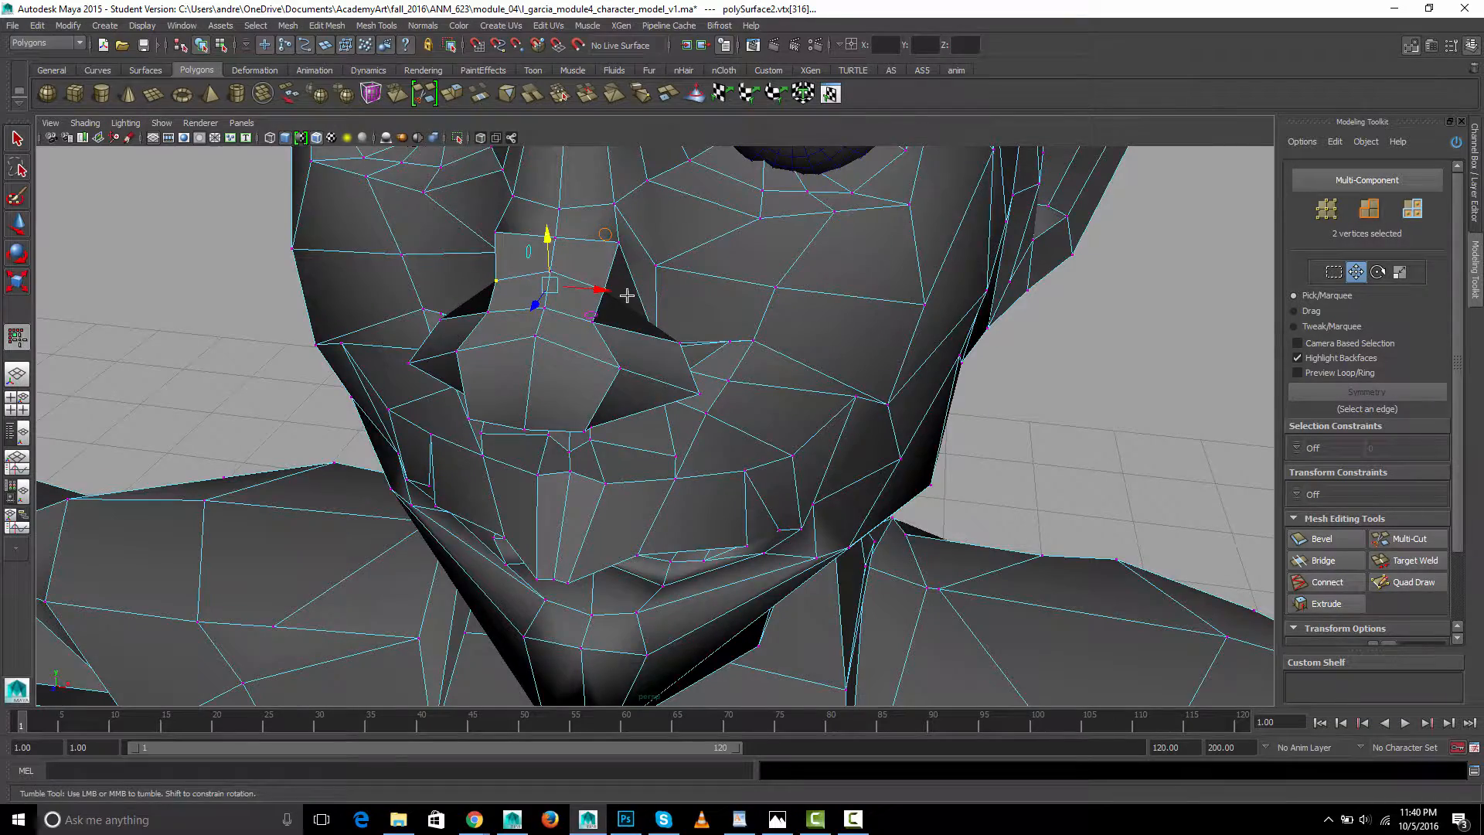
drag(625, 294, 691, 326)
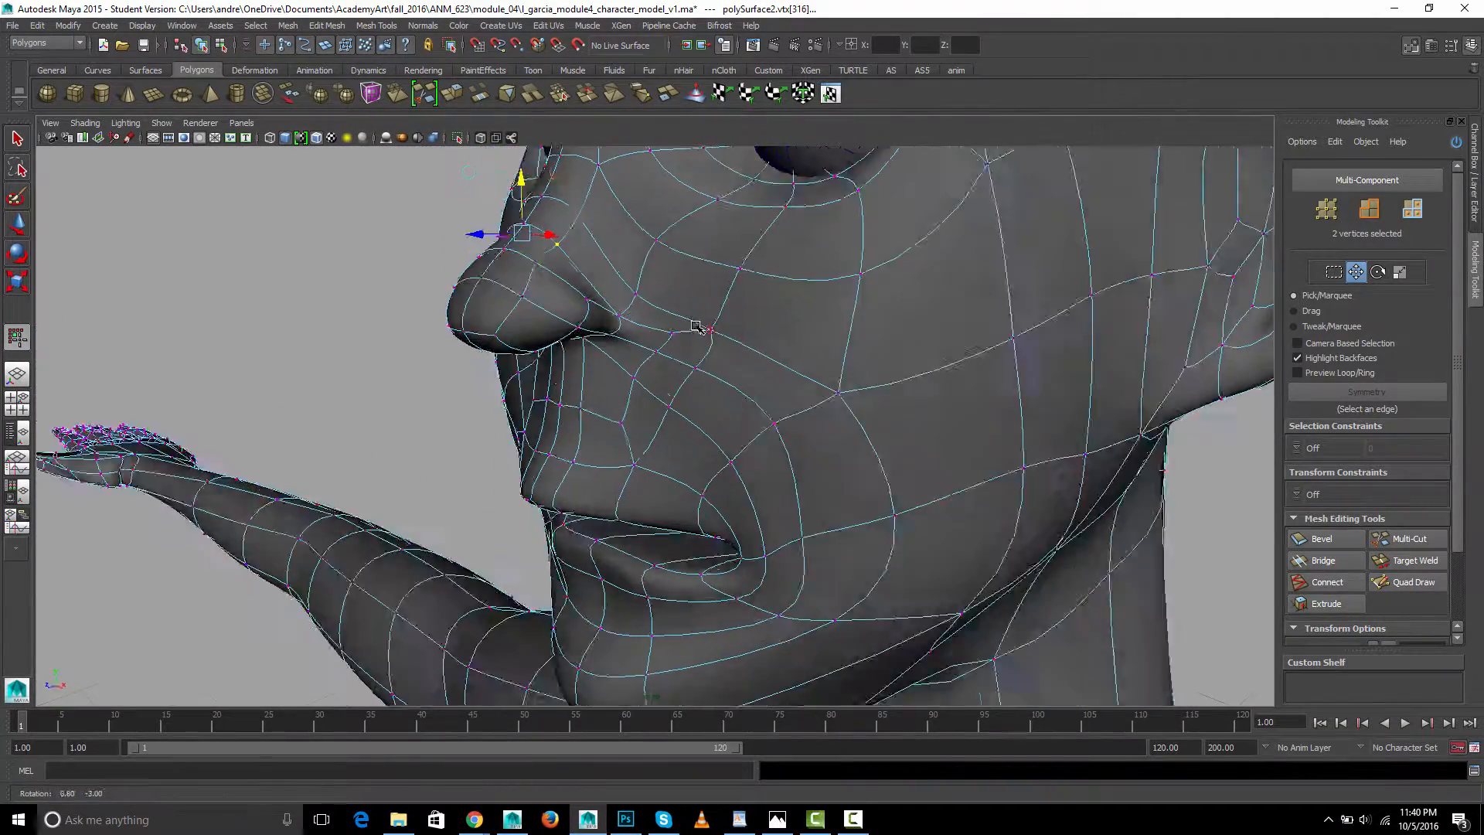
key(1)
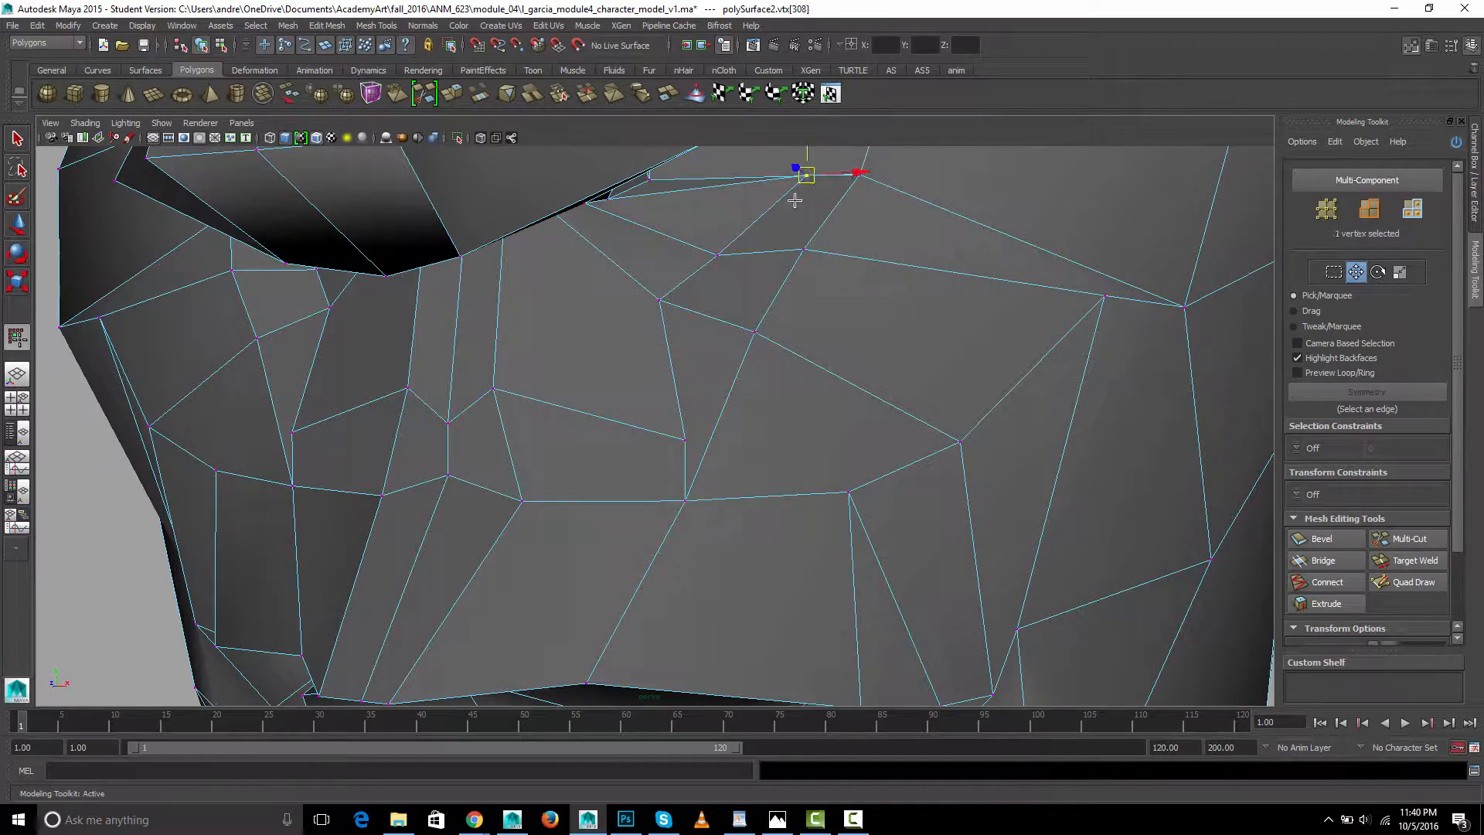
Move the cheek vertex below the eye socket to even out the face
drag(806, 175, 763, 206)
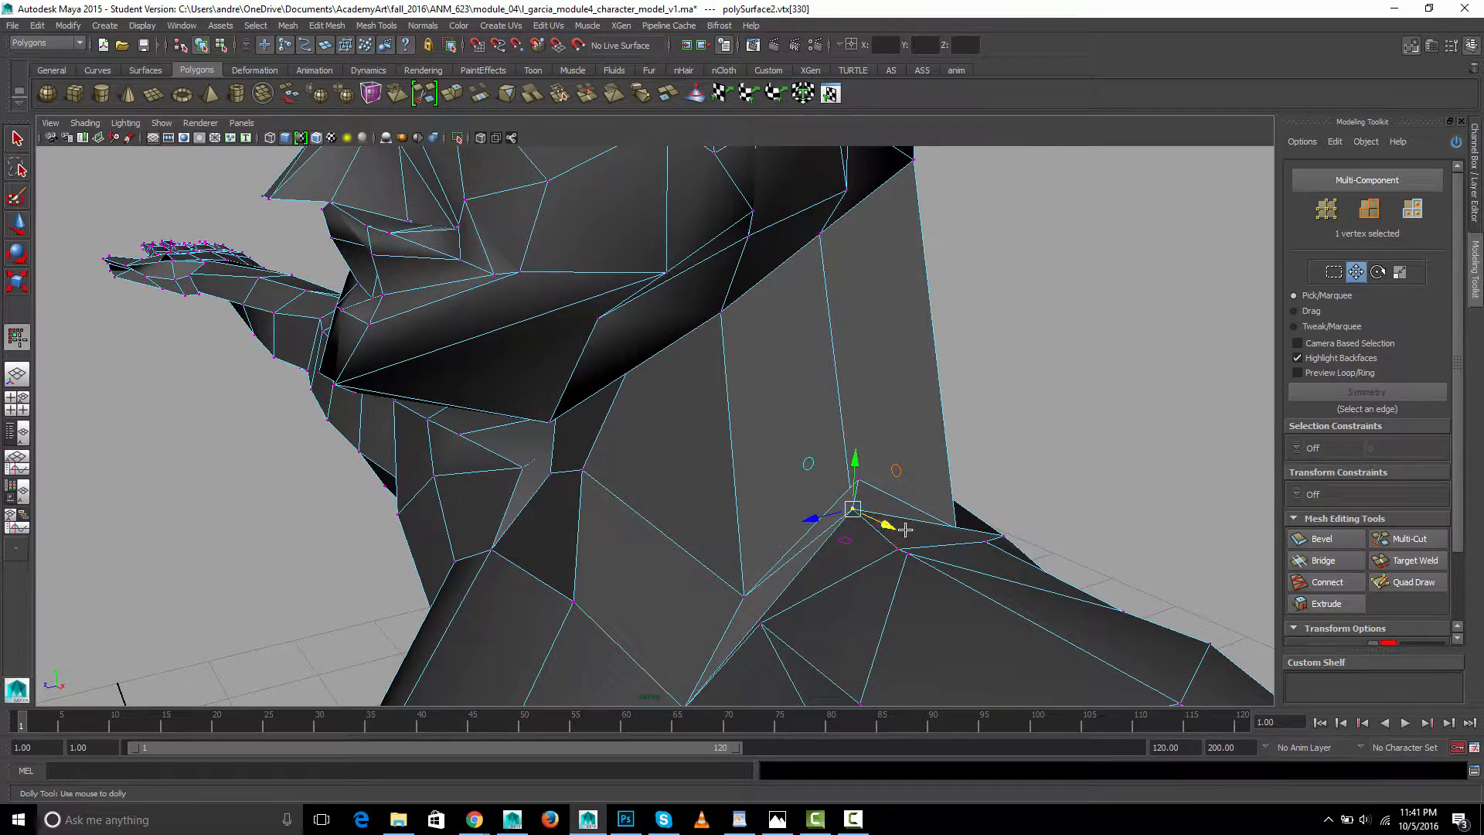
Reposition the vertices and face where the neck meets the shoulder
drag(852, 509, 848, 504)
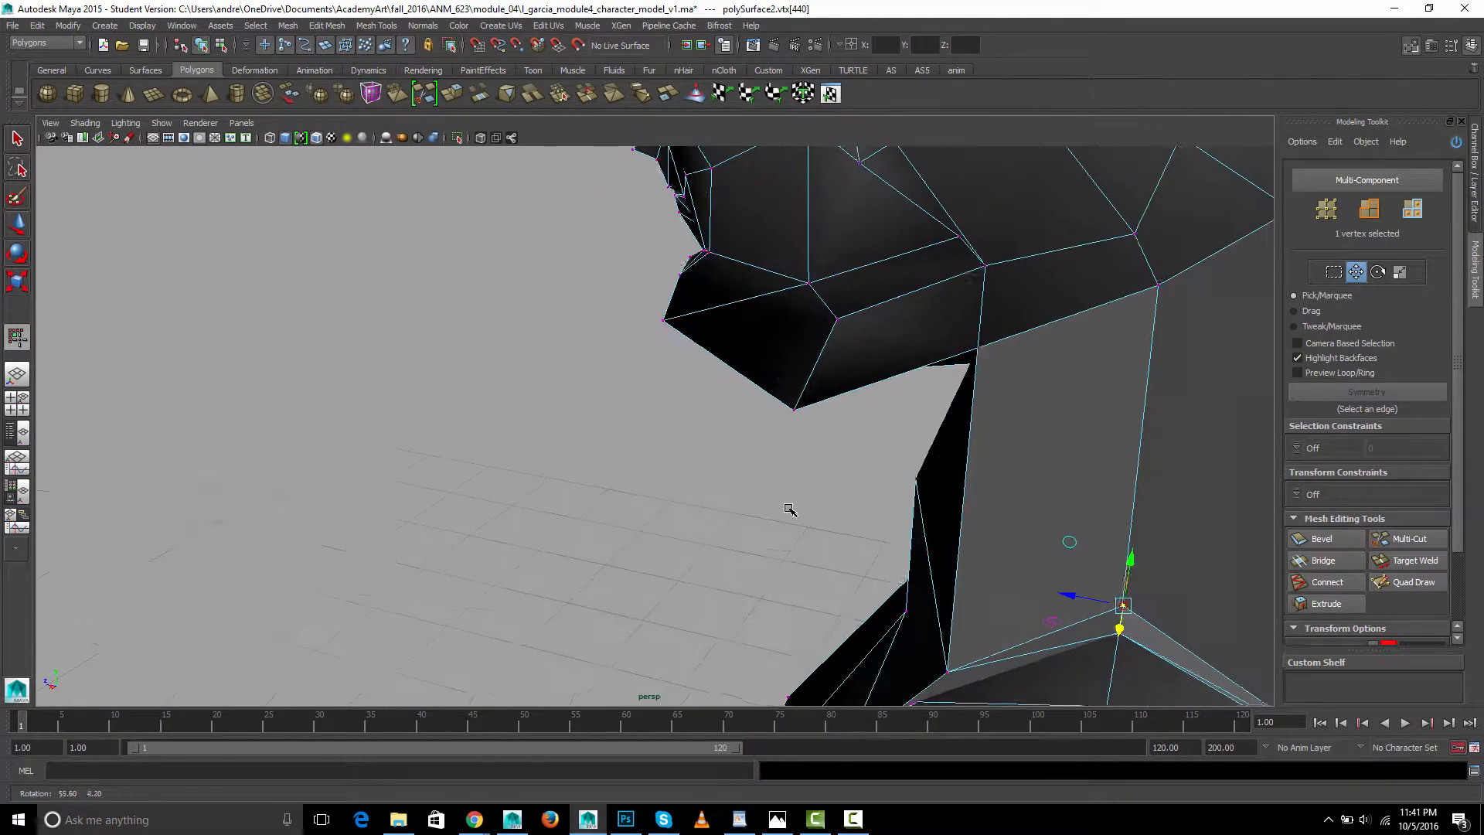
drag(790, 509, 880, 492)
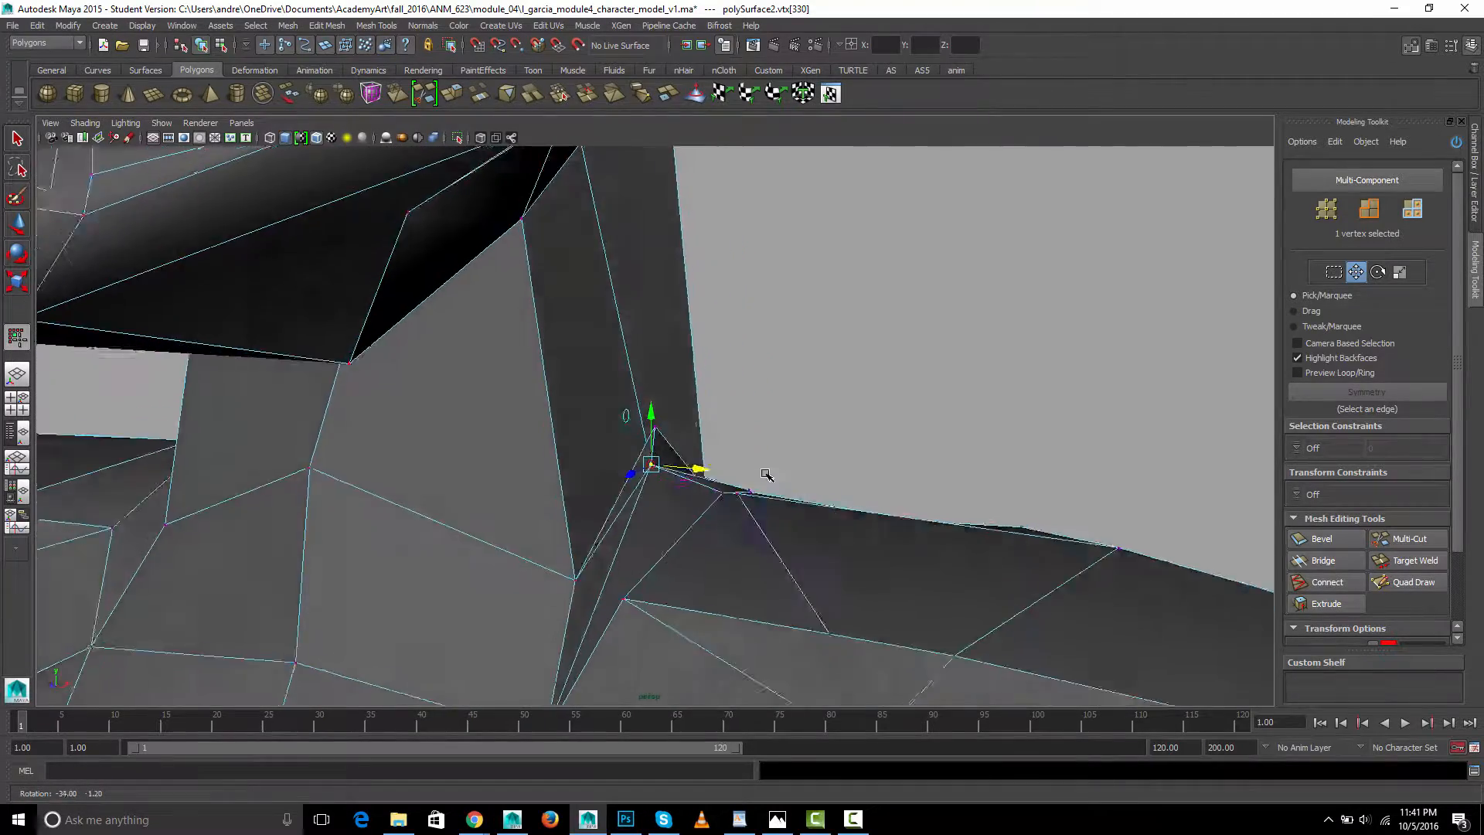
drag(766, 473, 818, 462)
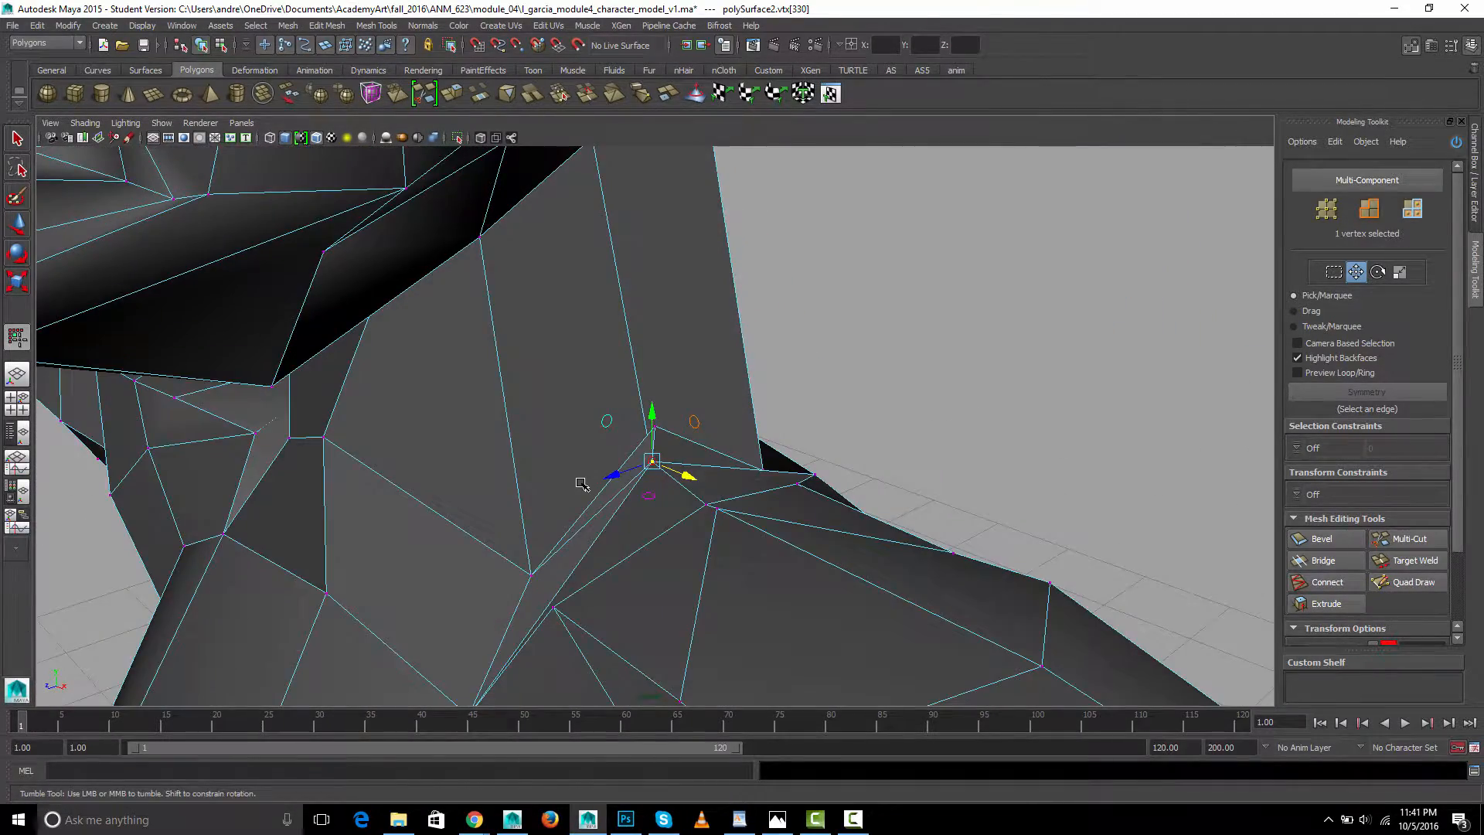
click(624, 501)
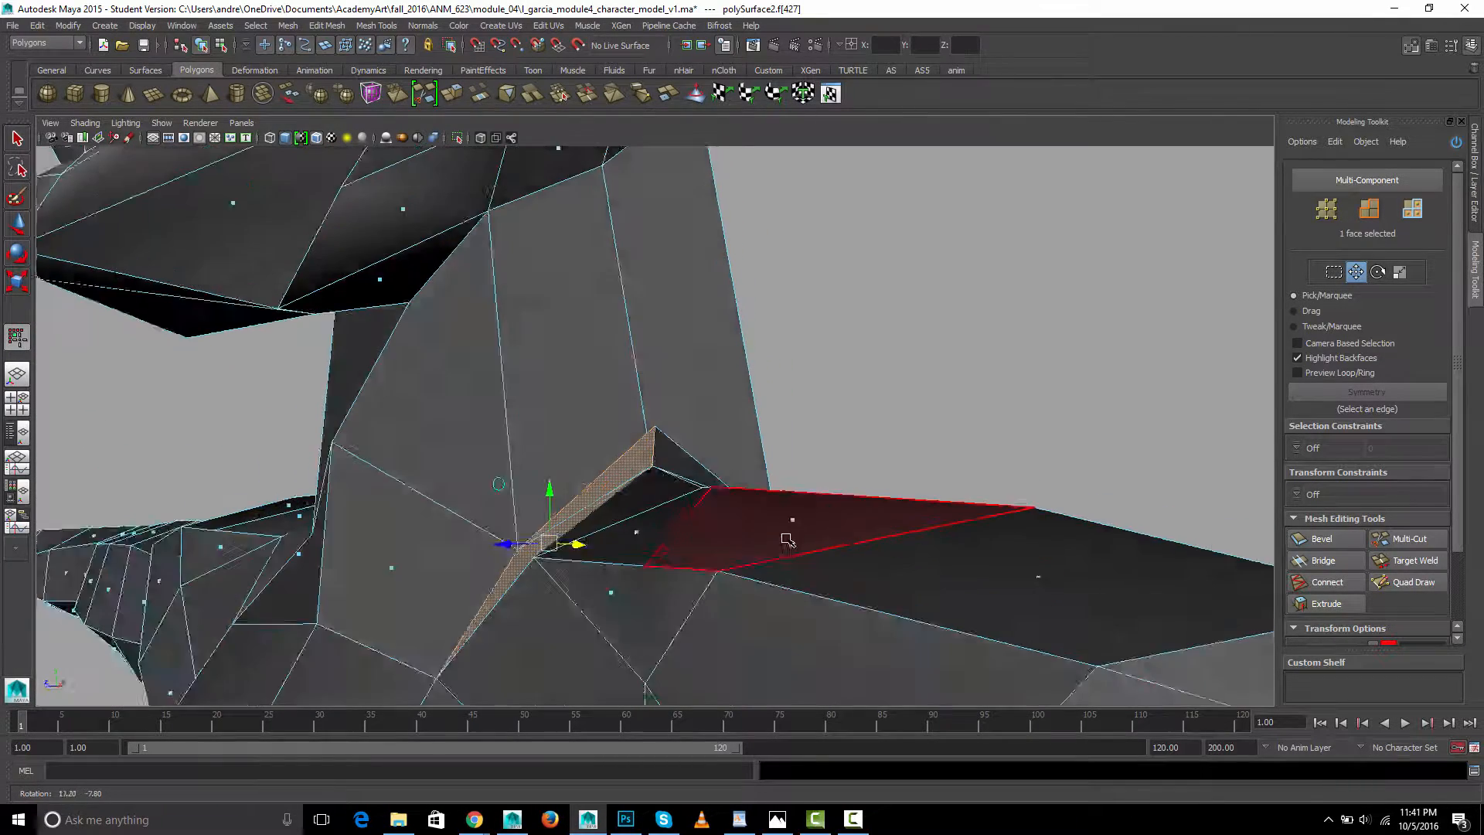
drag(790, 539, 600, 447)
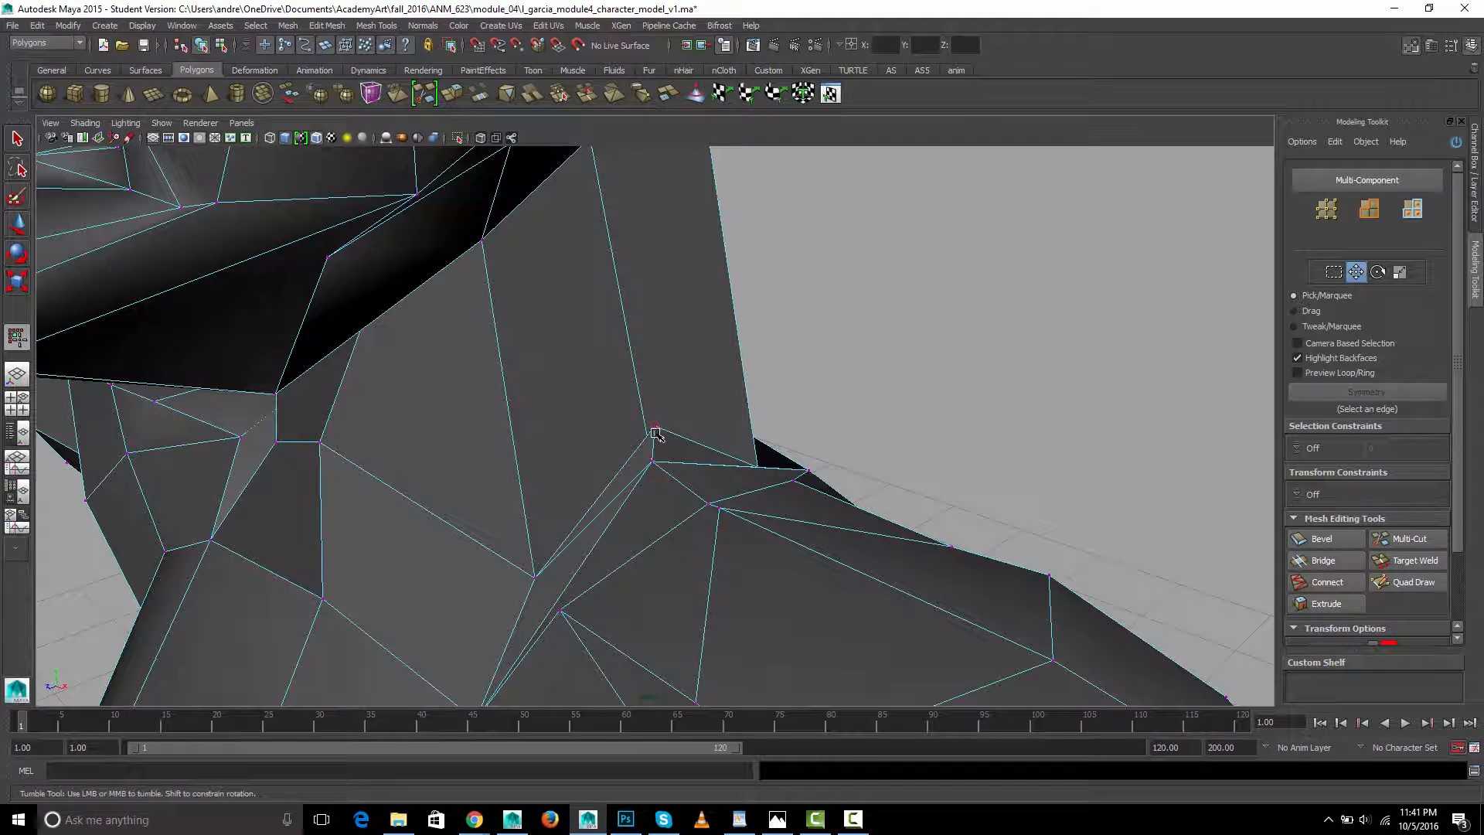
click(654, 427)
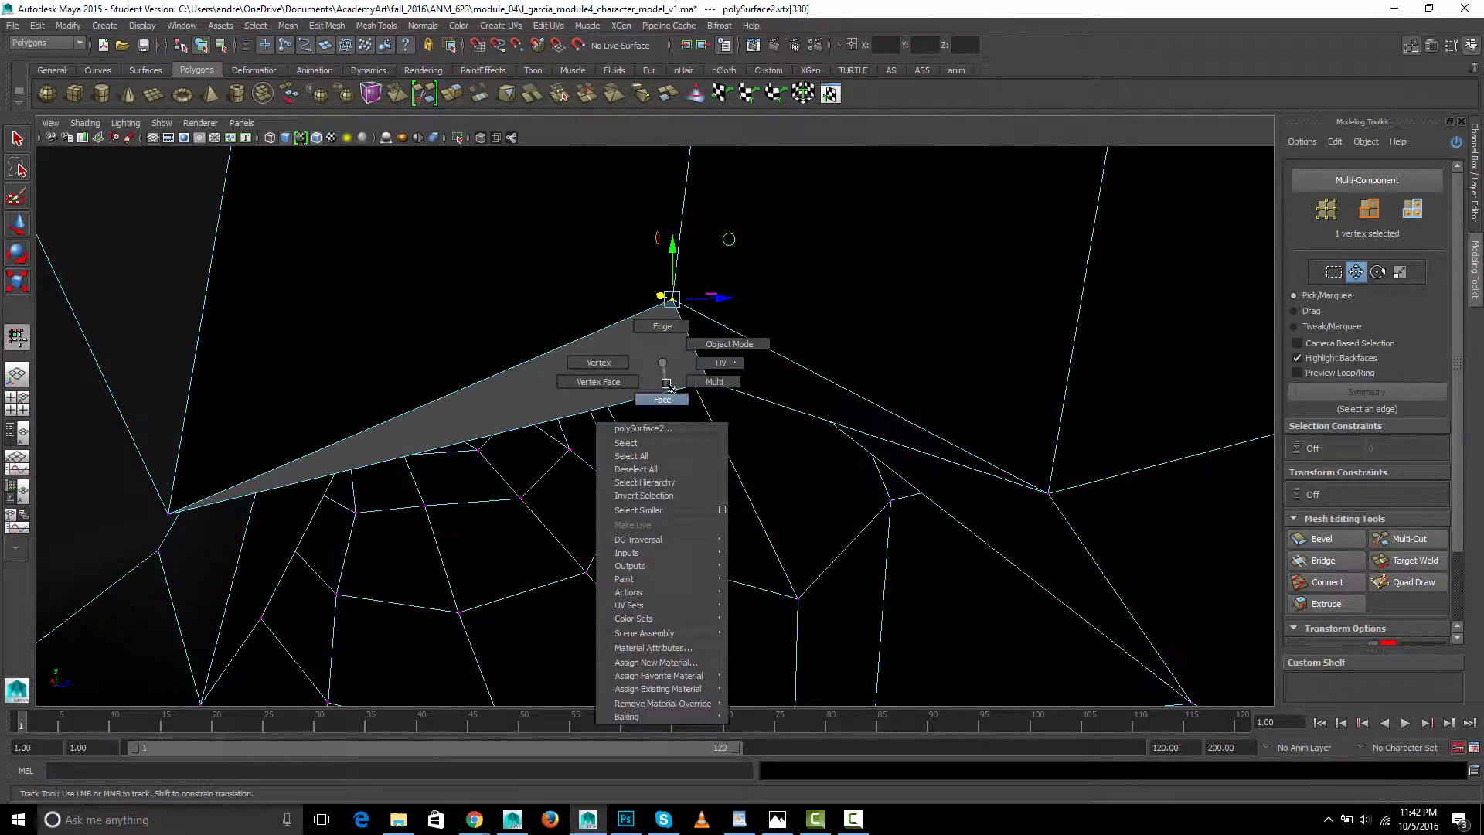
Orbit around the stray face inside the mesh to locate the small gap beside it
click(662, 399)
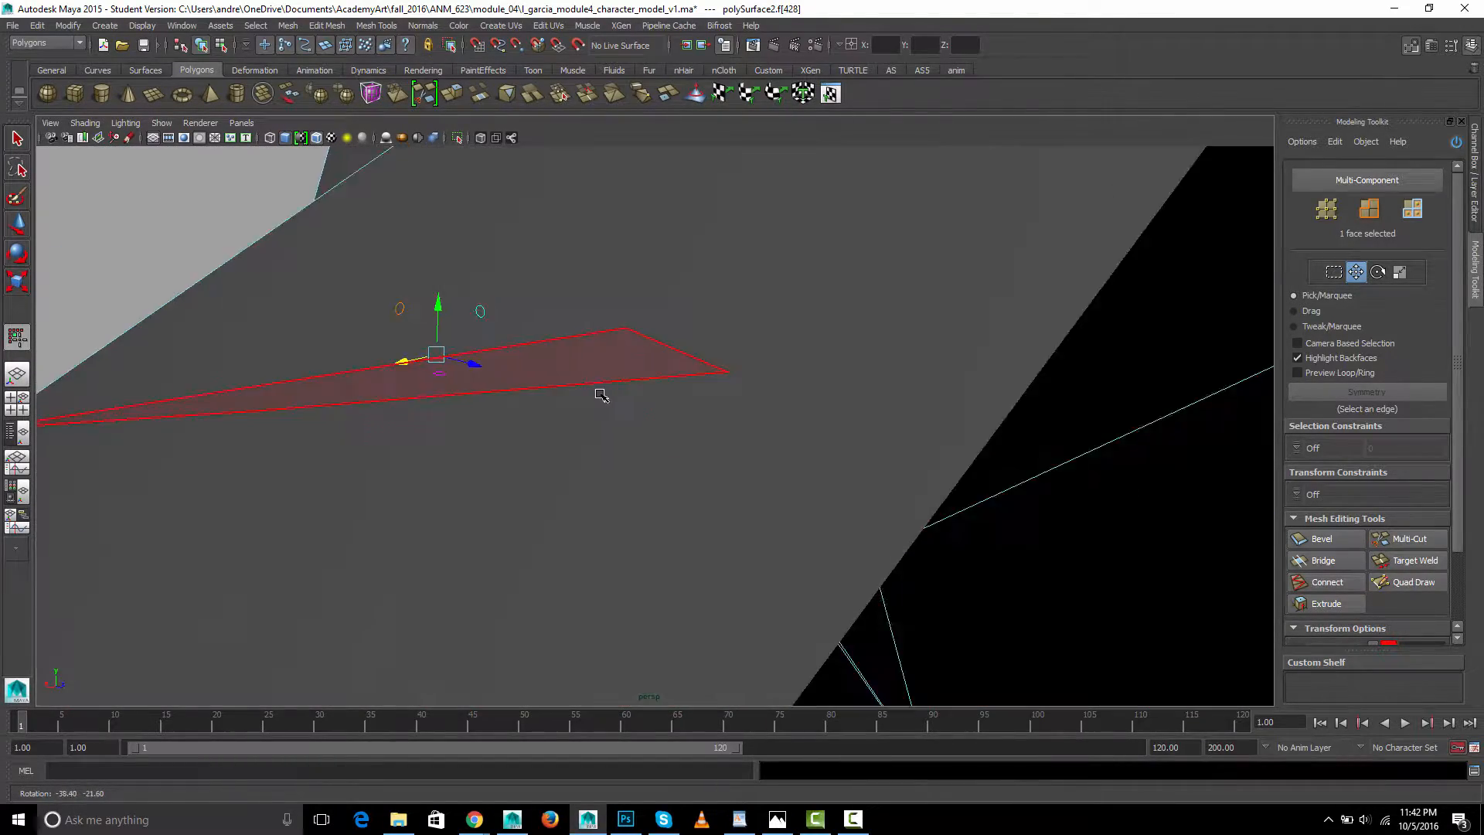
drag(603, 394, 664, 416)
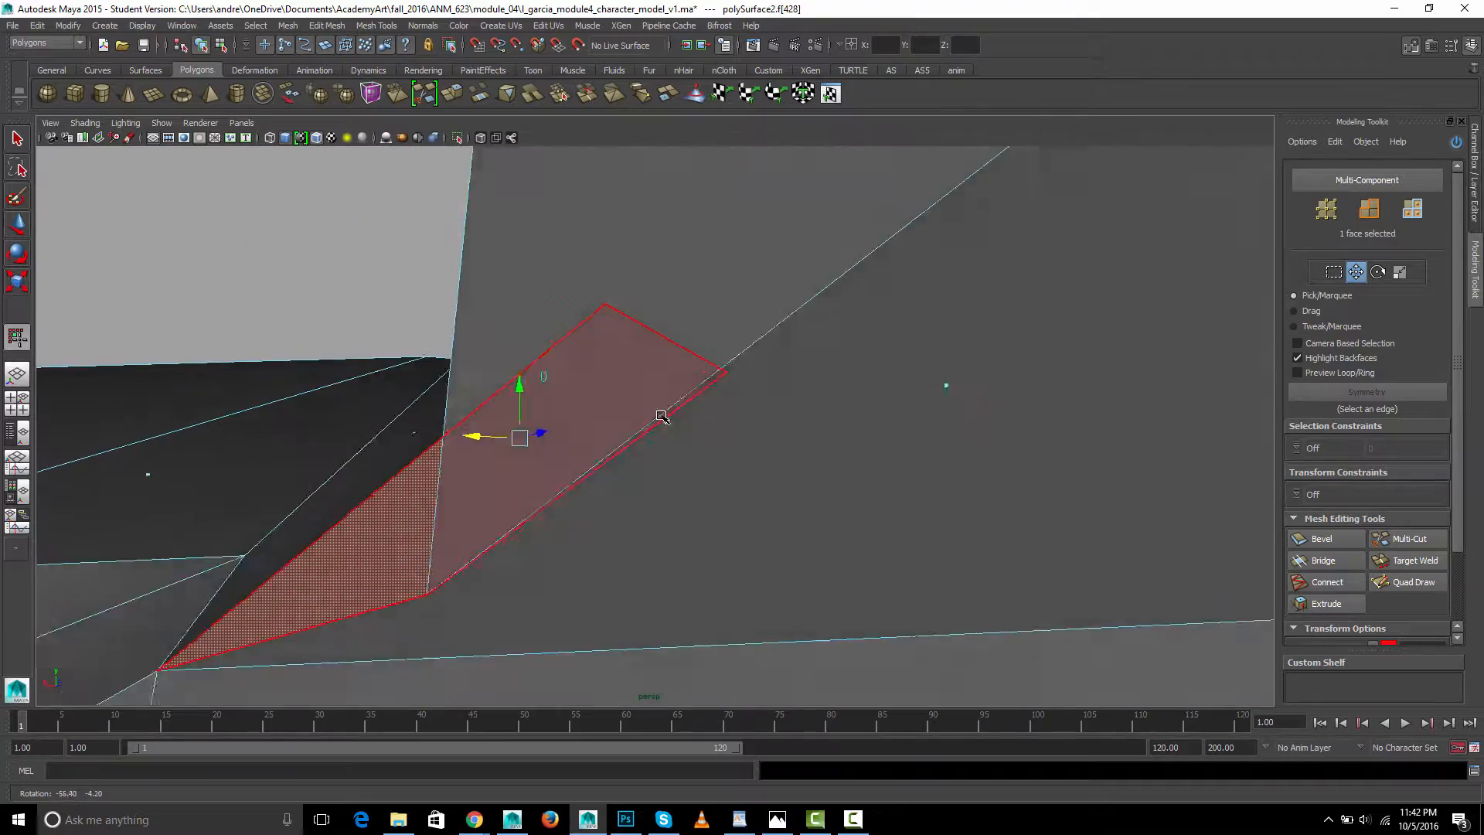
drag(663, 416, 744, 450)
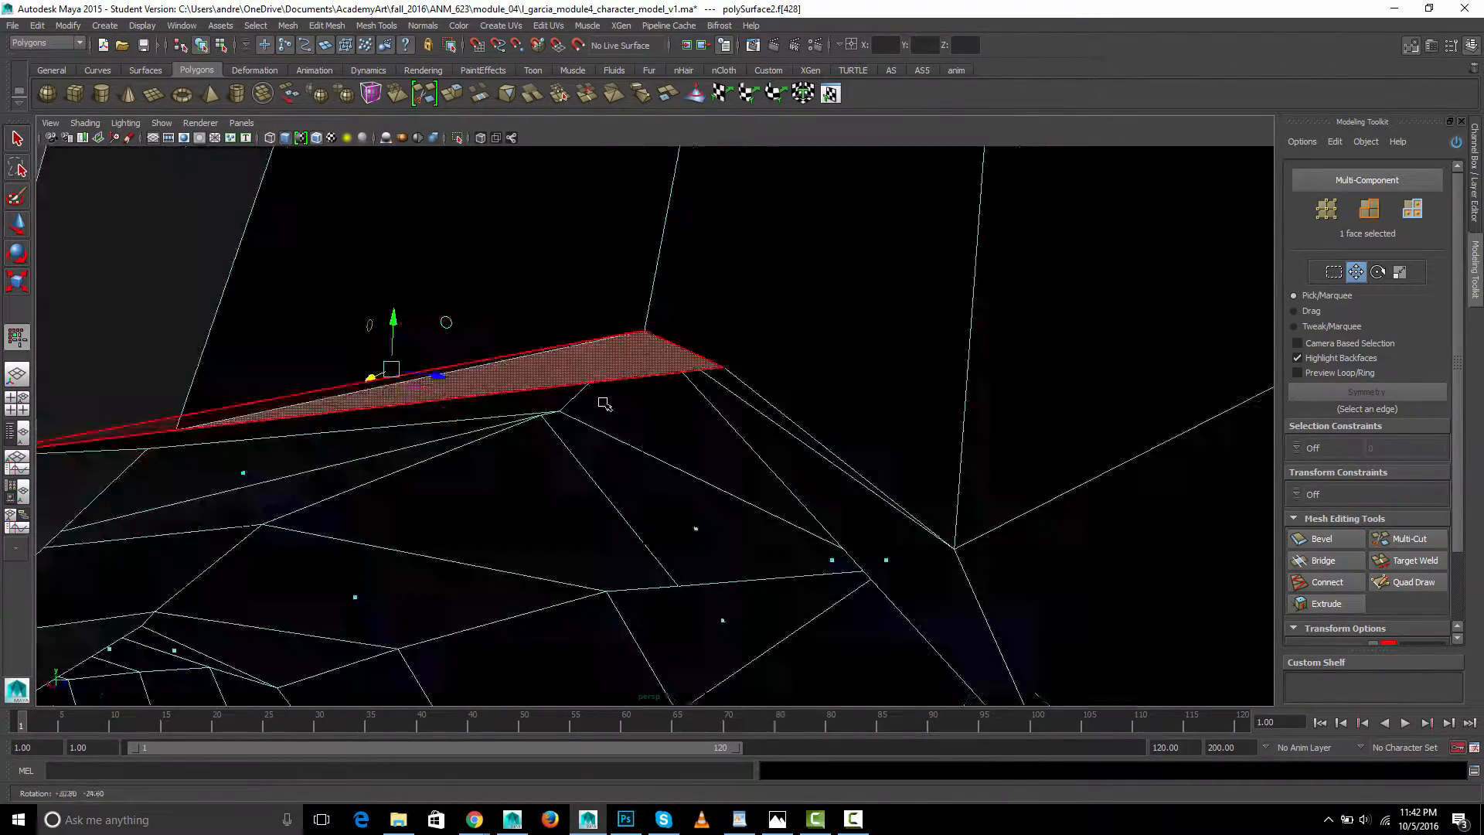
drag(606, 407, 776, 416)
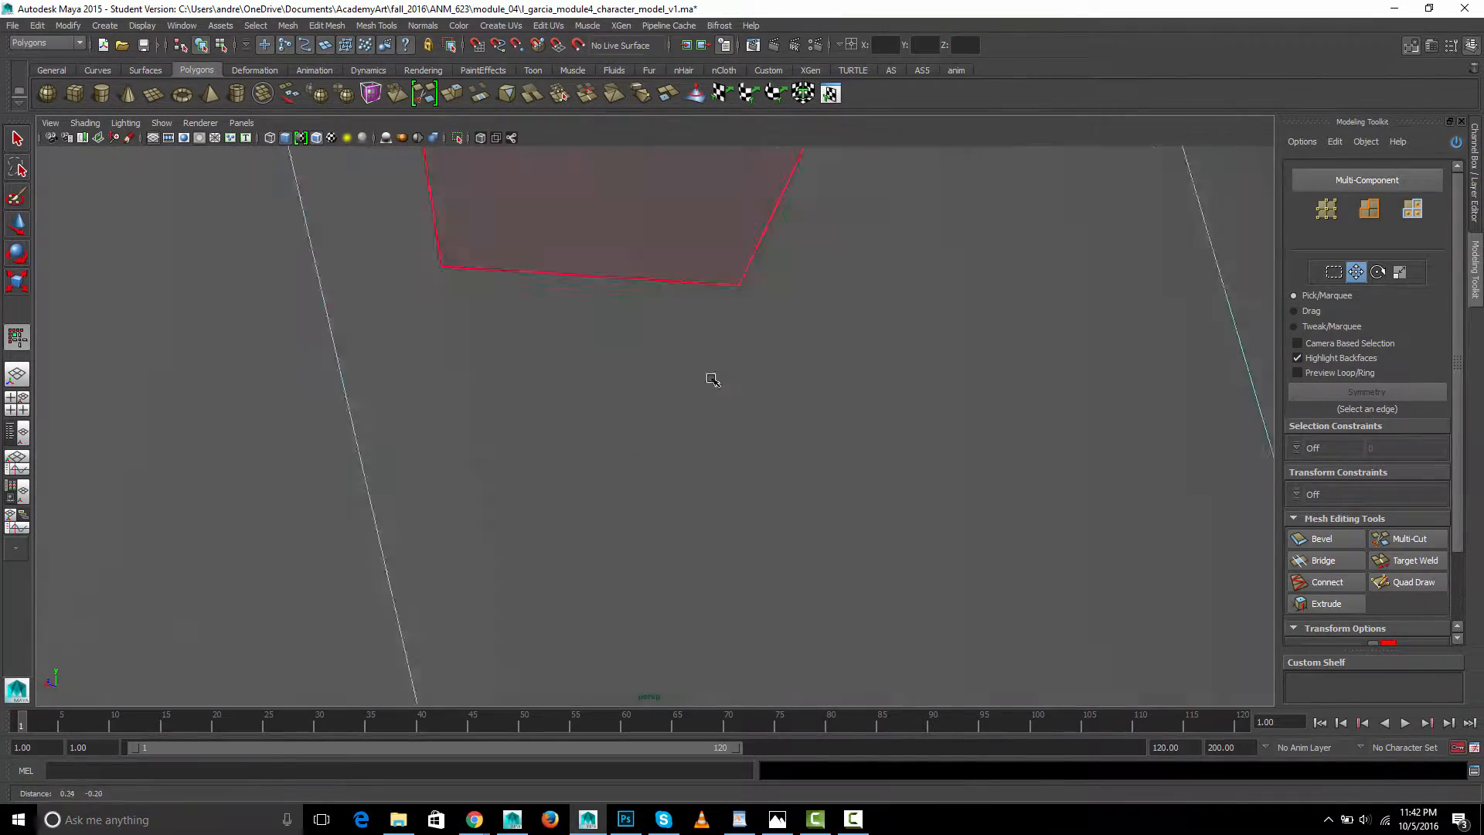
drag(713, 381, 663, 445)
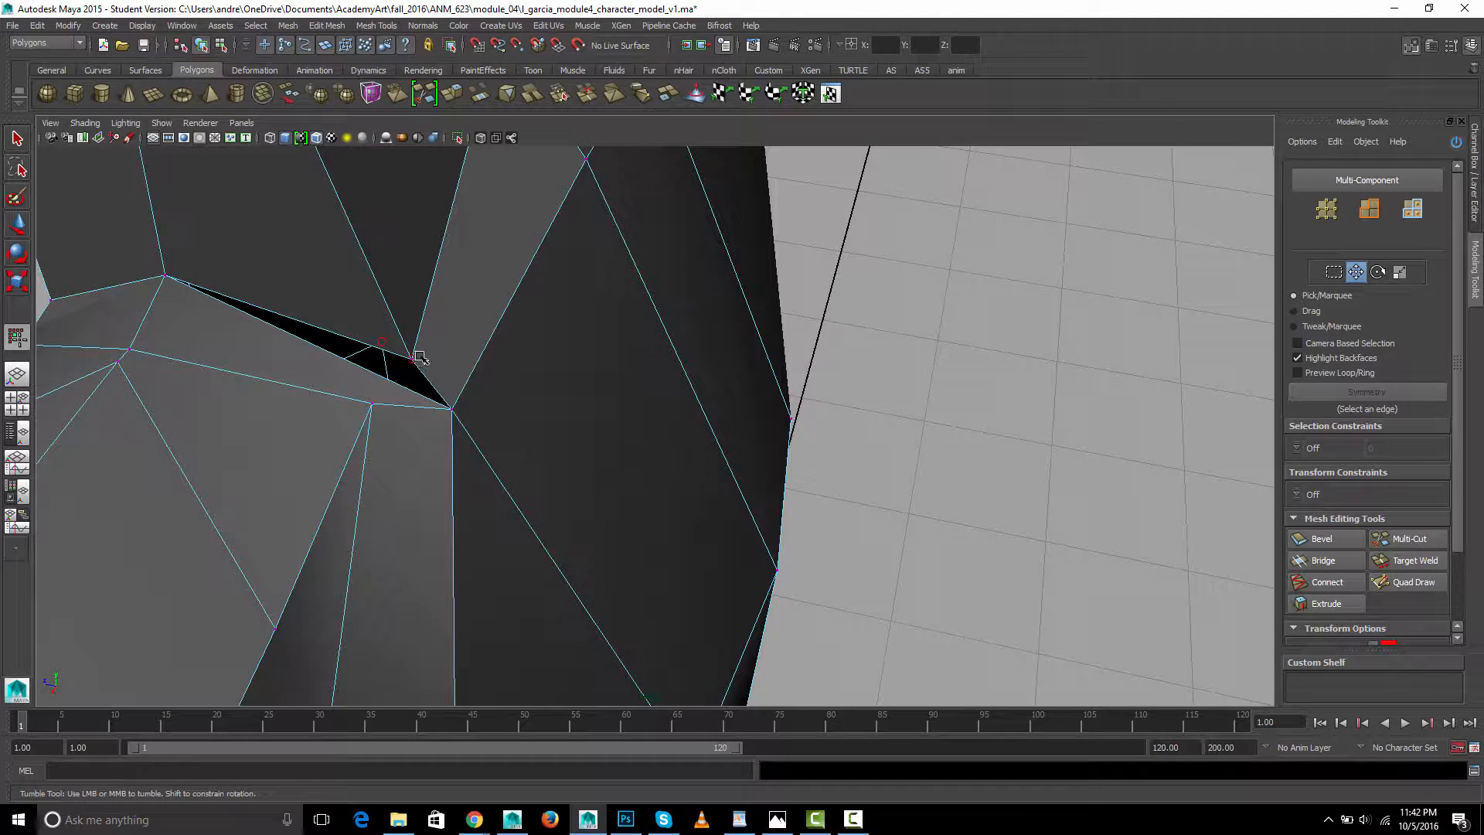
Weld the two gap vertices with the Target Weld Tool, then check the full T-posed body
click(397, 378)
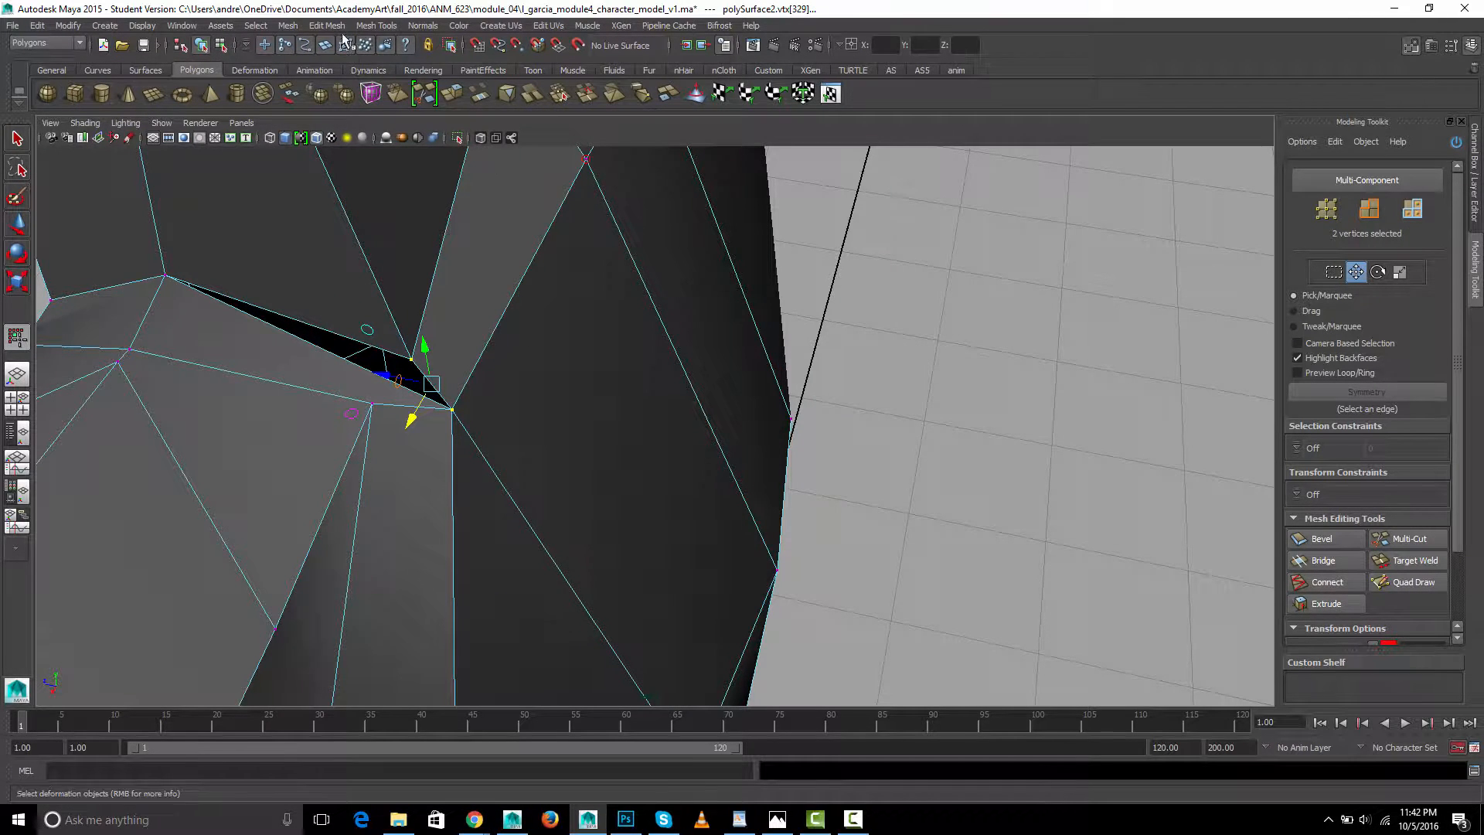
click(376, 27)
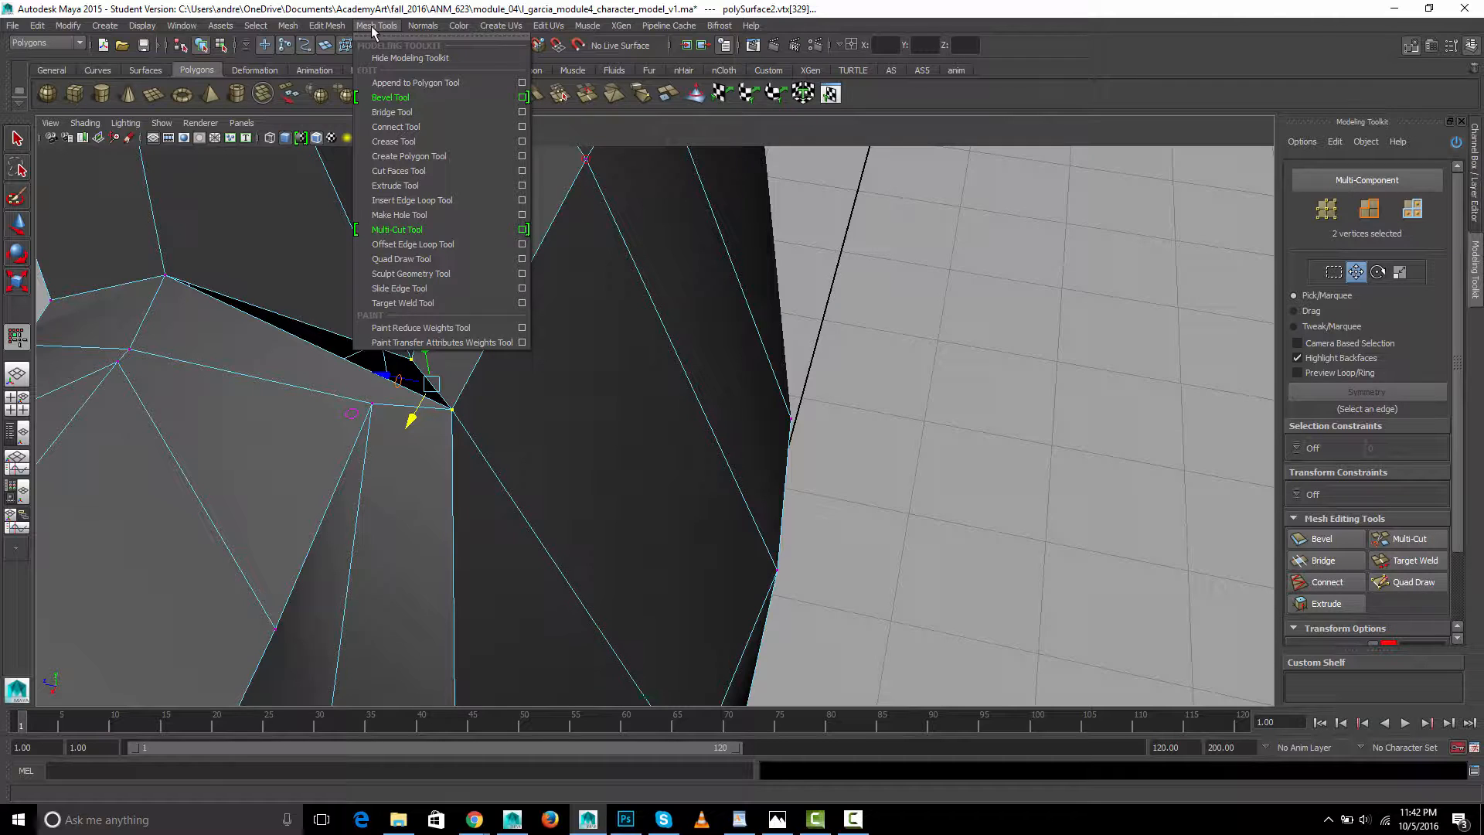
click(327, 25)
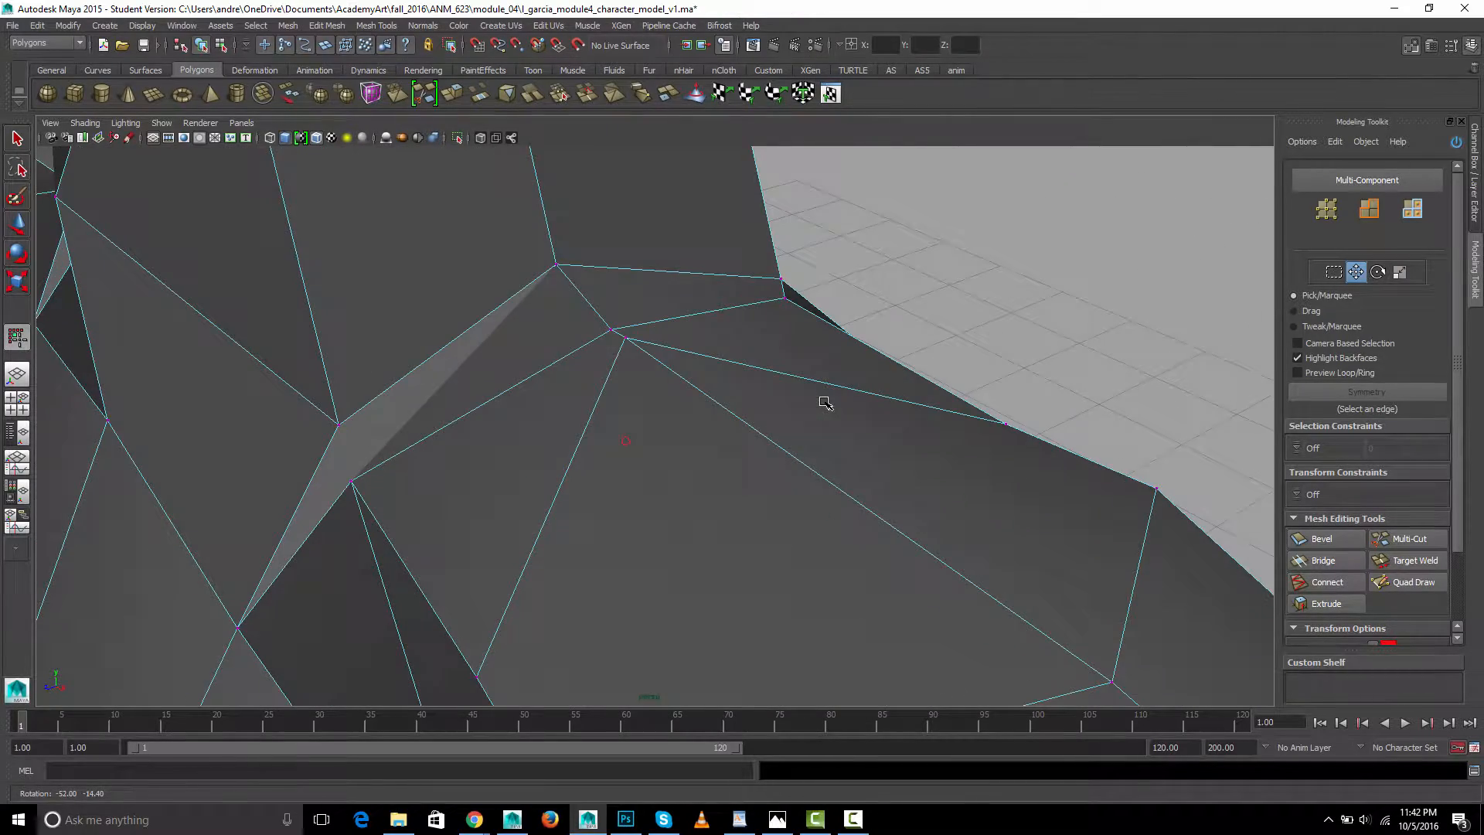
drag(824, 402, 748, 374)
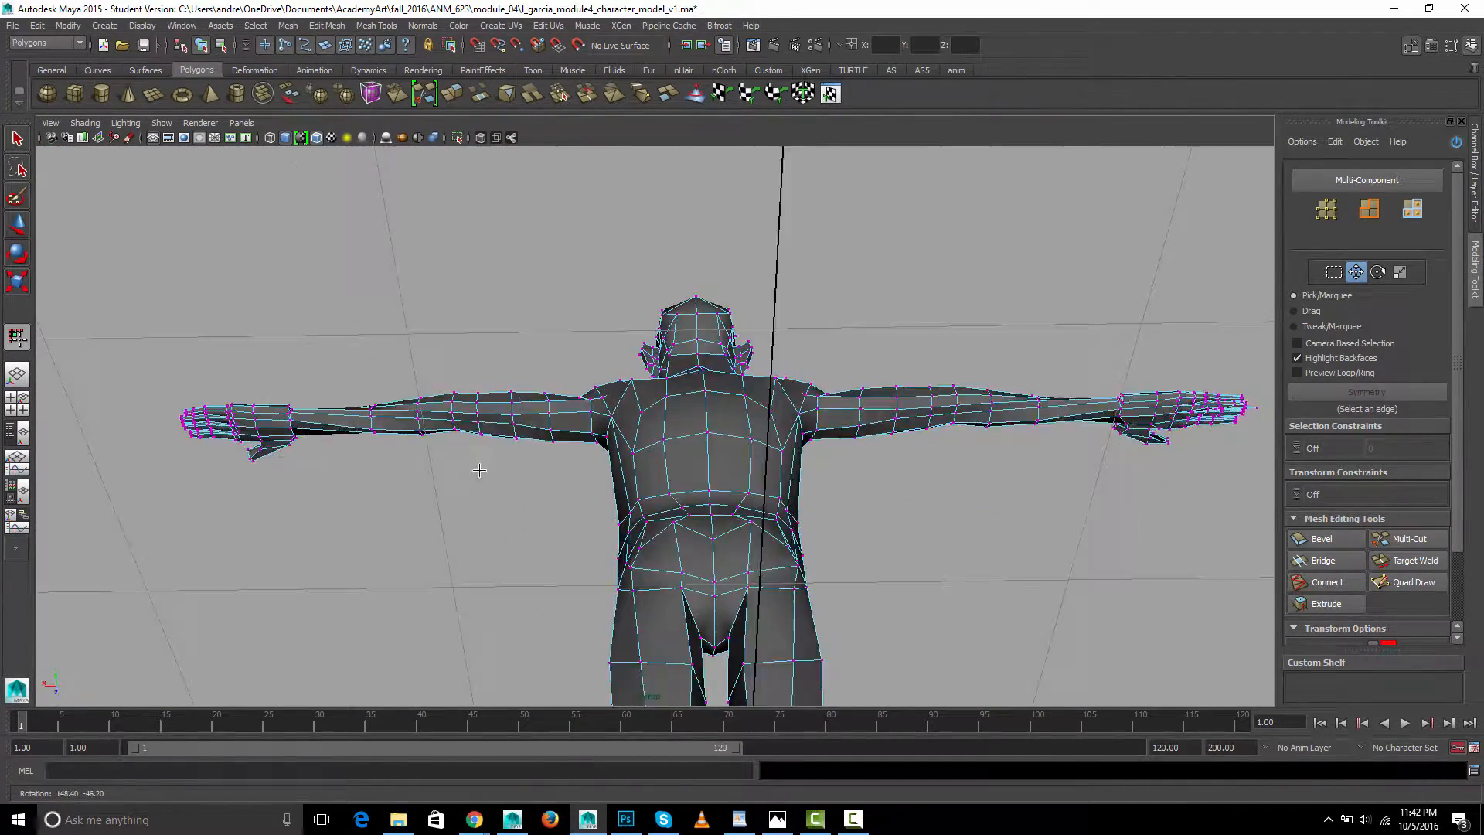
Delete the selected faces of one half of the body, leaving a single side
drag(478, 470, 827, 543)
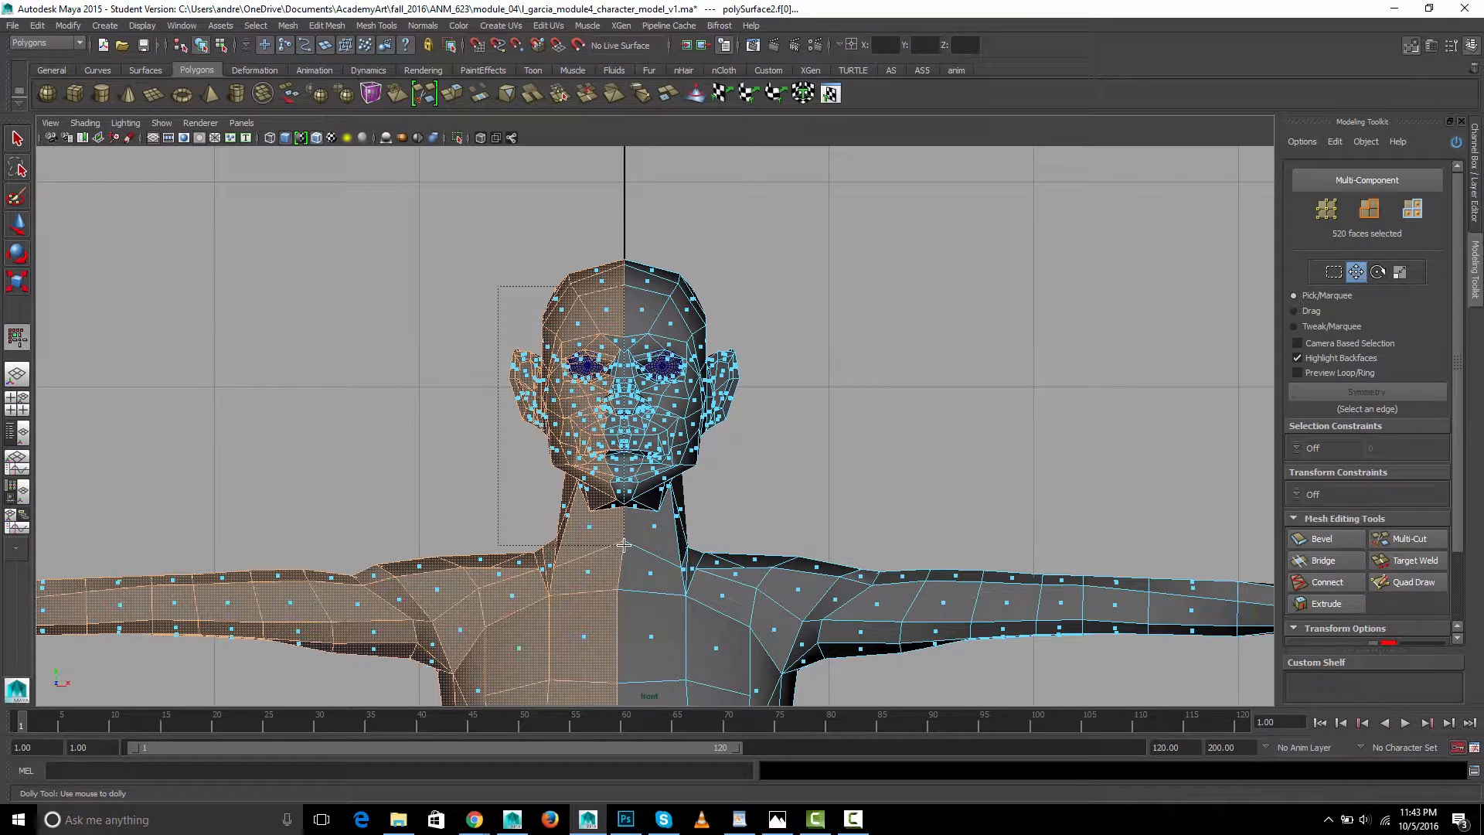
key(space)
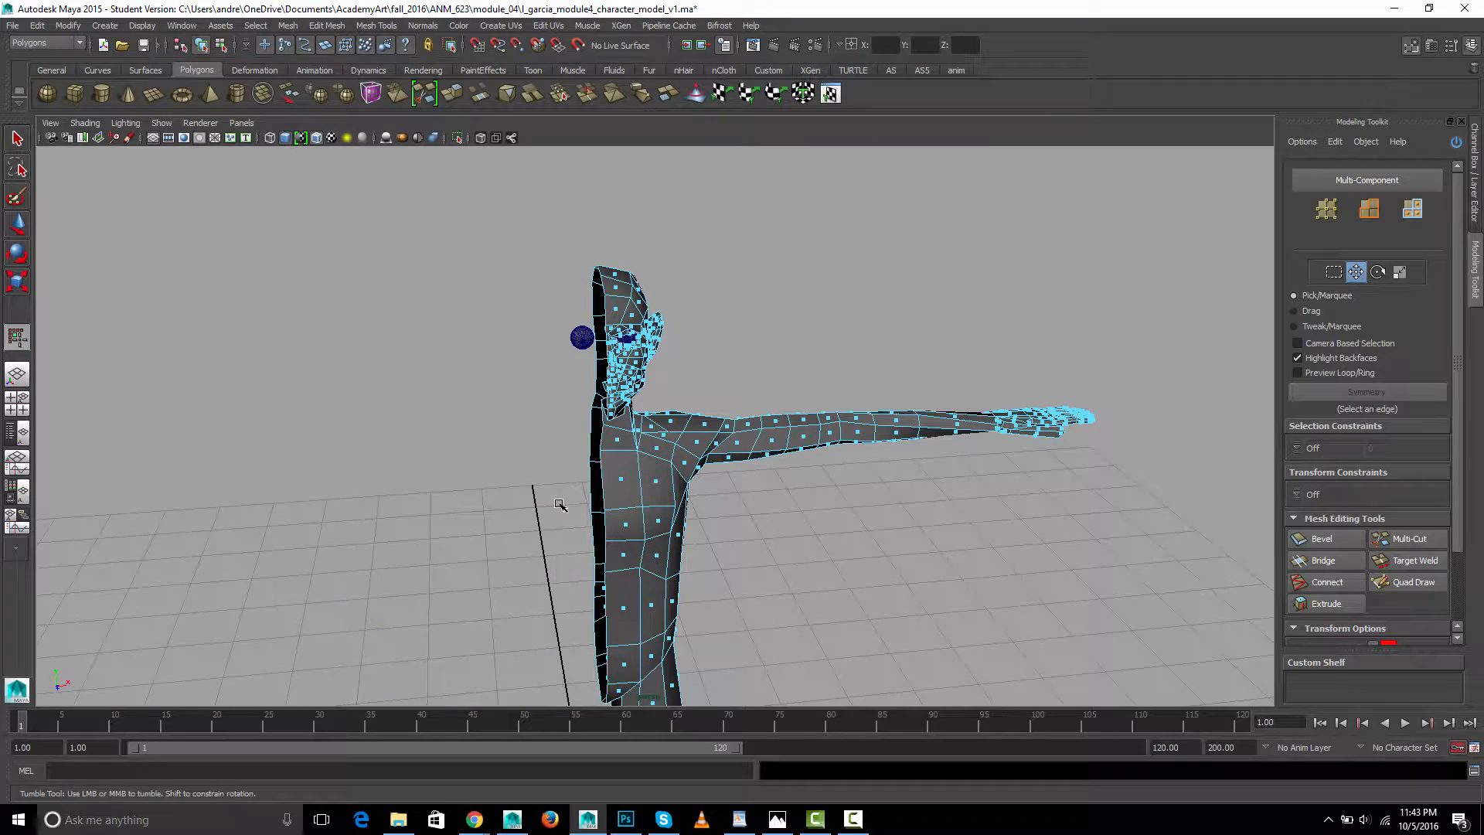
Select the centre edge loop, convert it to vertices and set their position to absolute X = 0
key(space)
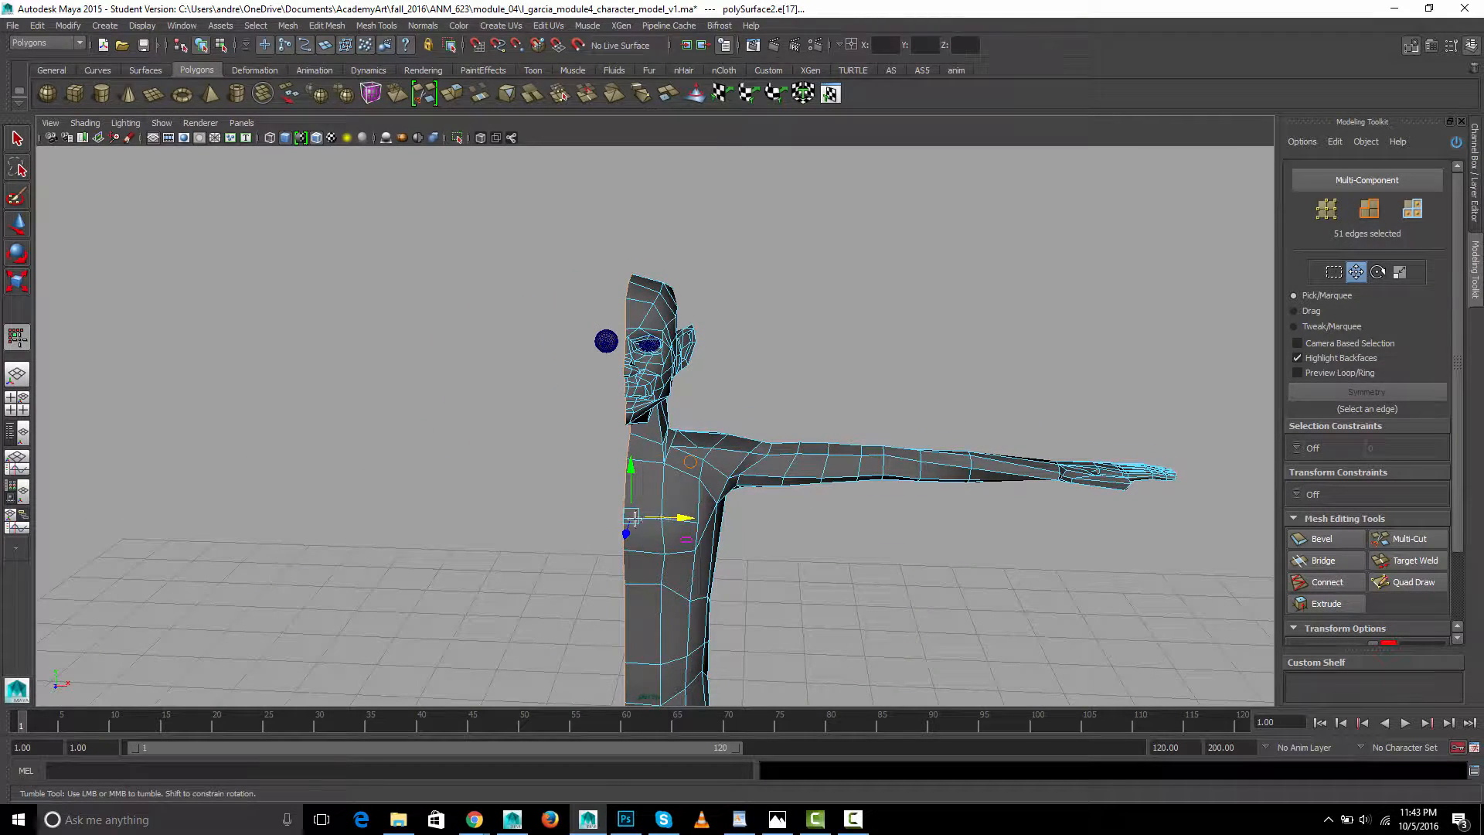
key(space)
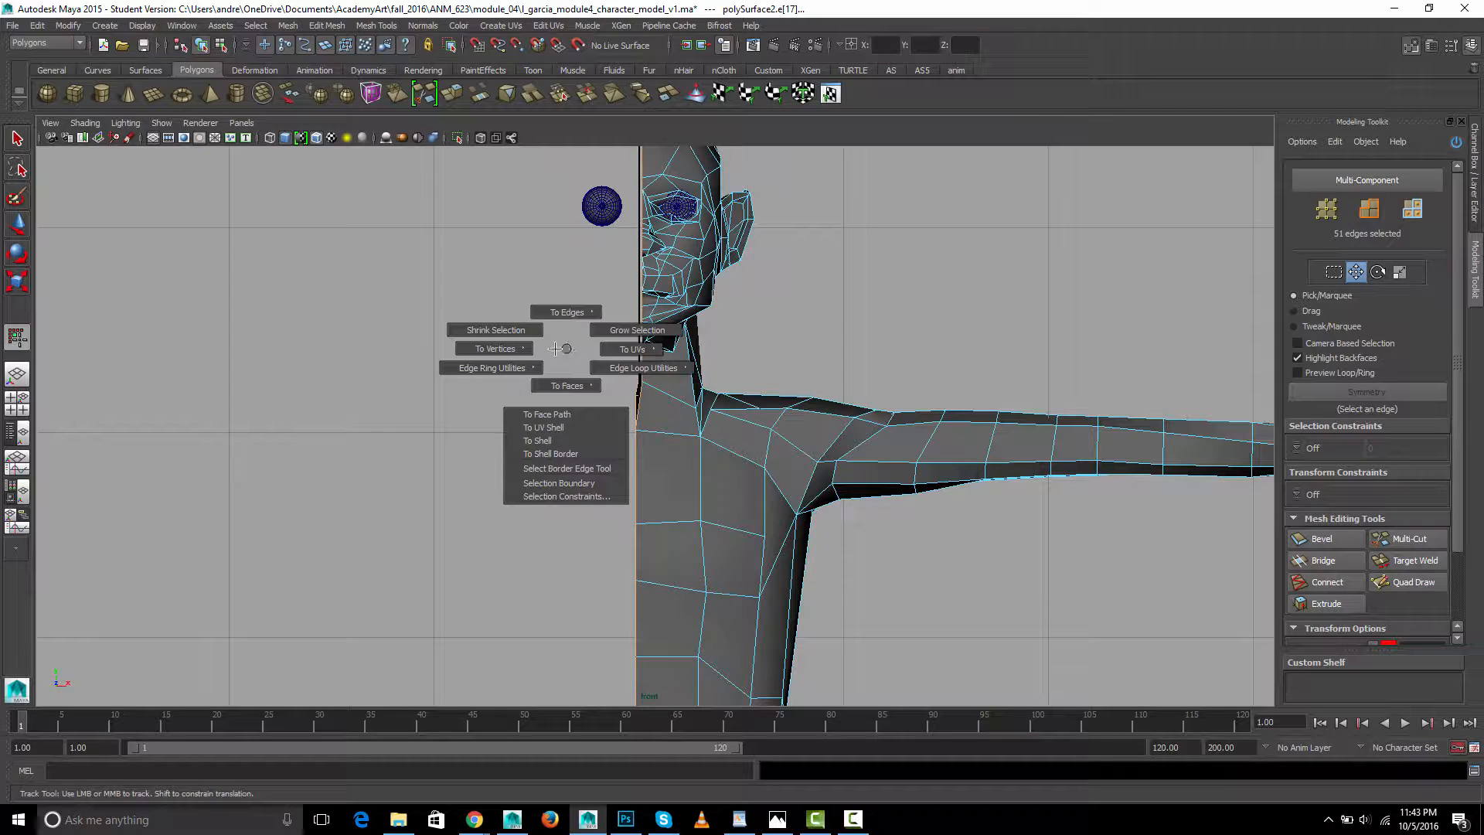
click(491, 348)
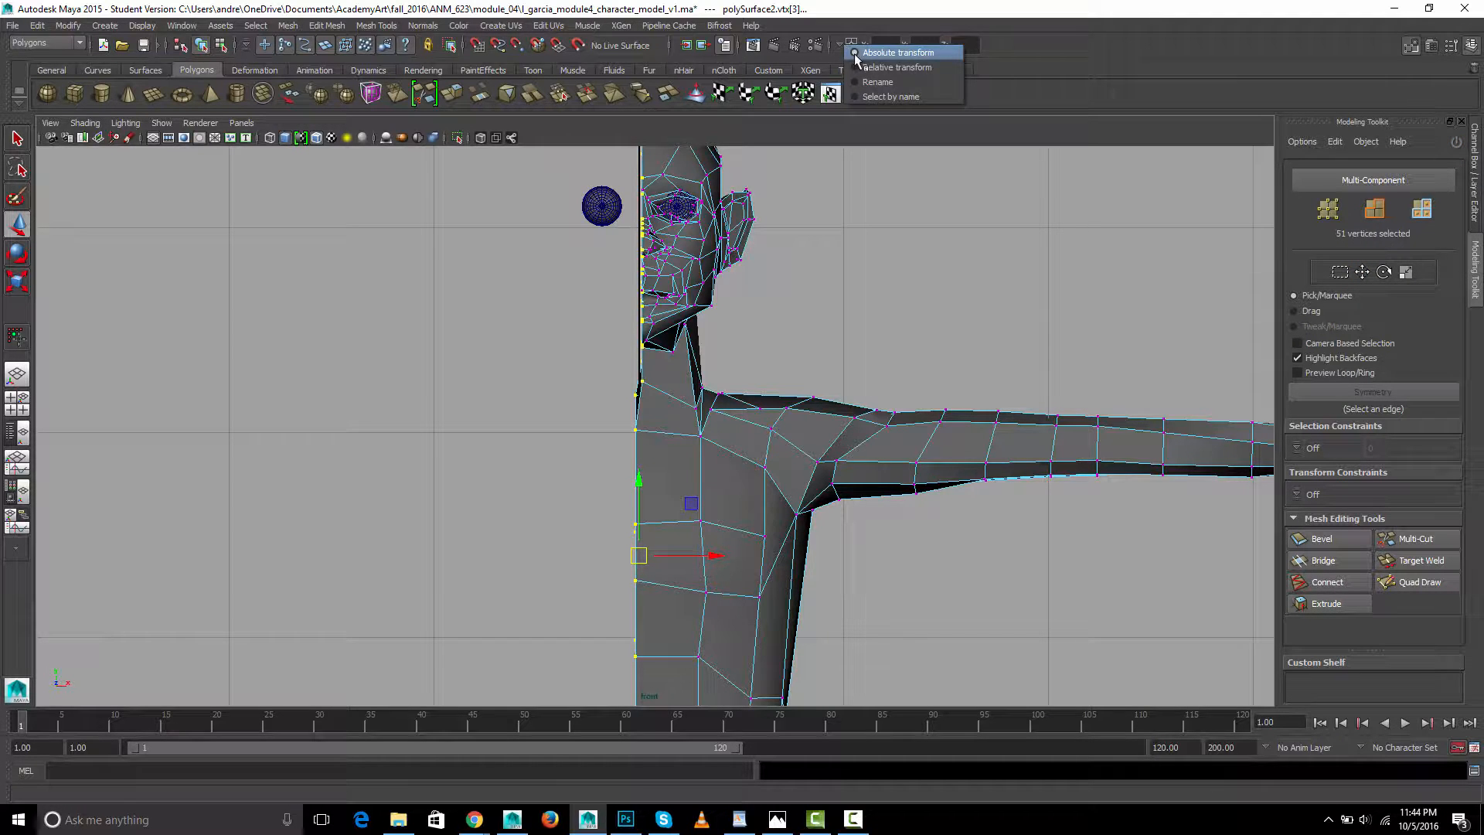
click(897, 52)
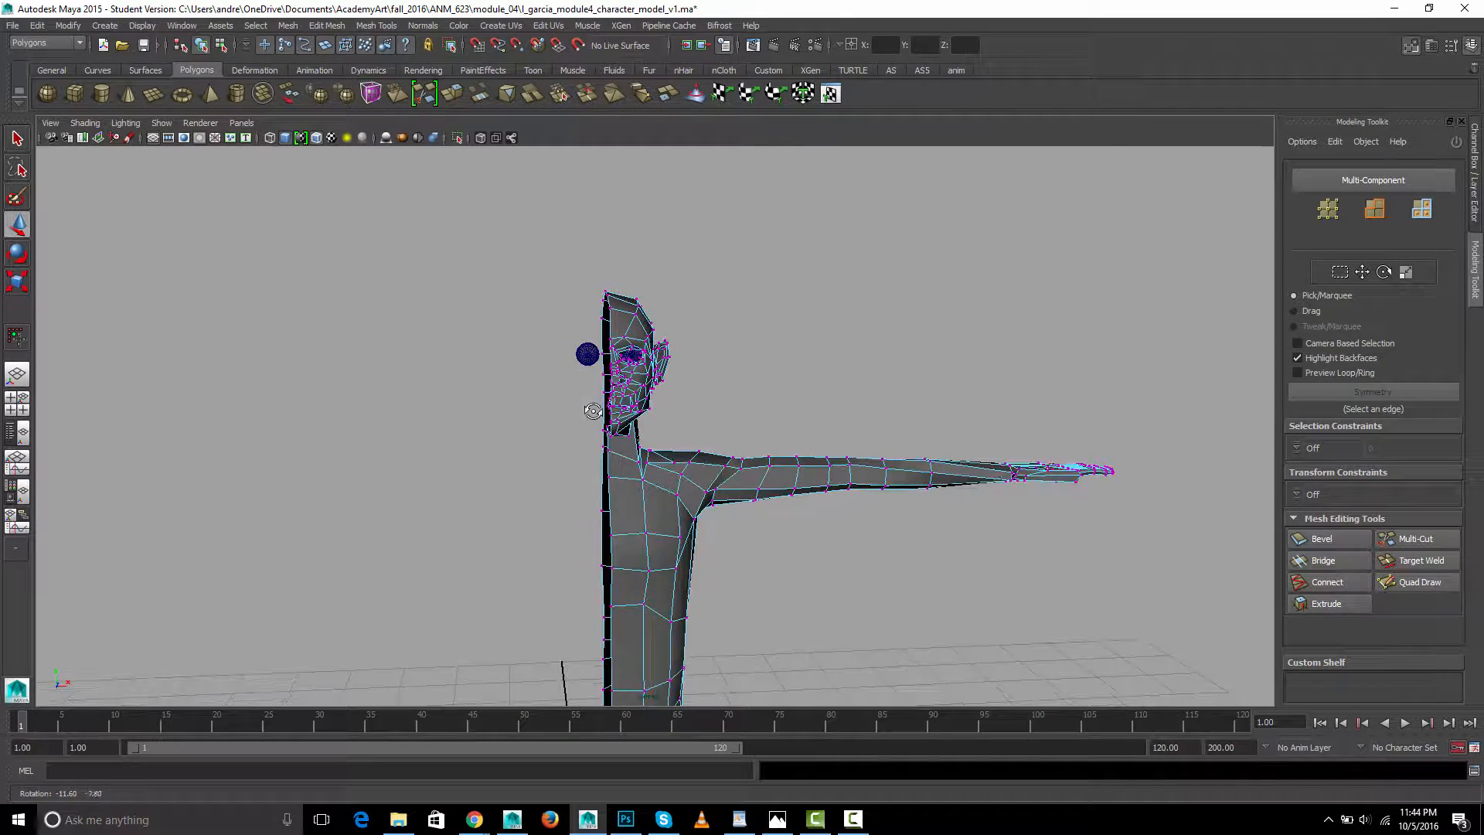
In object mode, set Mirror Geometry options to -X with Merge with the original and Merge vertices
right_click(632, 424)
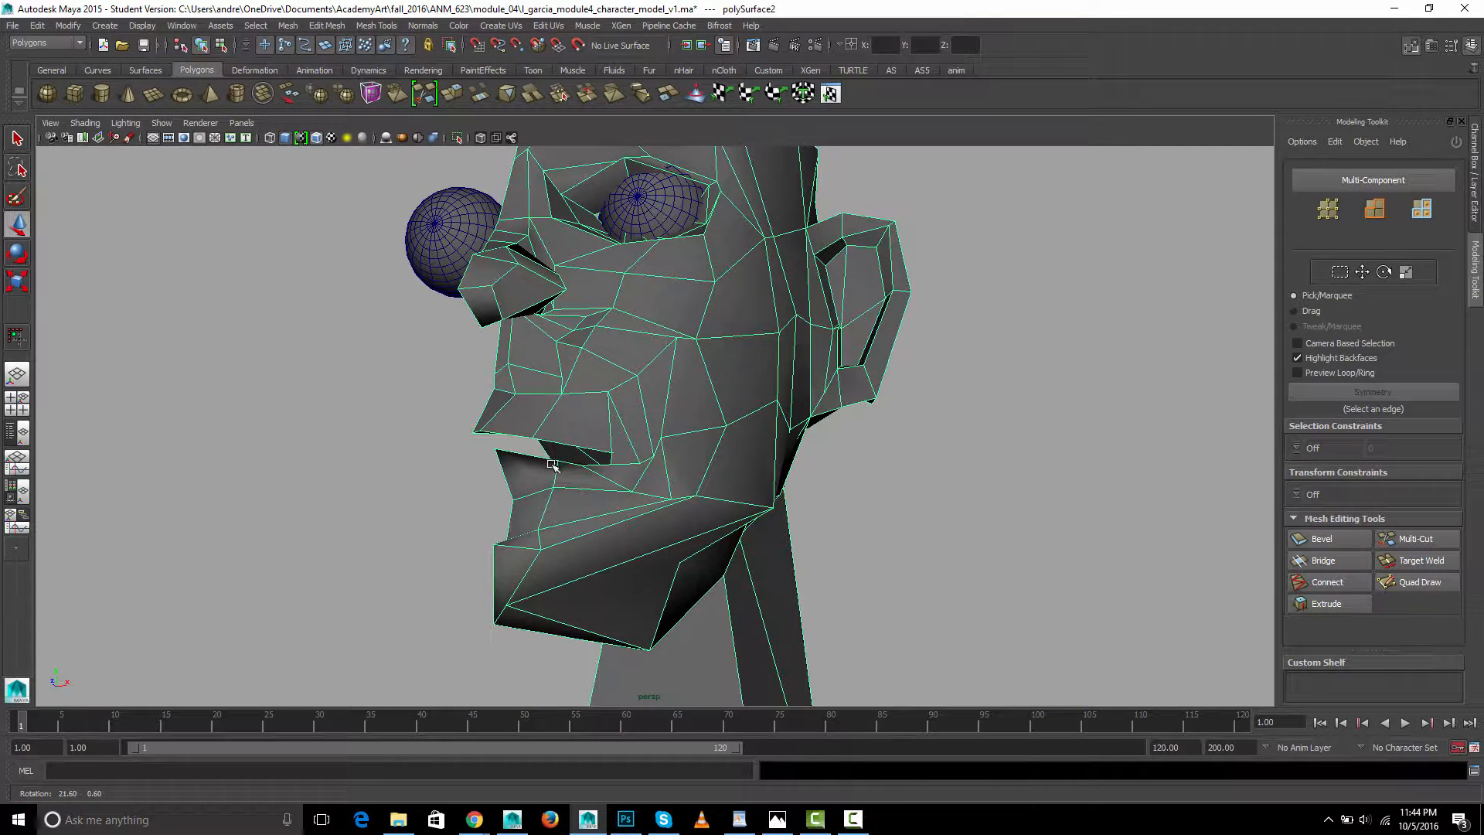
click(326, 25)
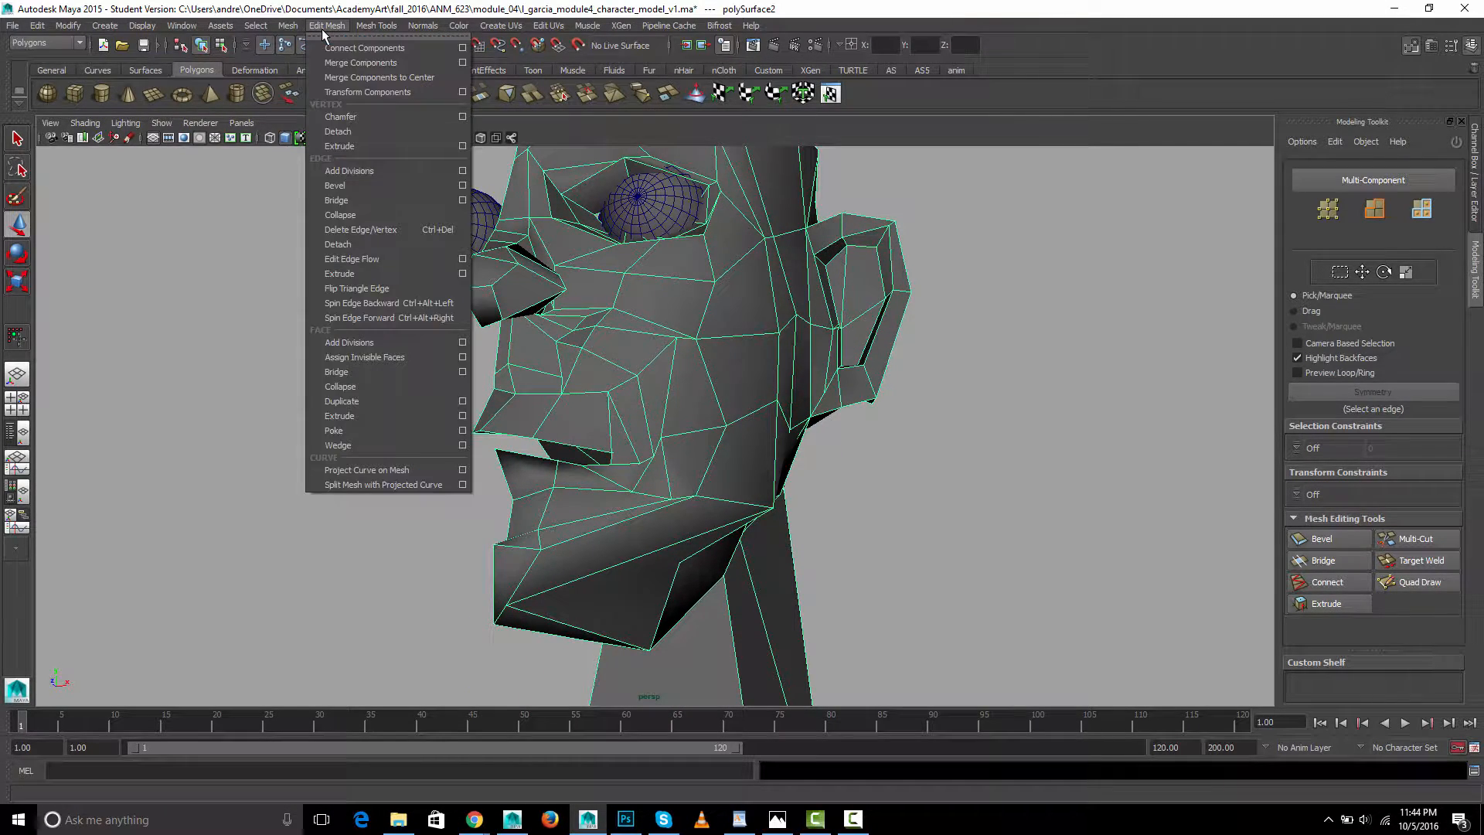
click(288, 26)
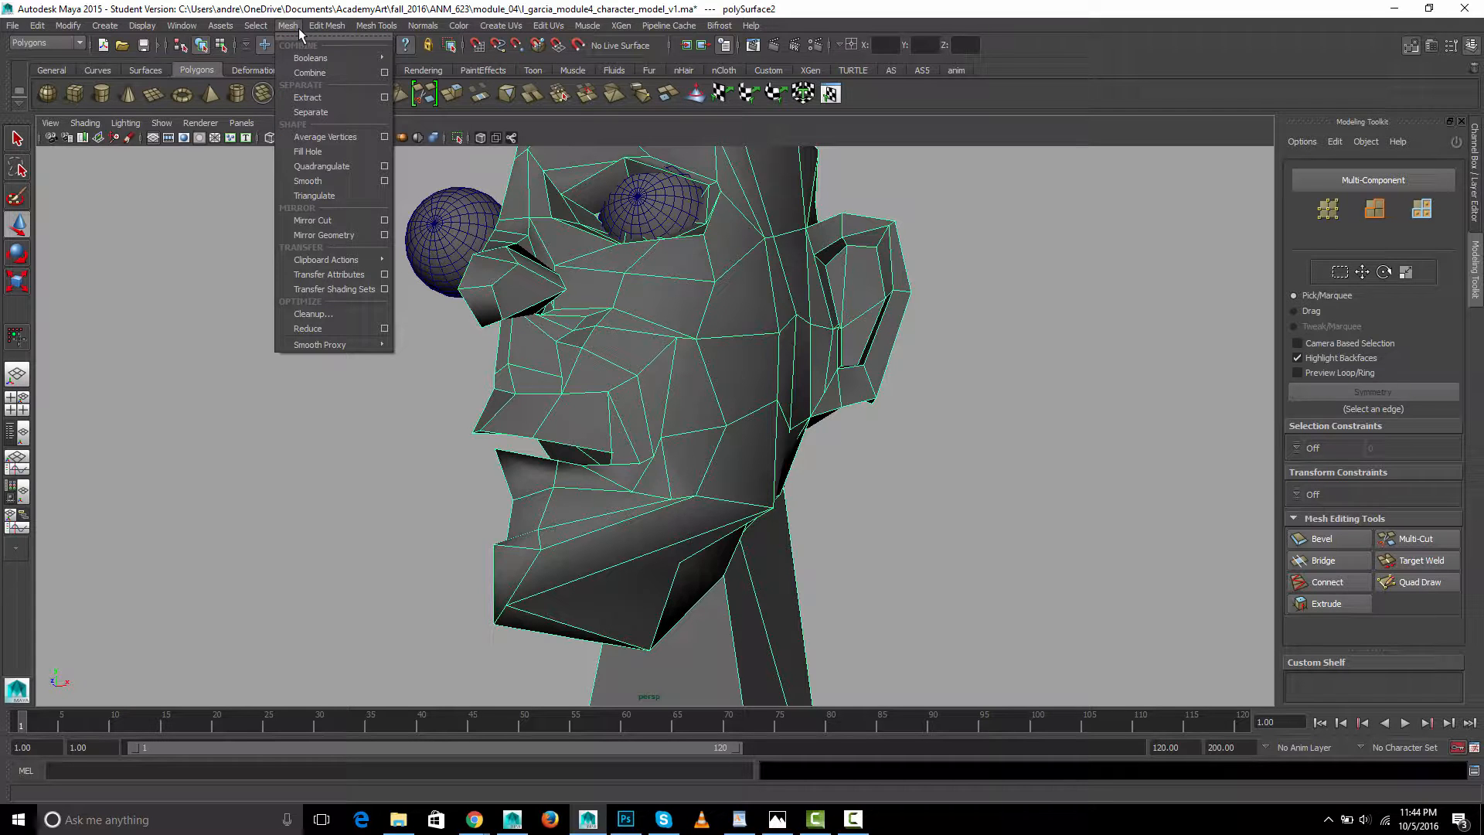
mouse_move(323, 235)
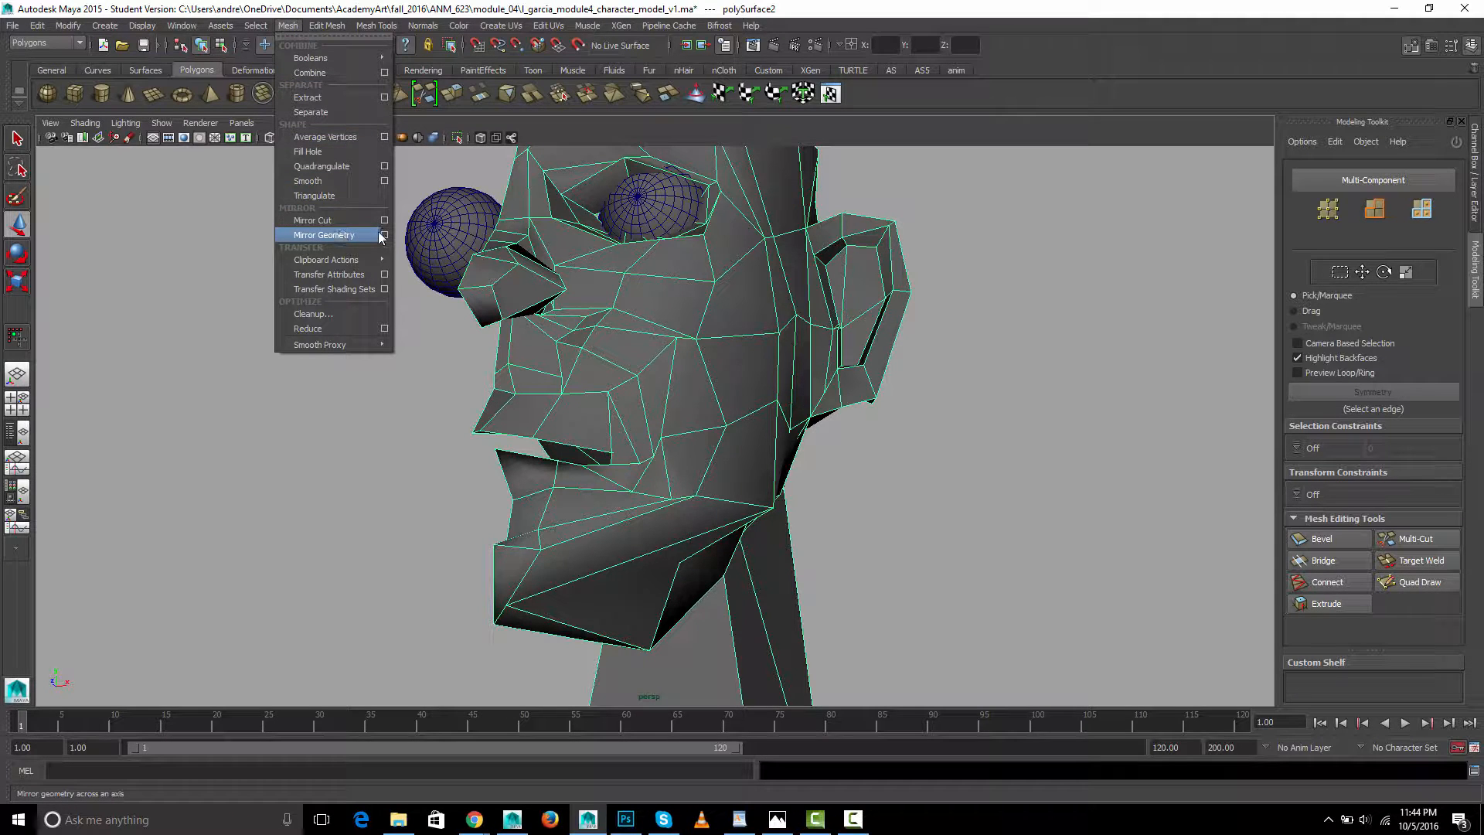
click(385, 233)
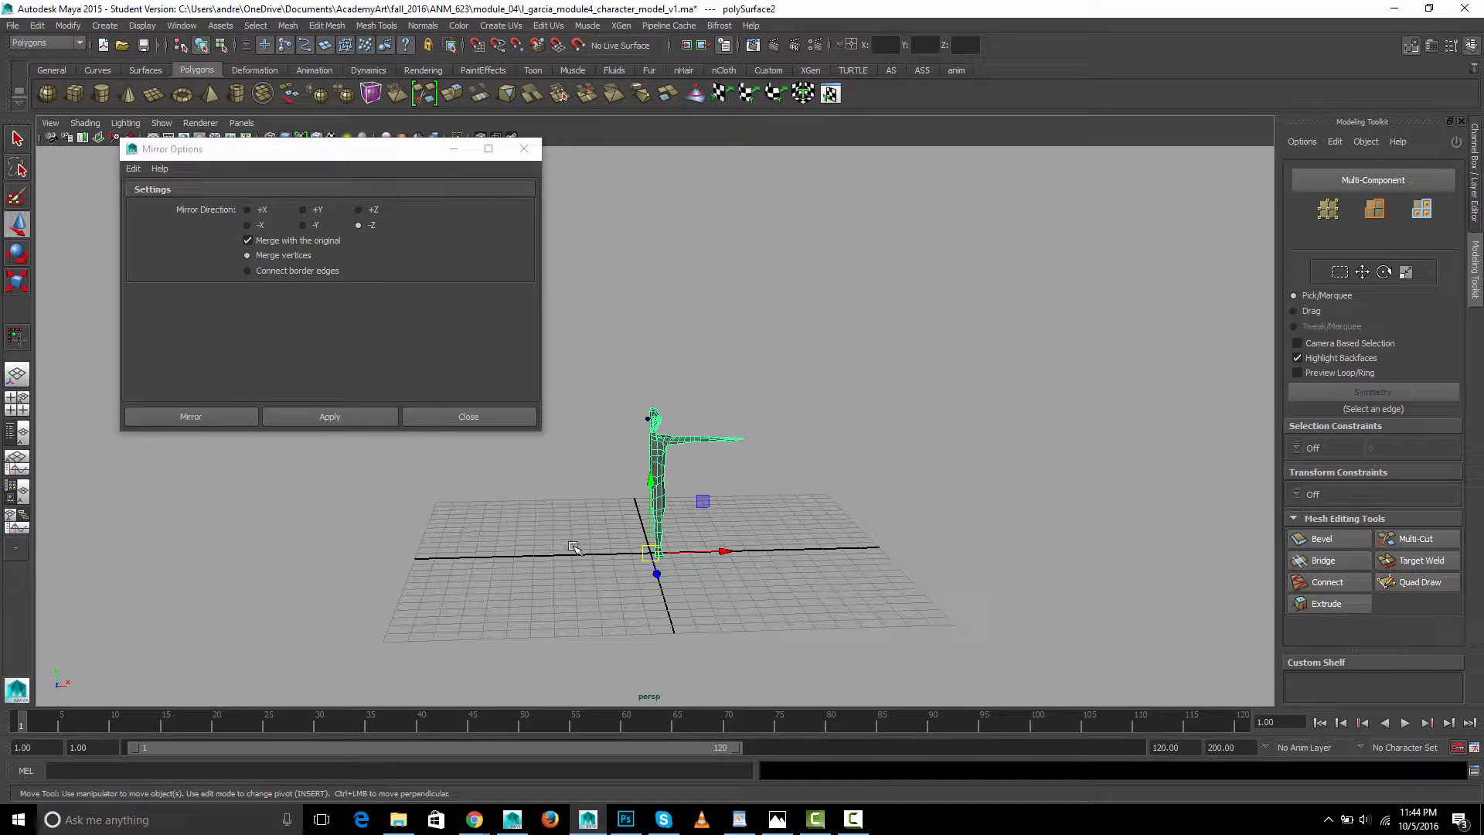
click(247, 226)
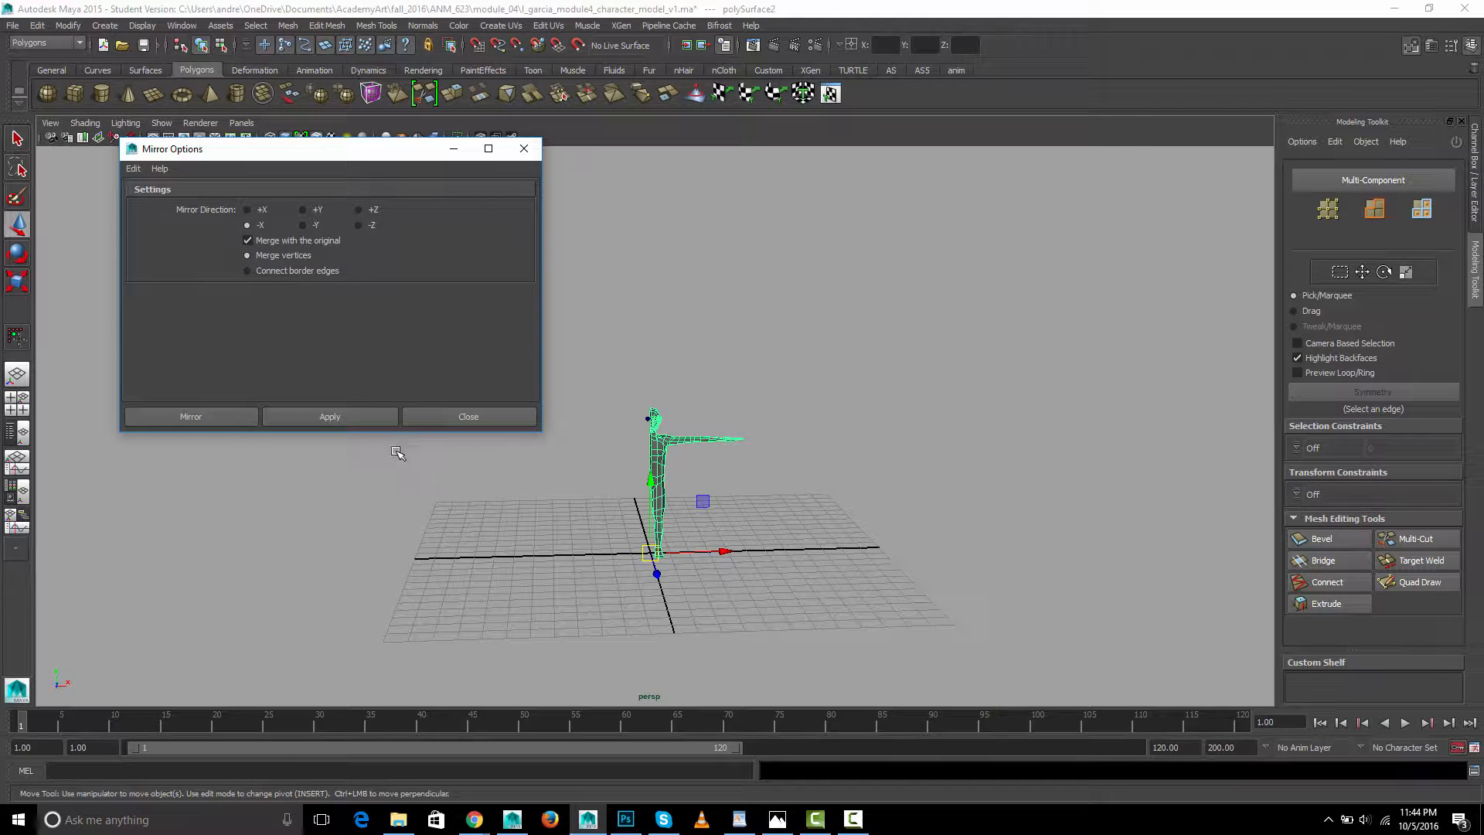
click(467, 416)
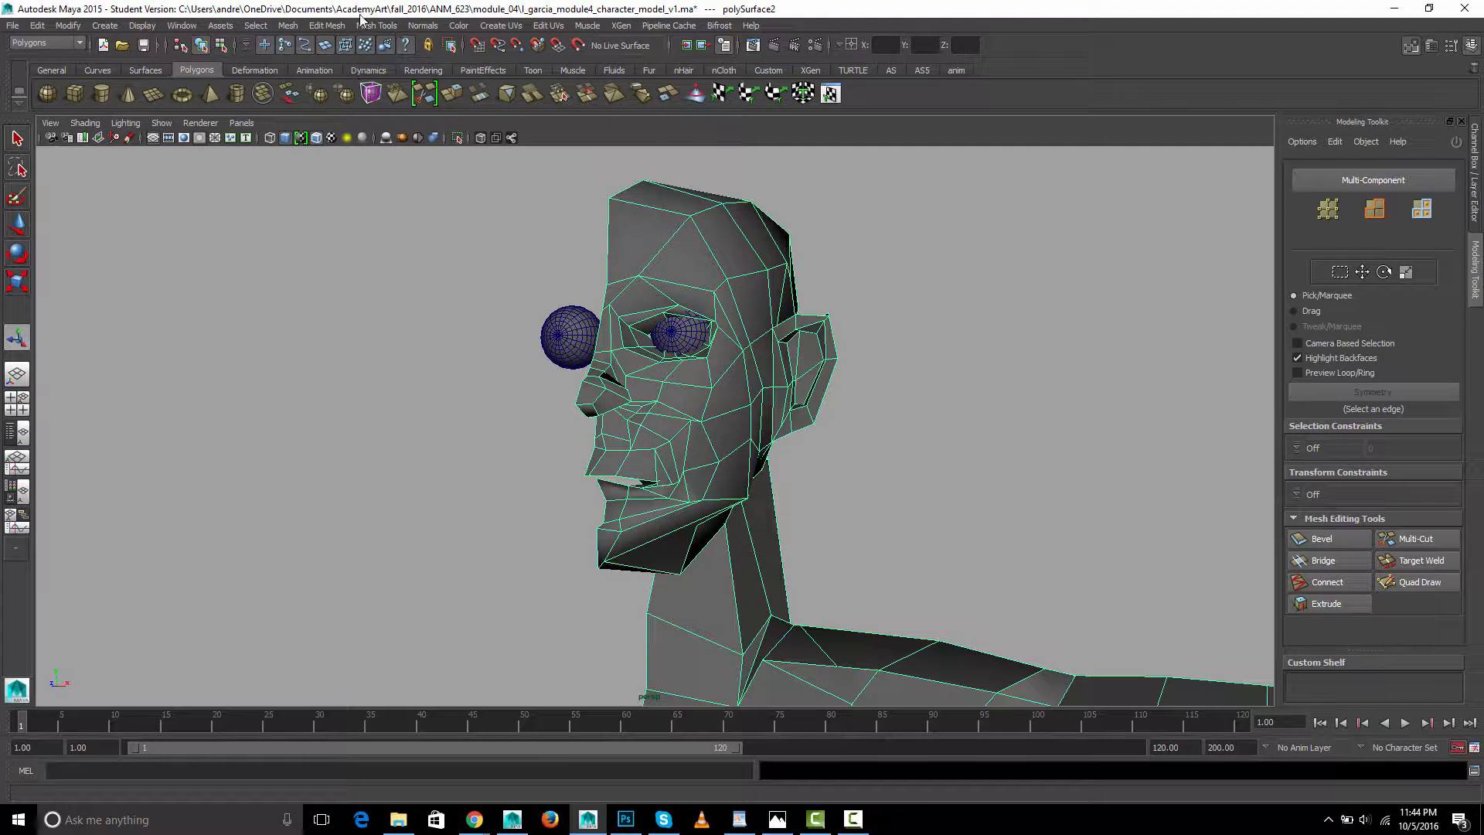
Run Mesh > Mirror Geometry across -X to produce the full symmetrical character
click(376, 25)
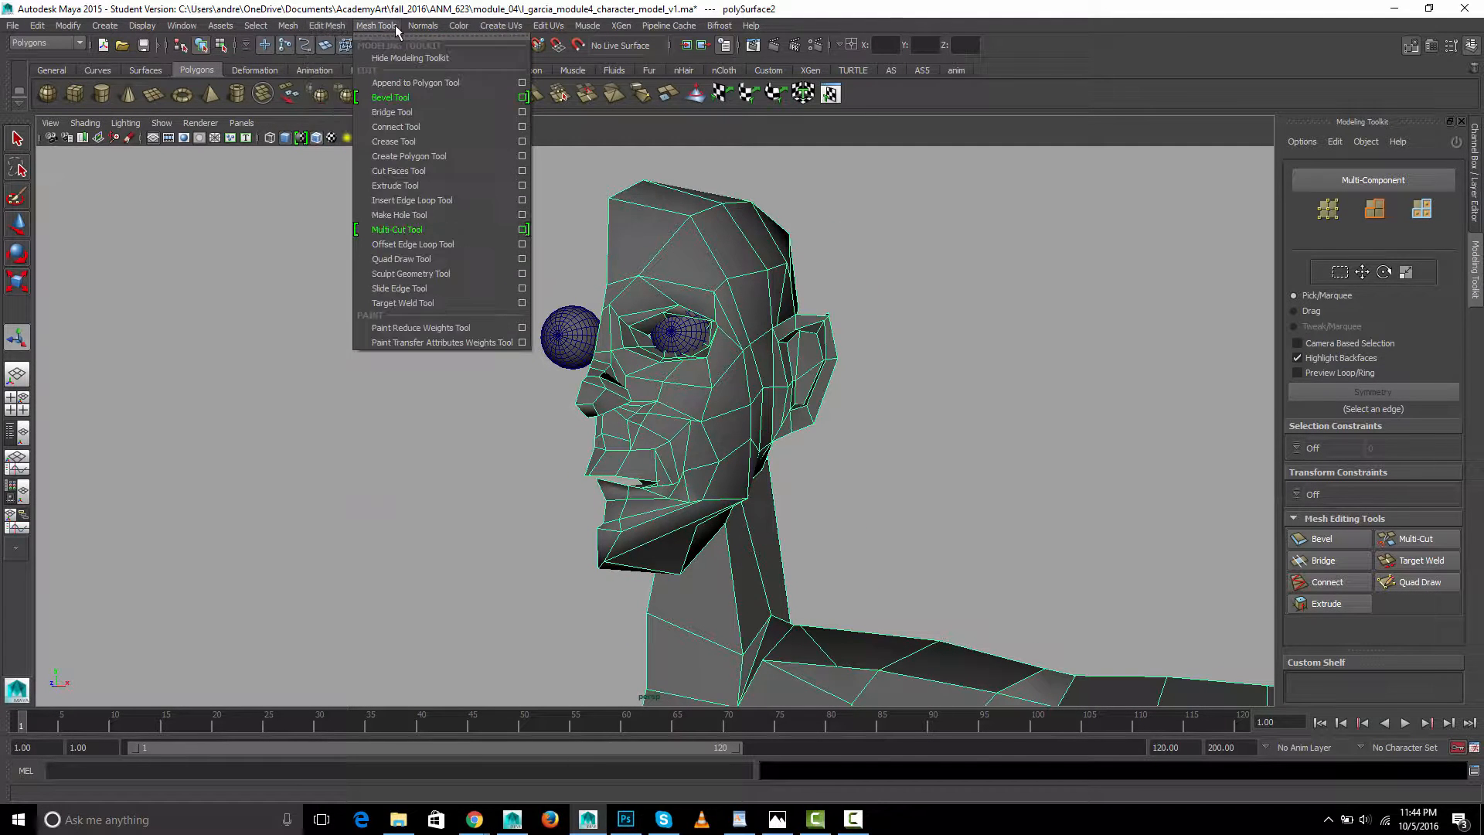
click(326, 25)
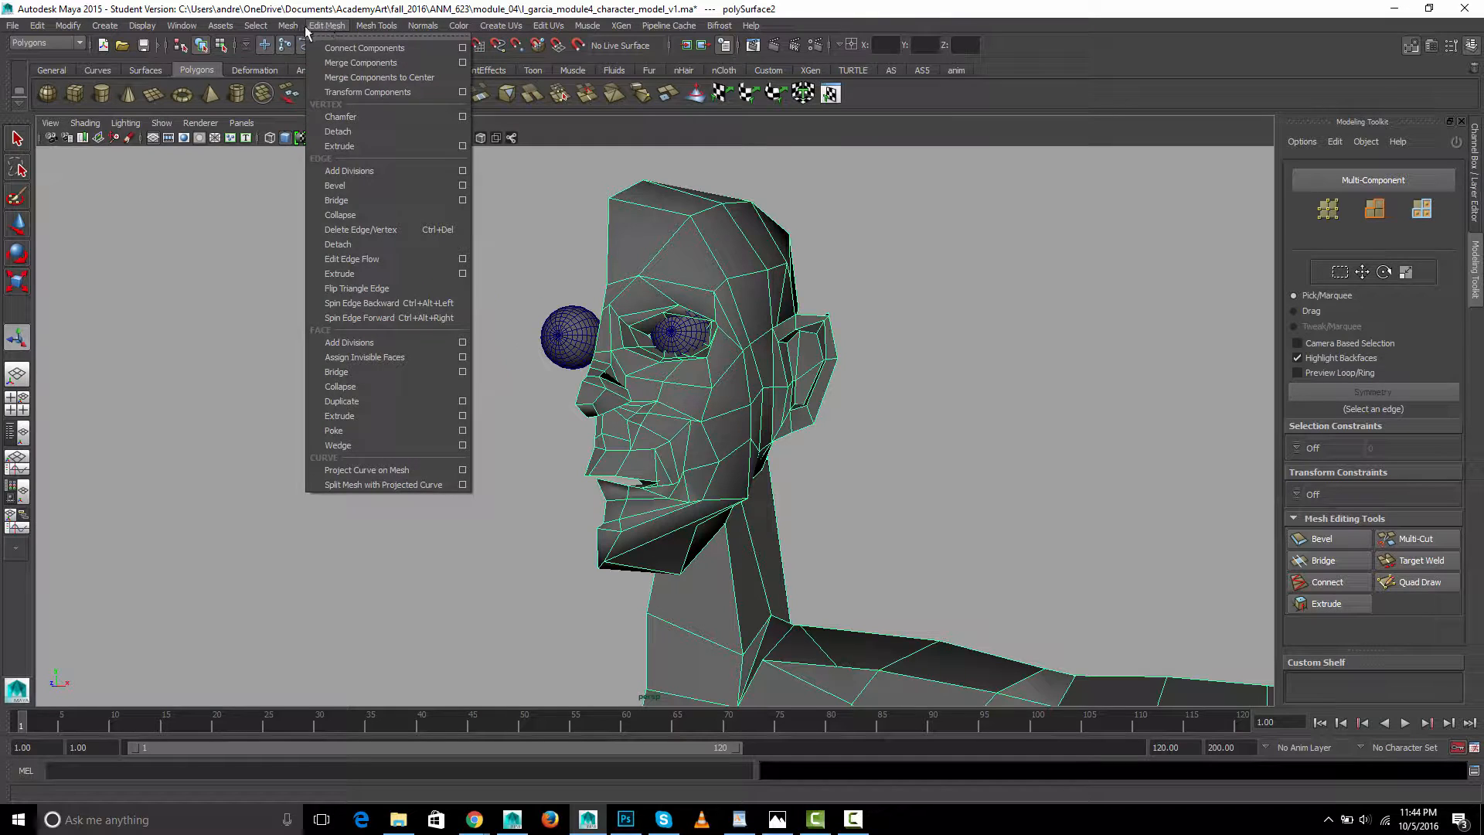
click(288, 25)
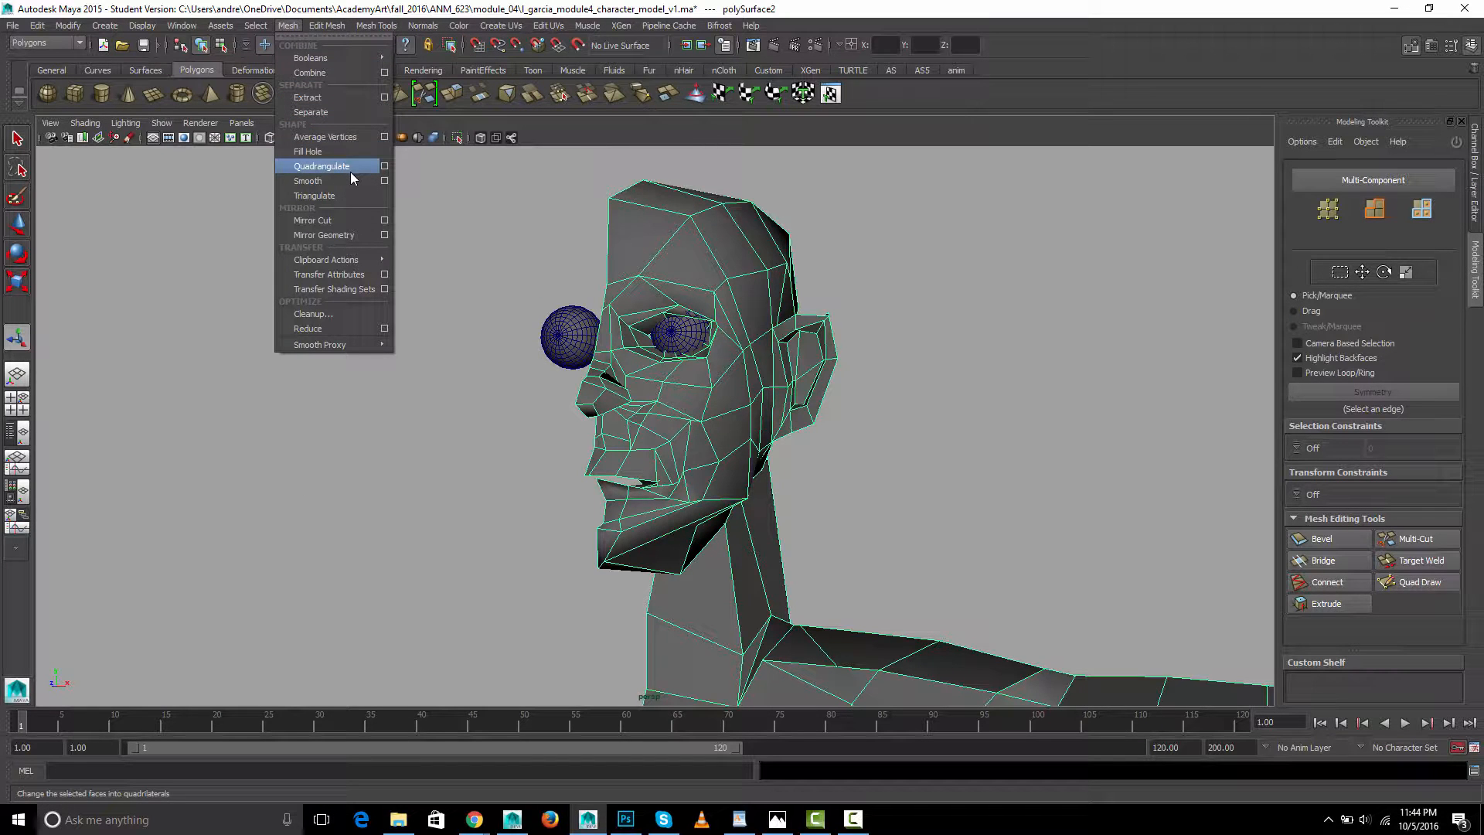
click(322, 167)
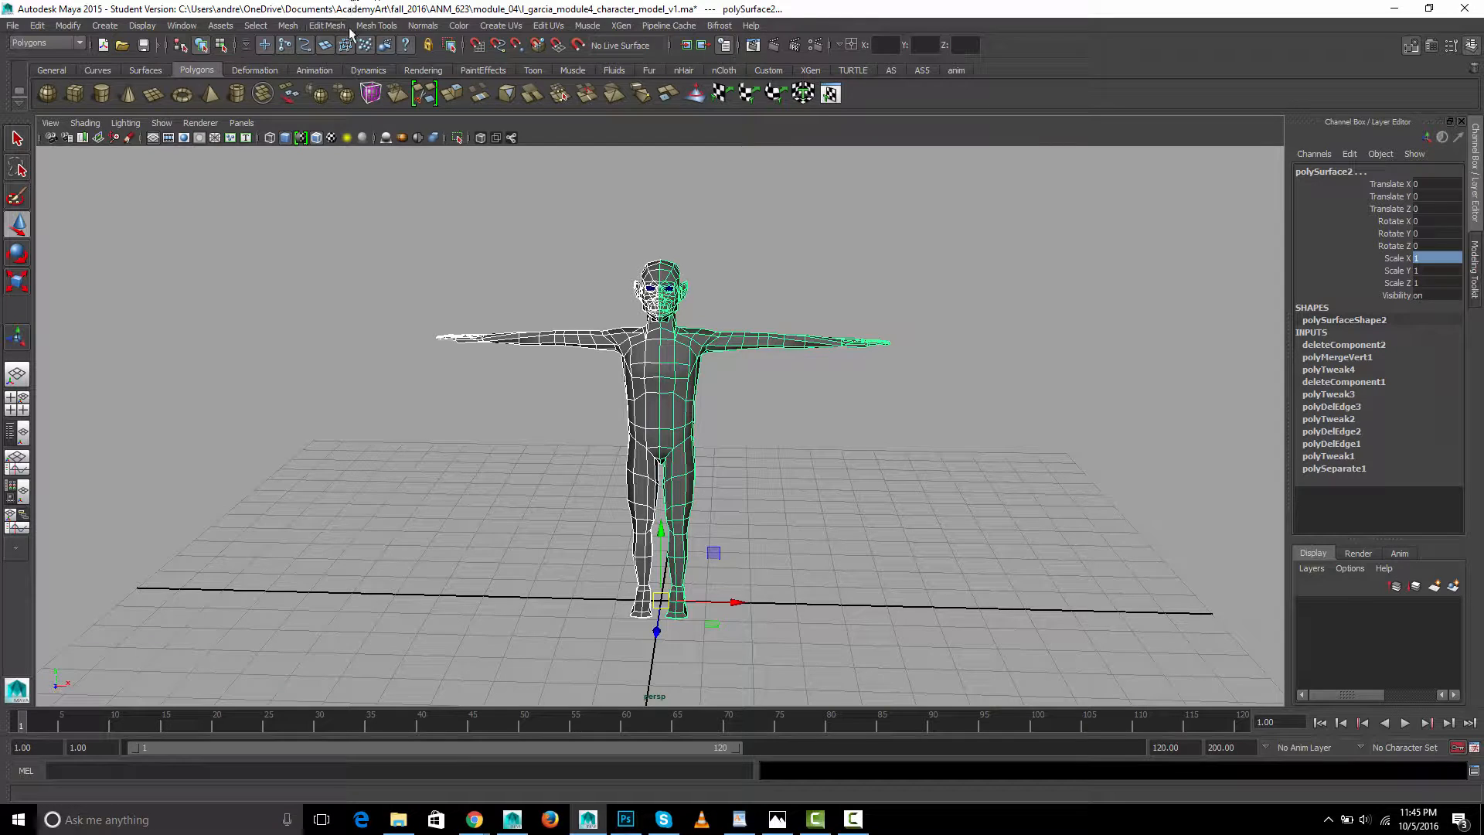
Combine the two halves into one mesh and merge the centre-seam vertices, then inspect the result
click(287, 25)
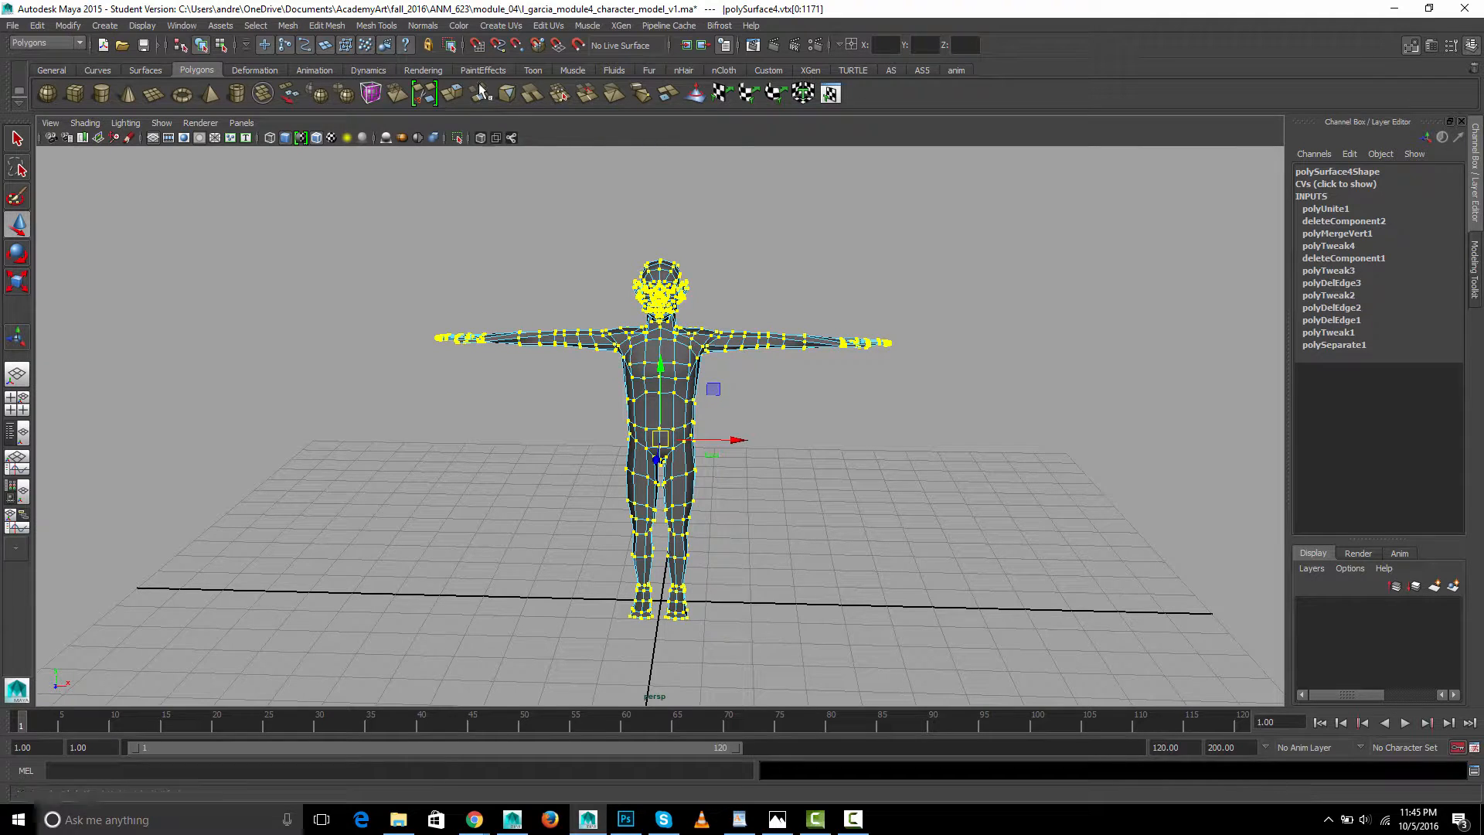
click(327, 27)
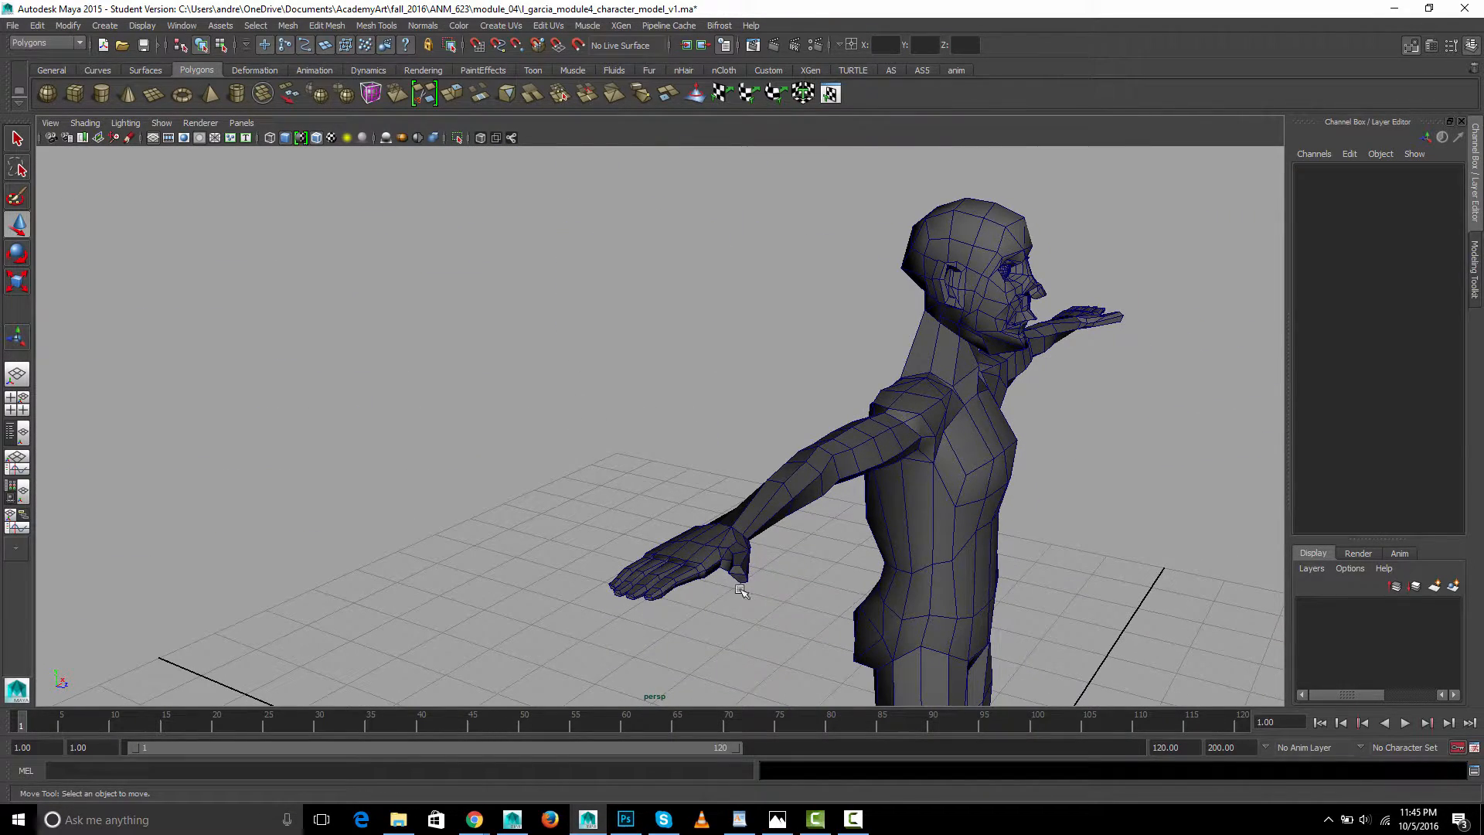
drag(739, 587, 464, 470)
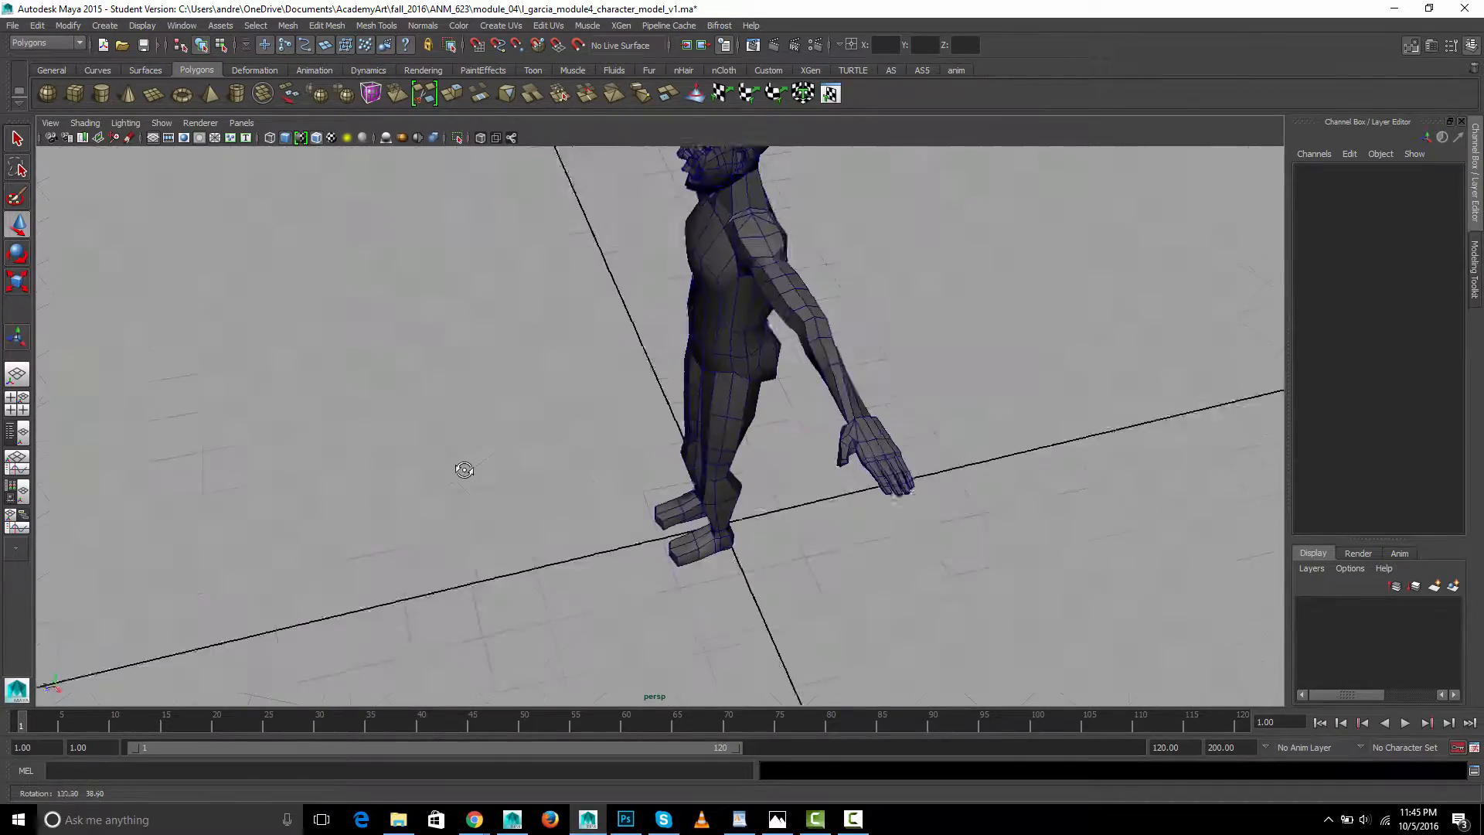